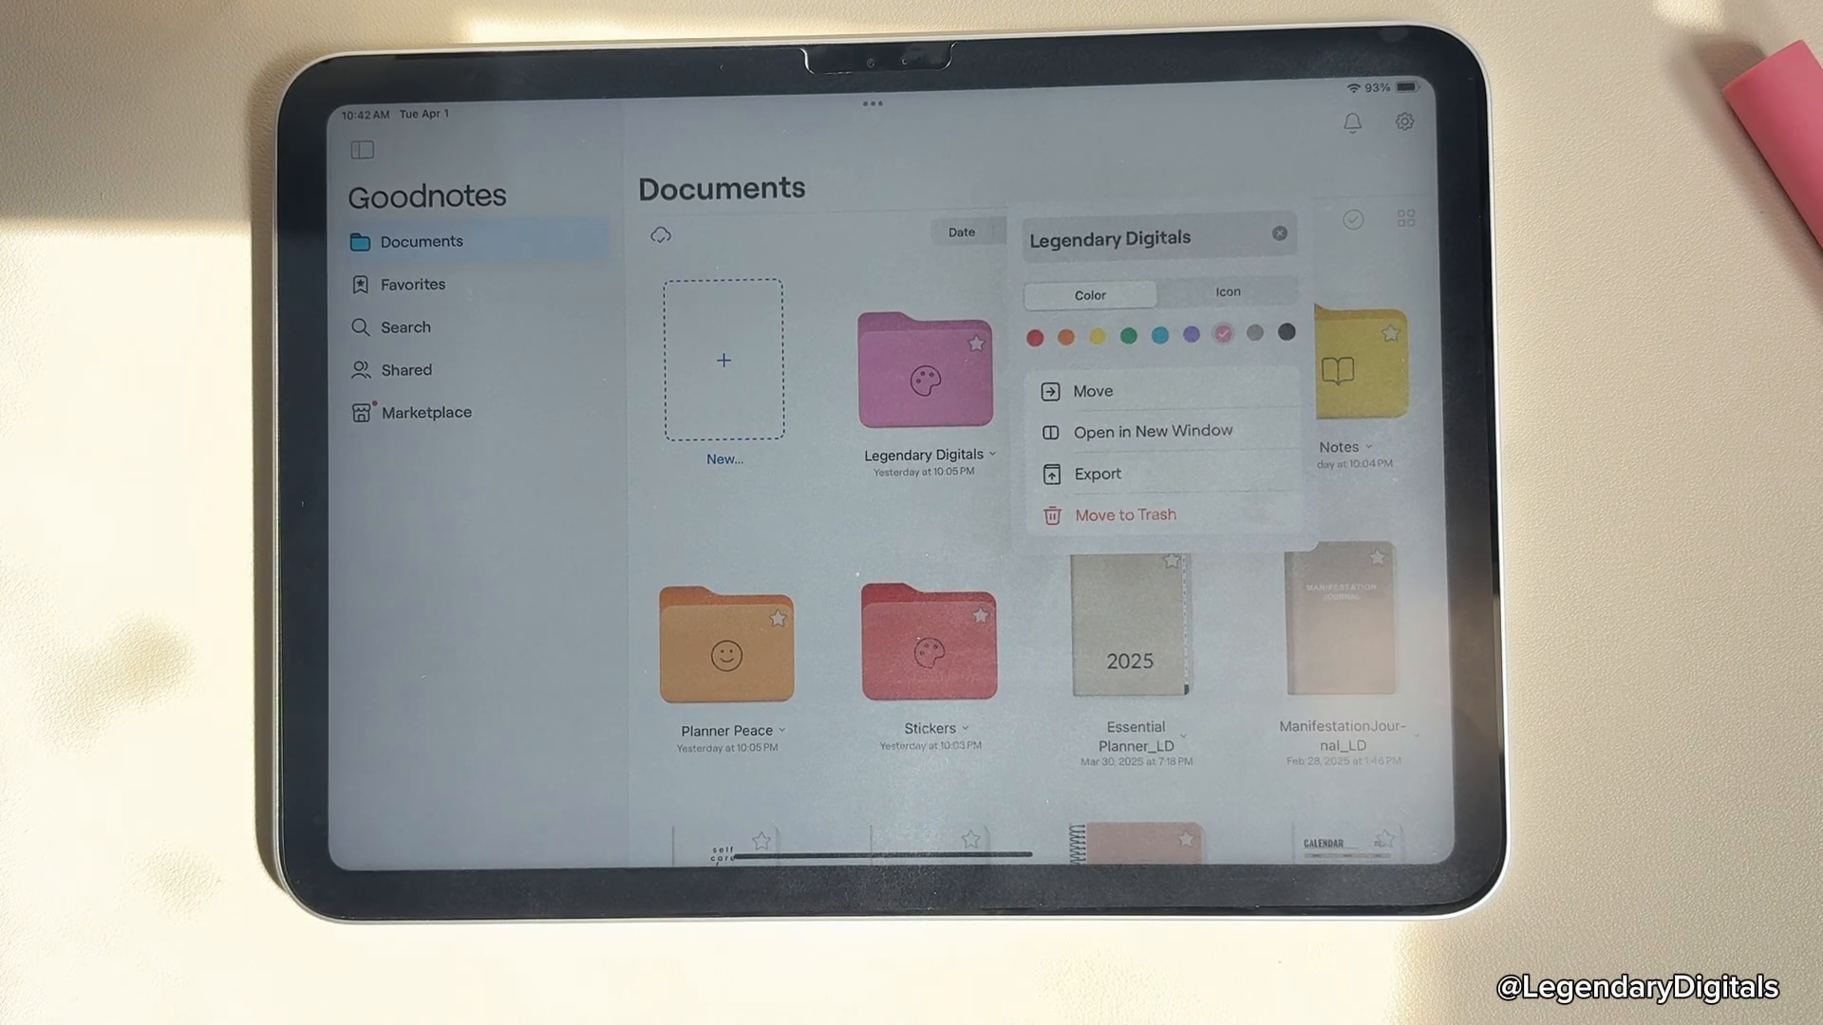
Recolor the Legendary Digitals folder from pink to purple.
click(1191, 337)
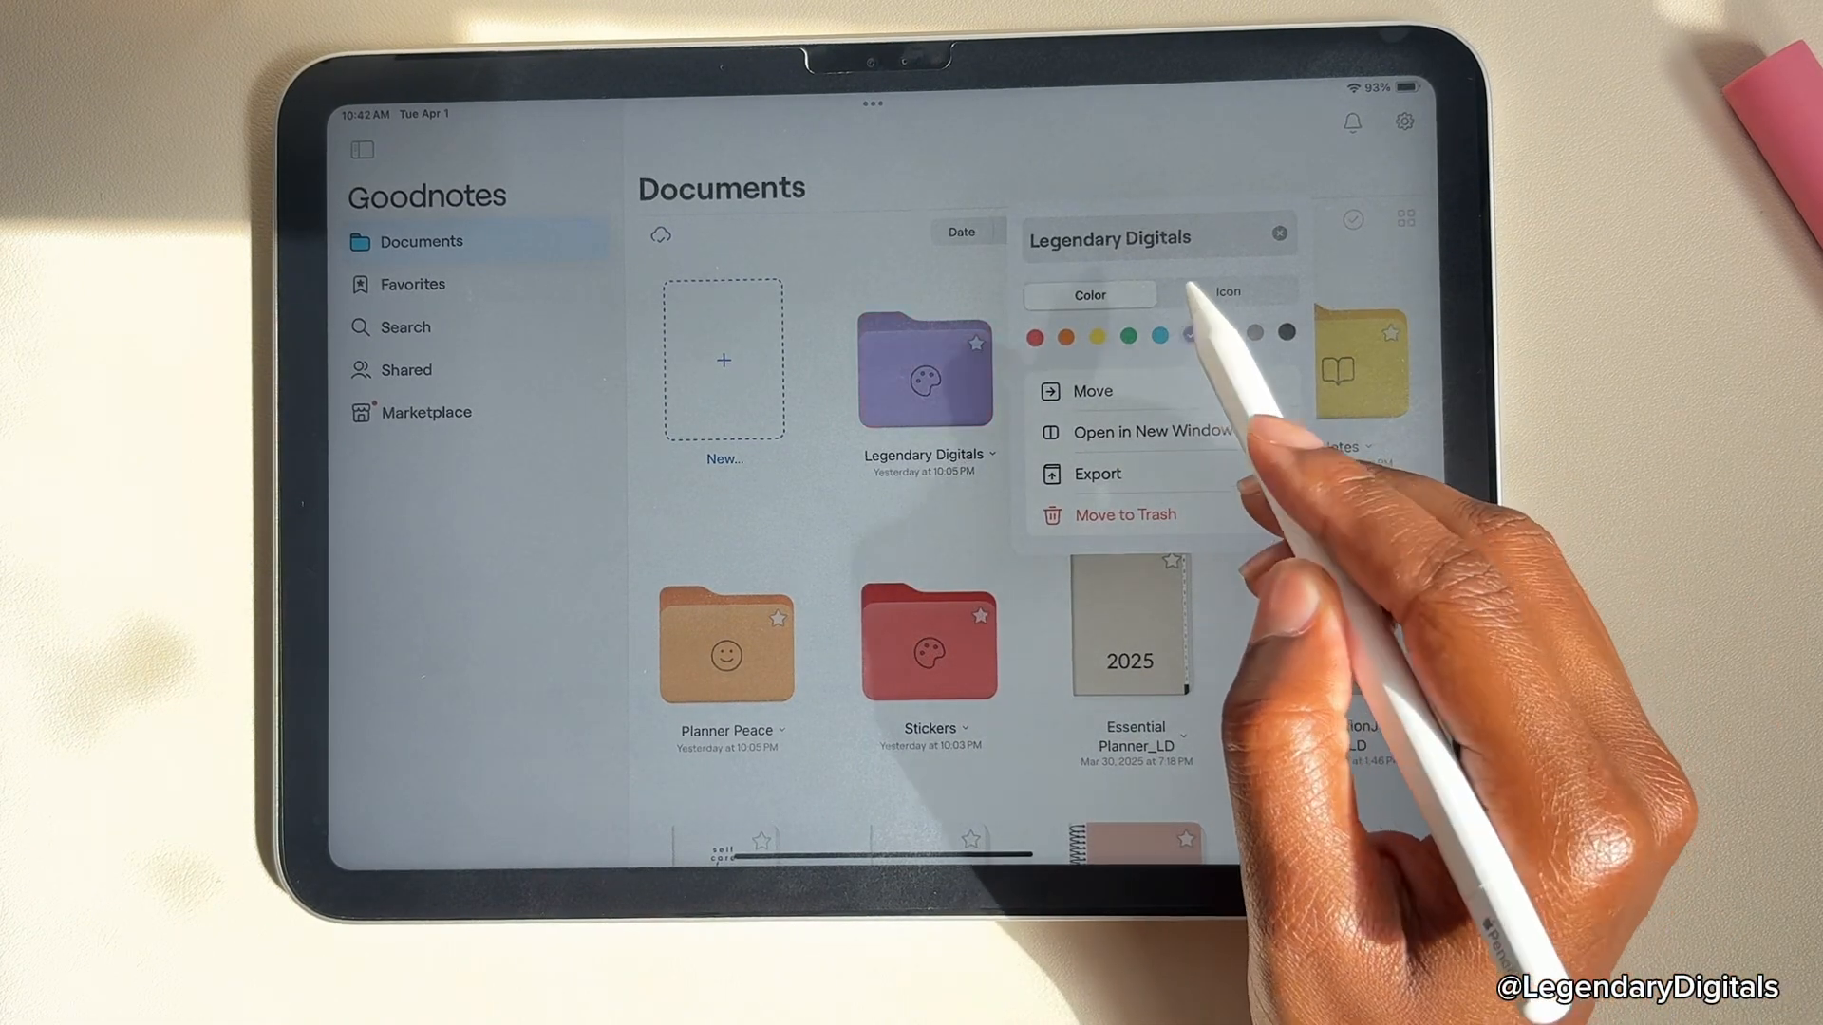
click(1096, 336)
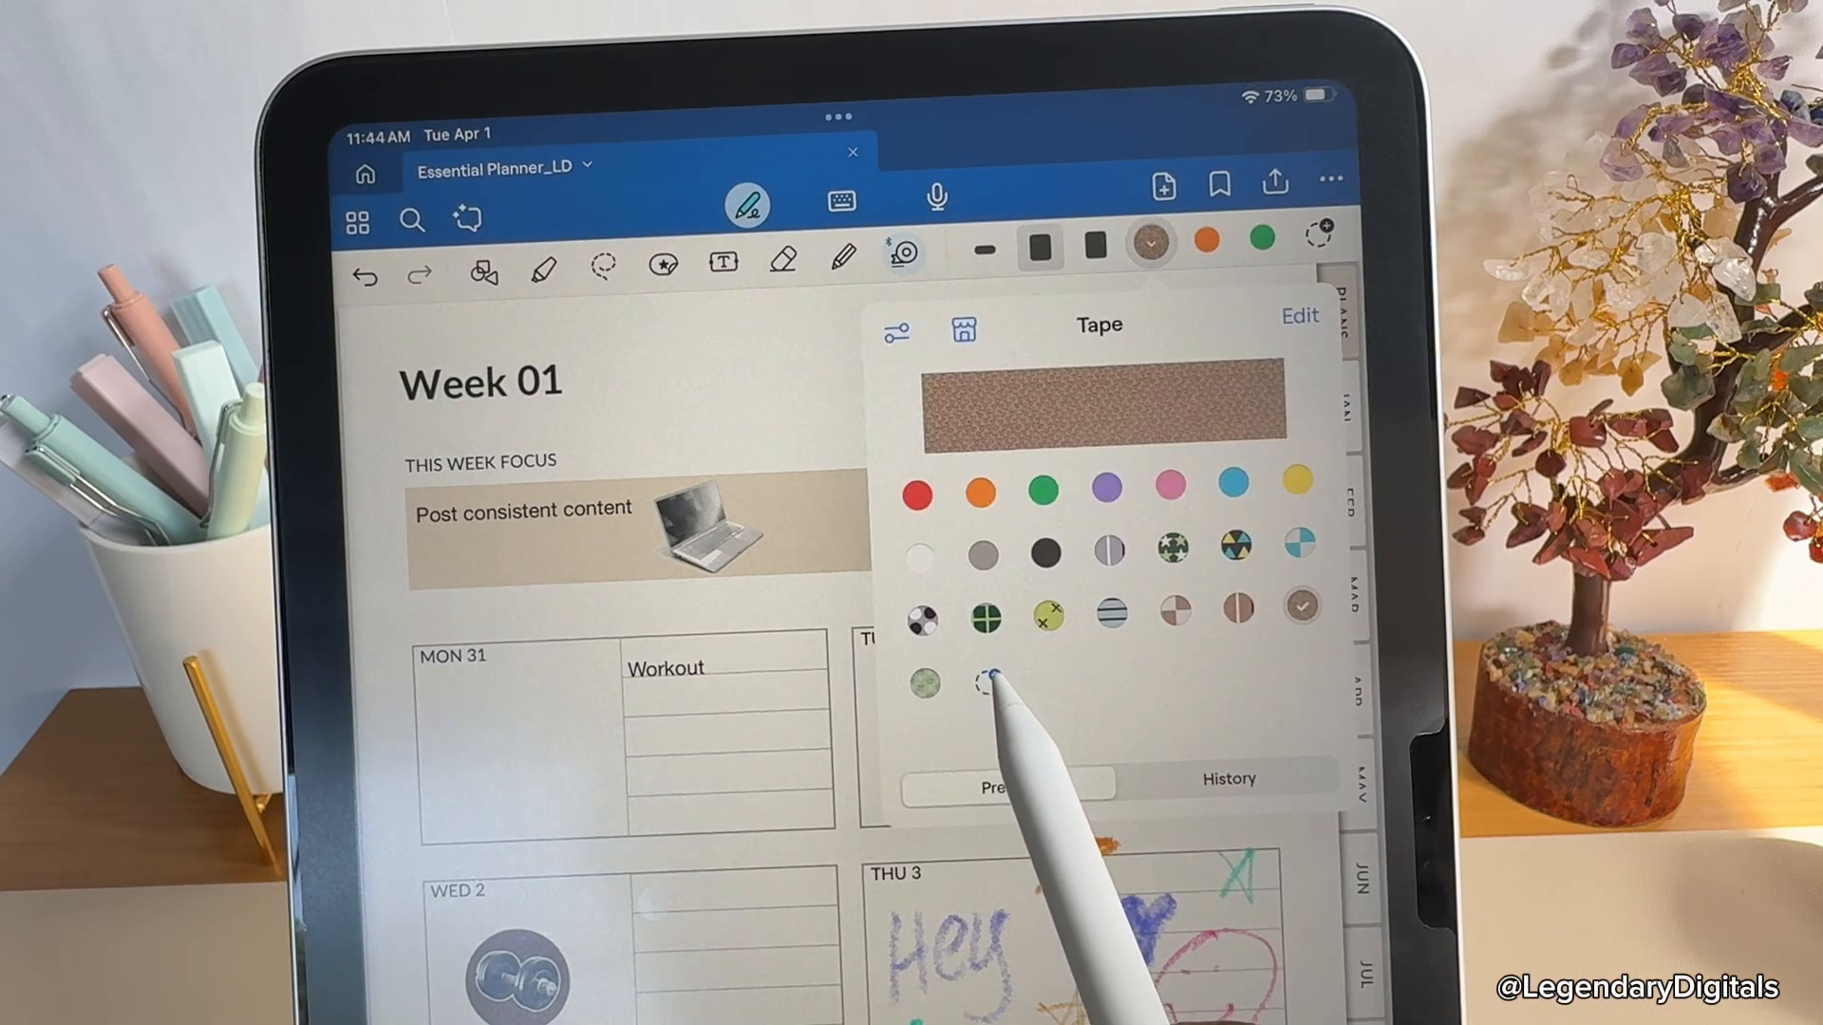
Add a custom tape colour chosen from the colour grid.
click(985, 684)
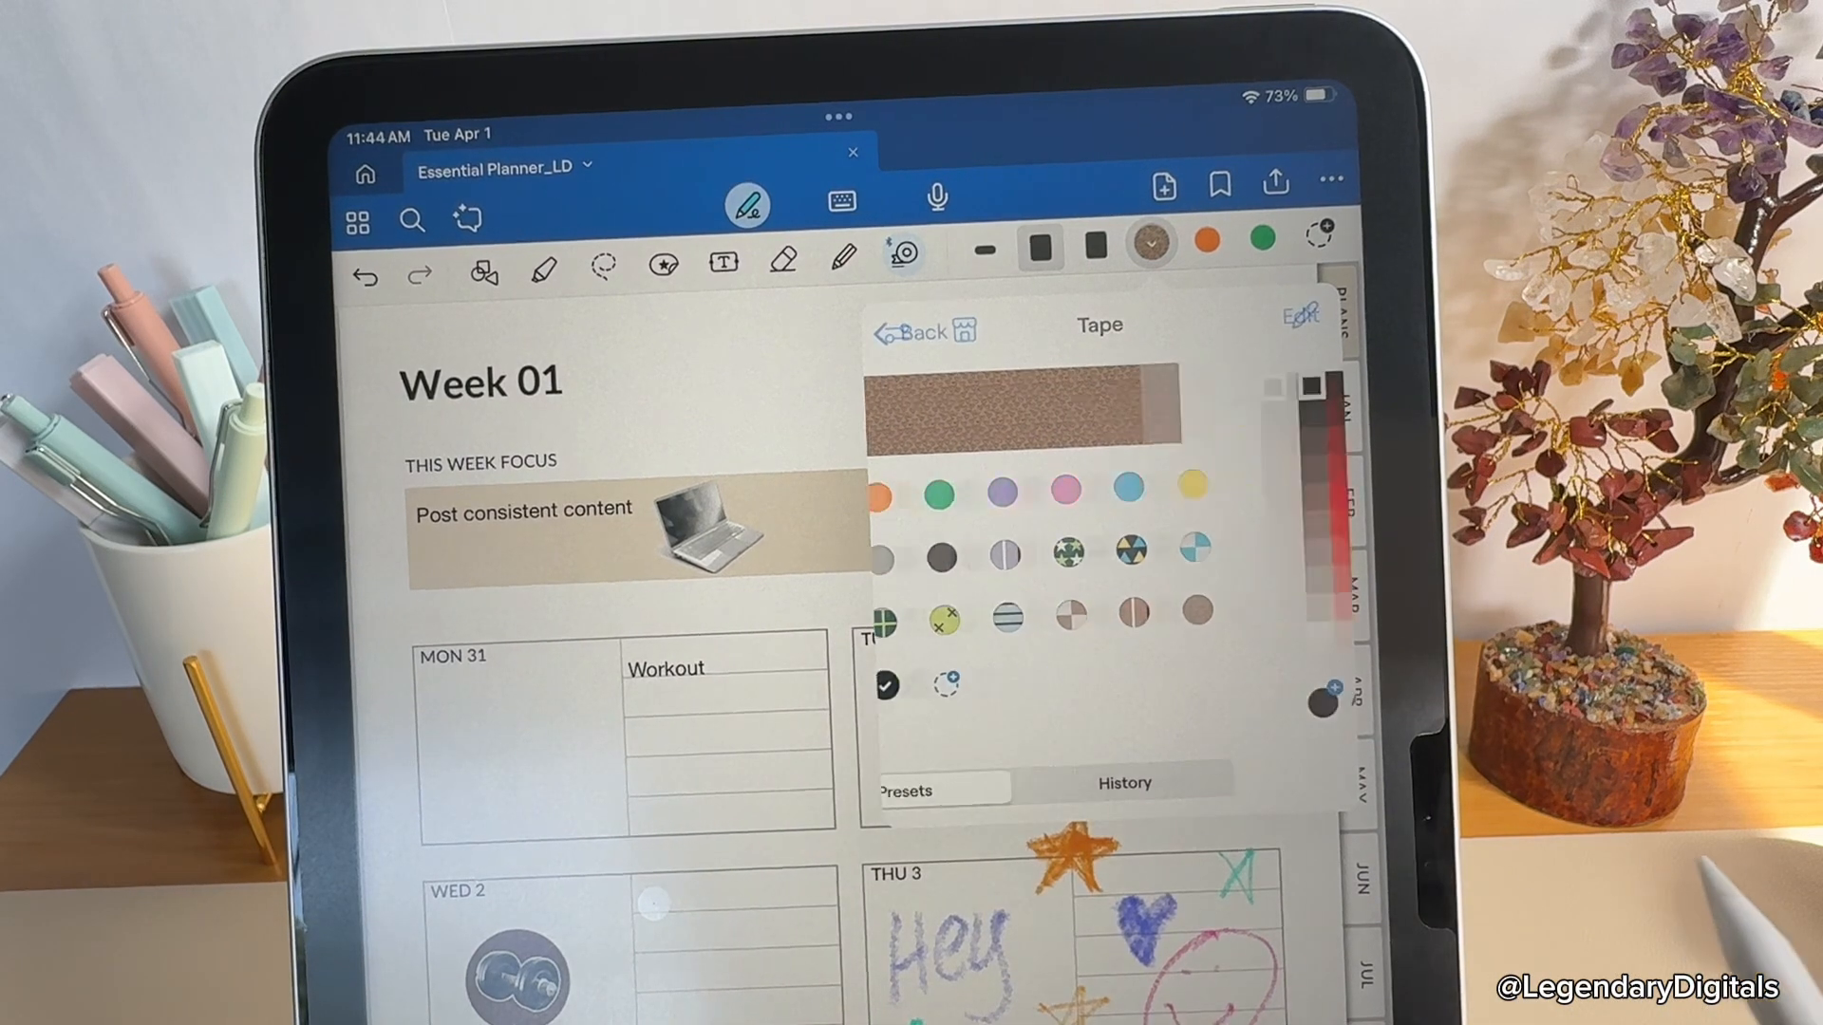
click(1301, 315)
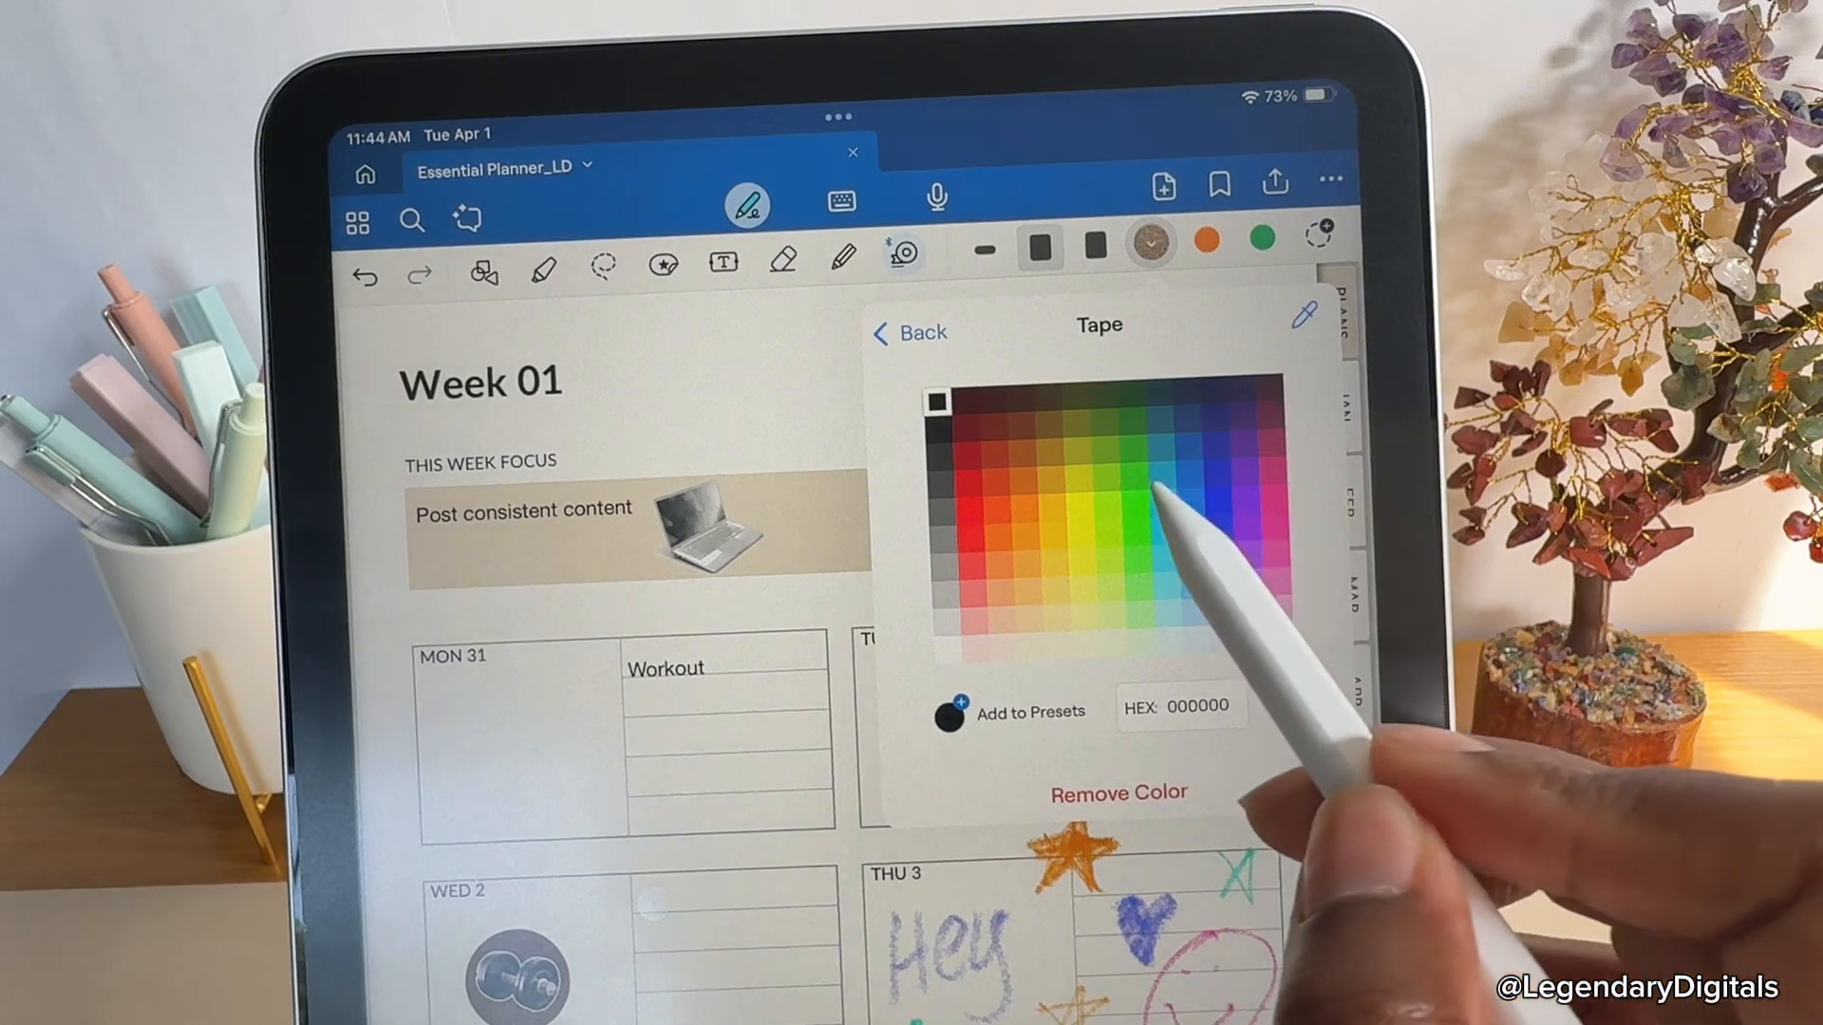
click(1219, 573)
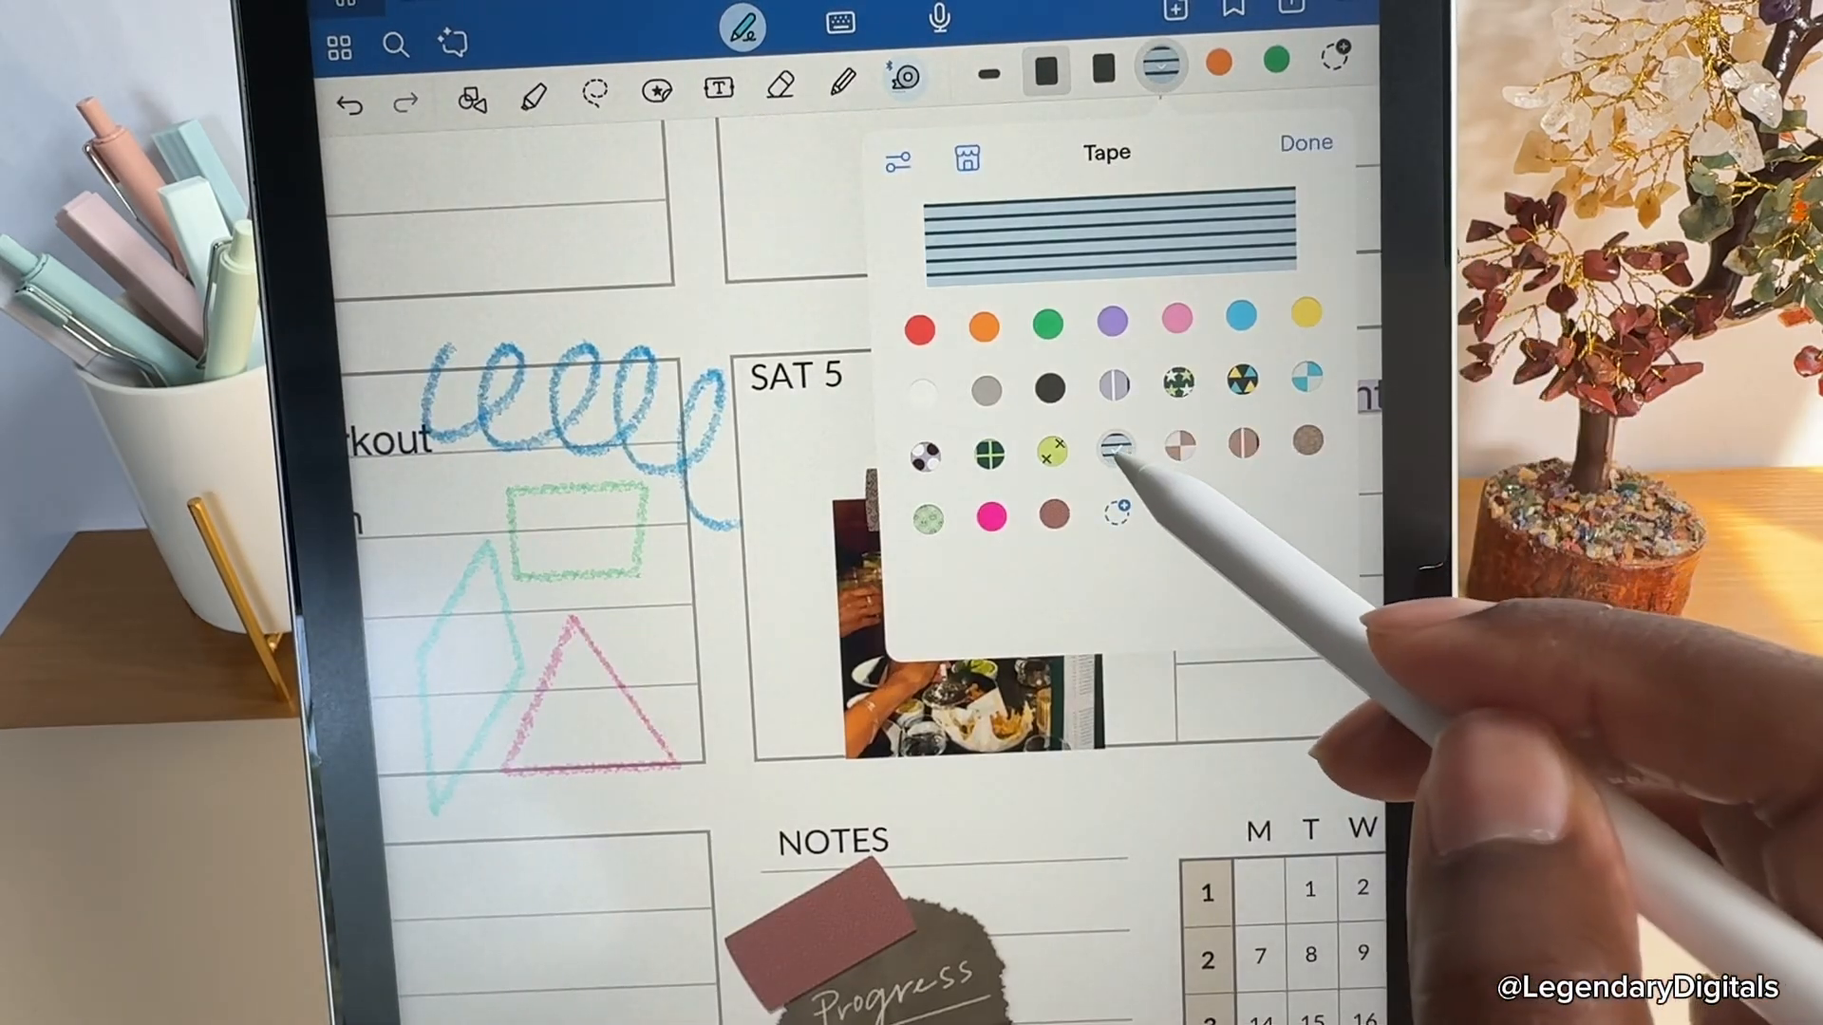
Change the striped tape preset's background colour to salmon.
click(1113, 454)
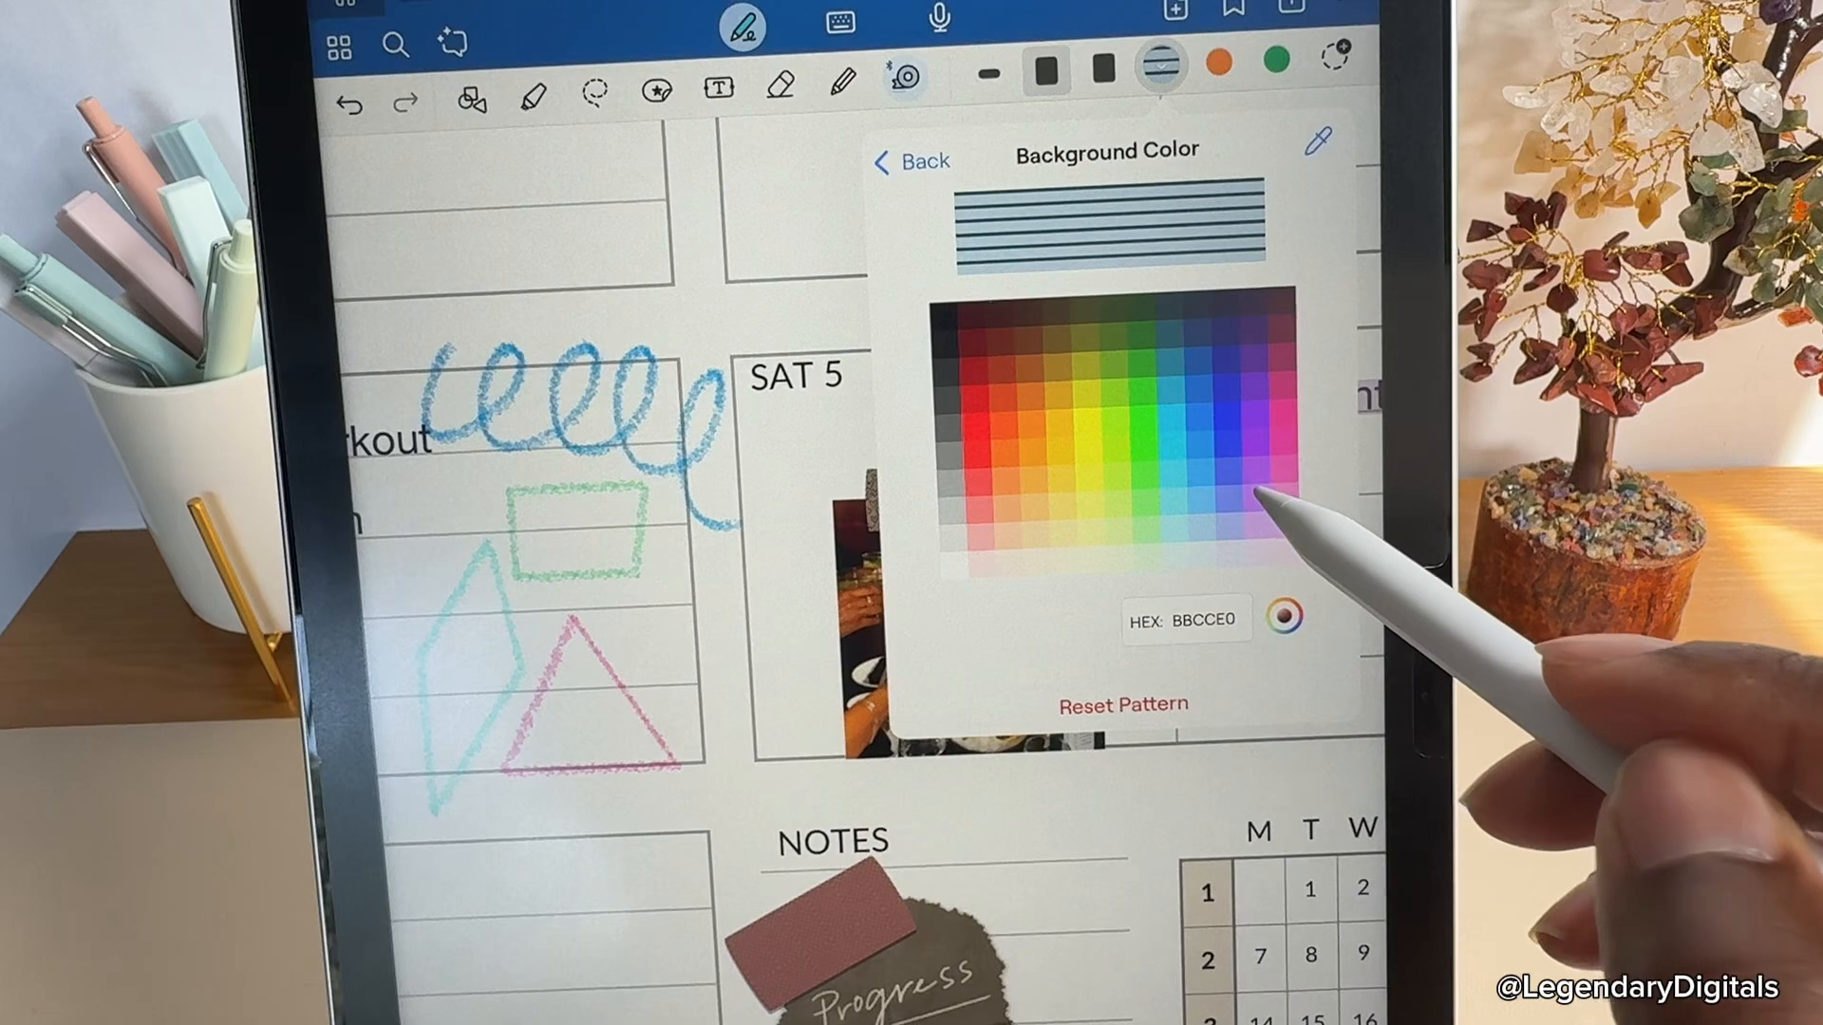
click(976, 488)
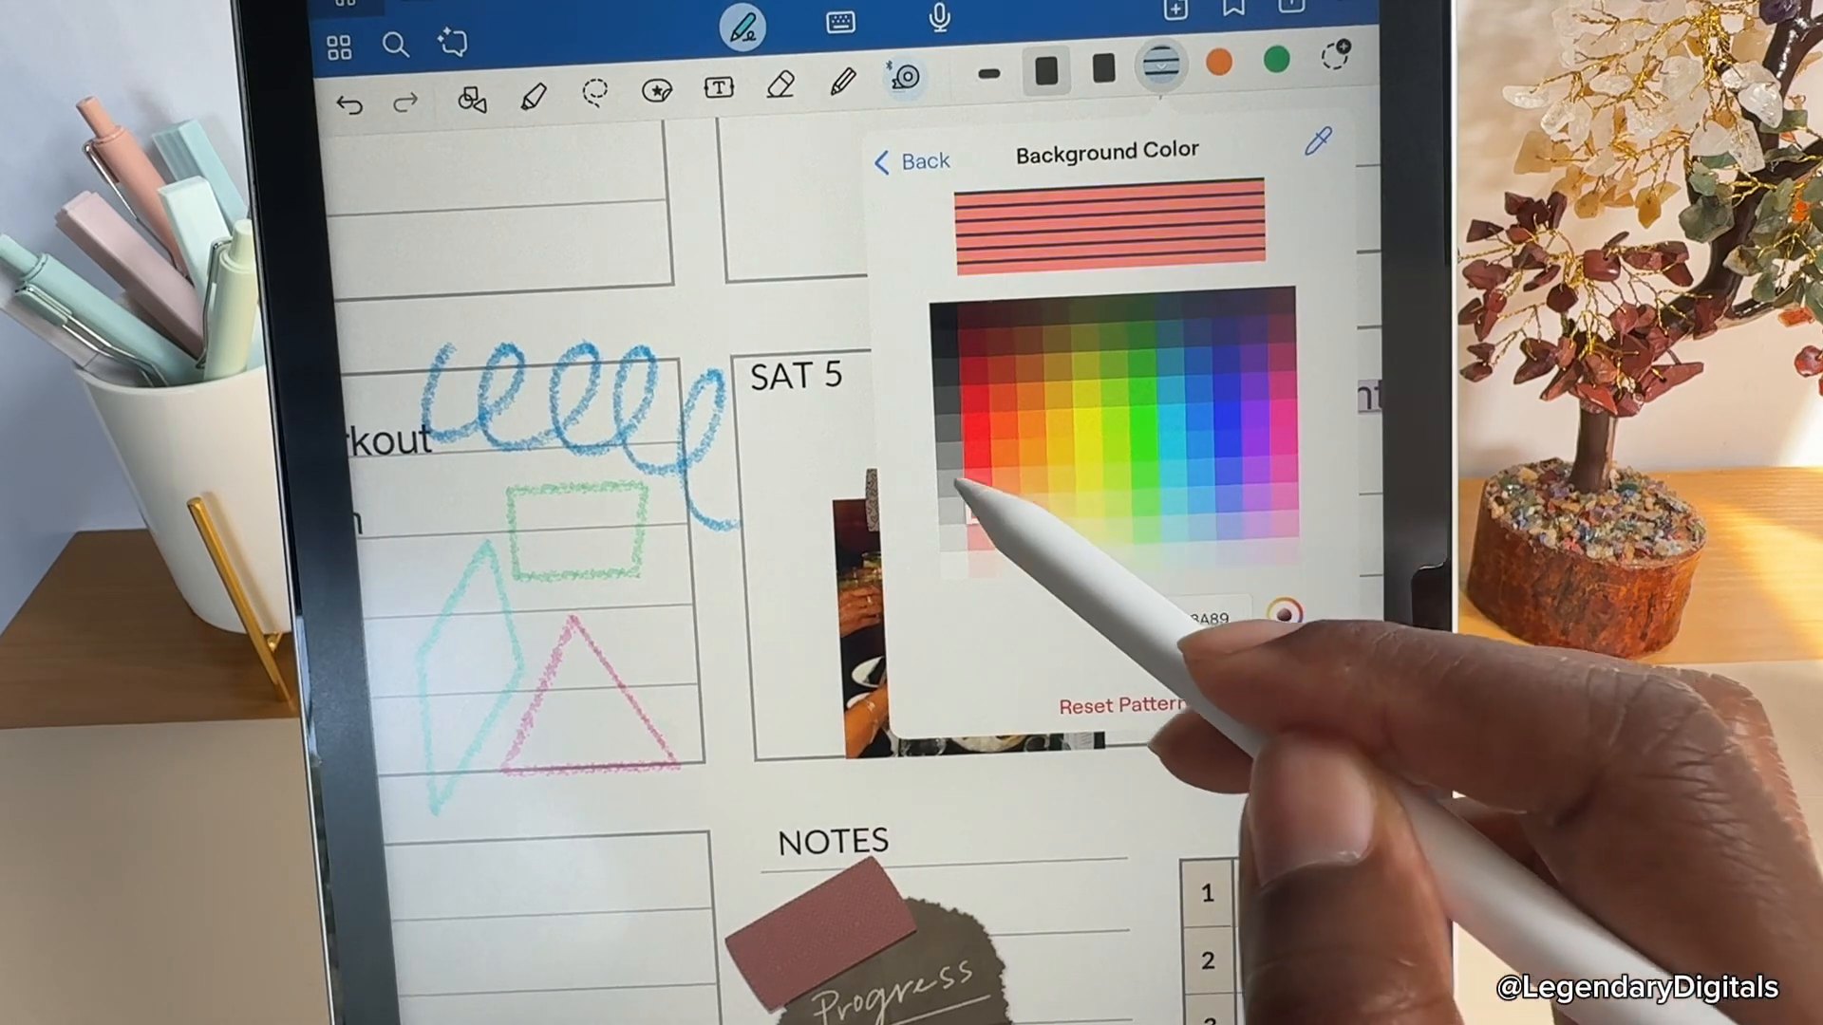
click(1090, 505)
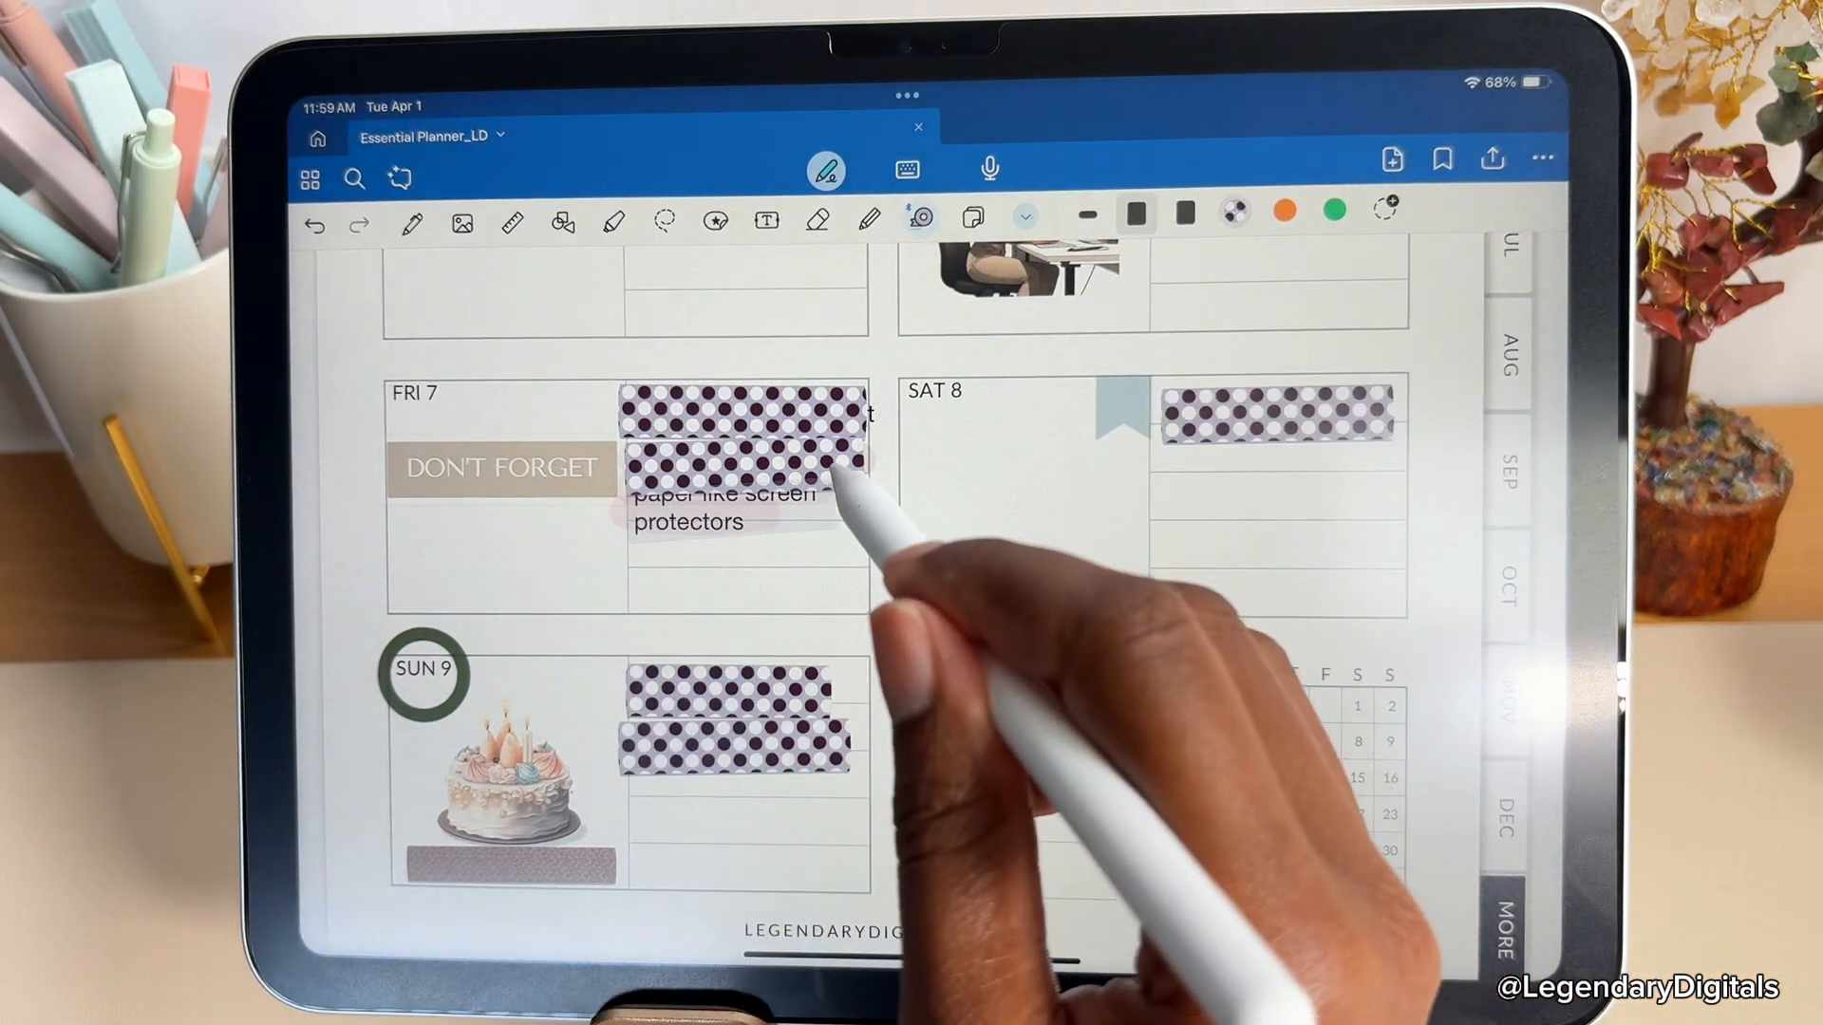
Add 'Buy stickers, fonts' and handwrite a note in the Thu 3 box.
text(Buy stickers, fonts)
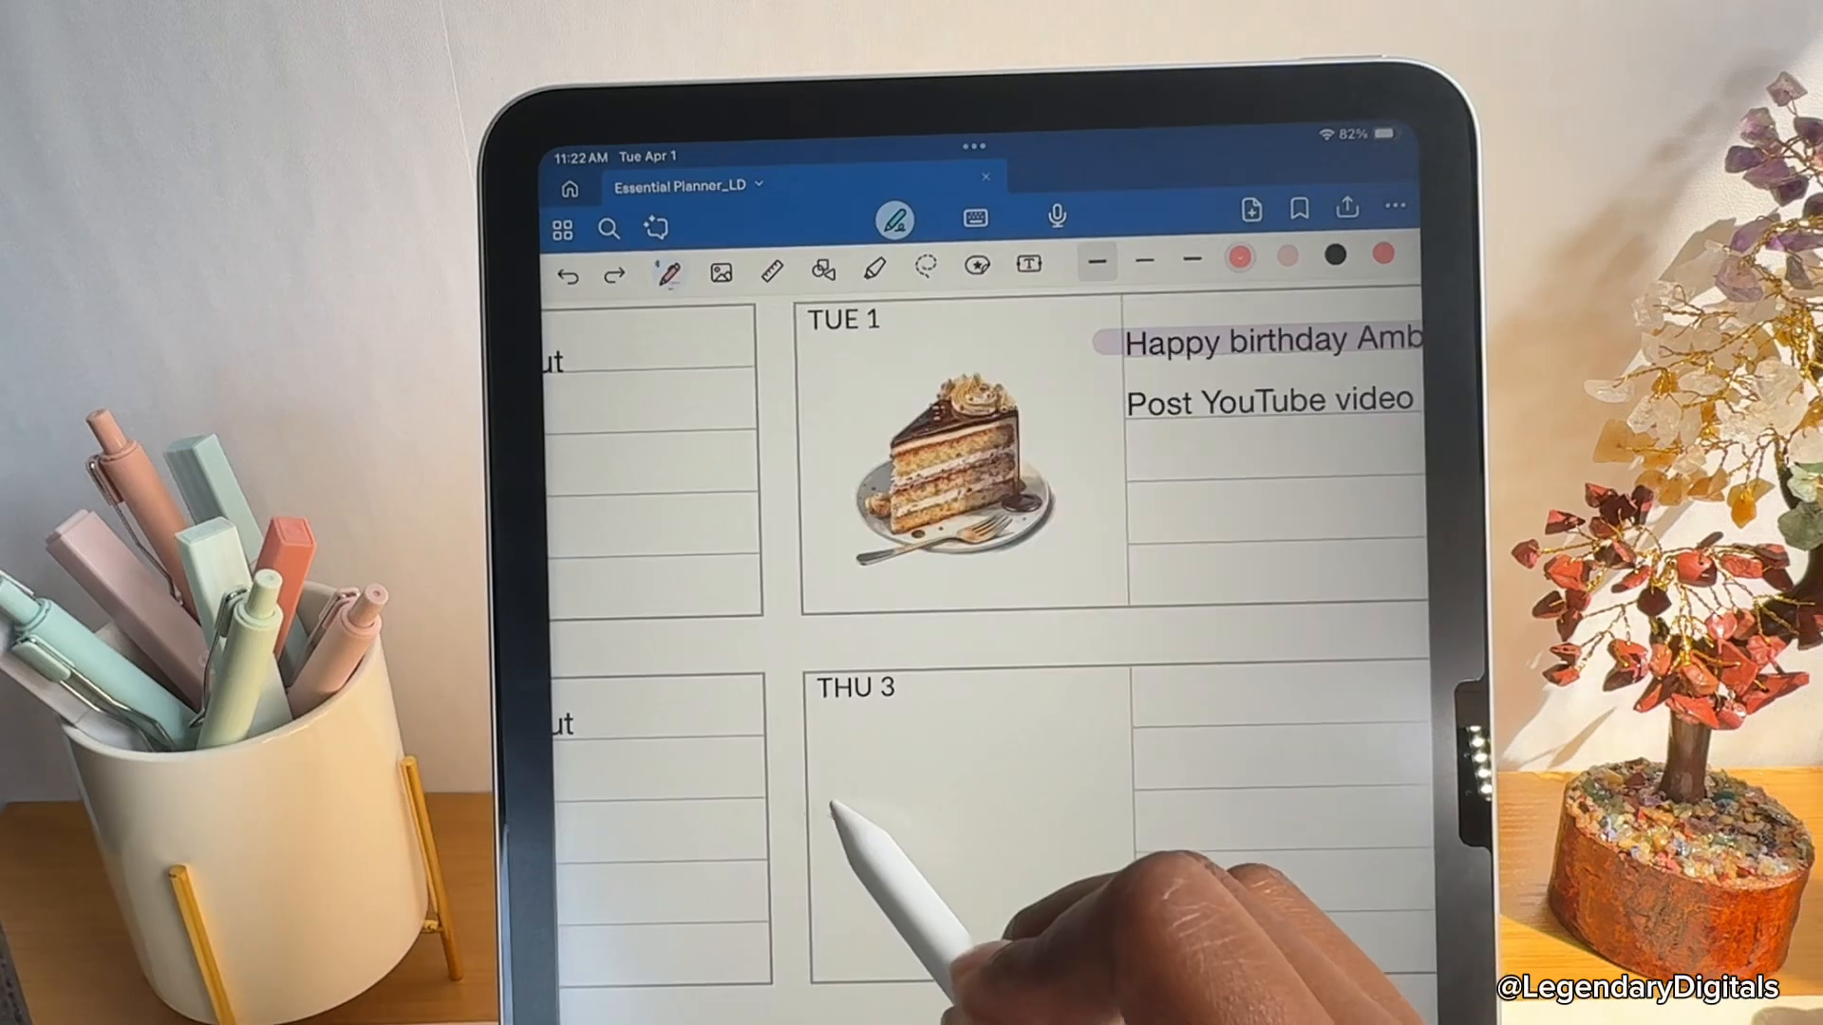
drag(838, 815, 1162, 767)
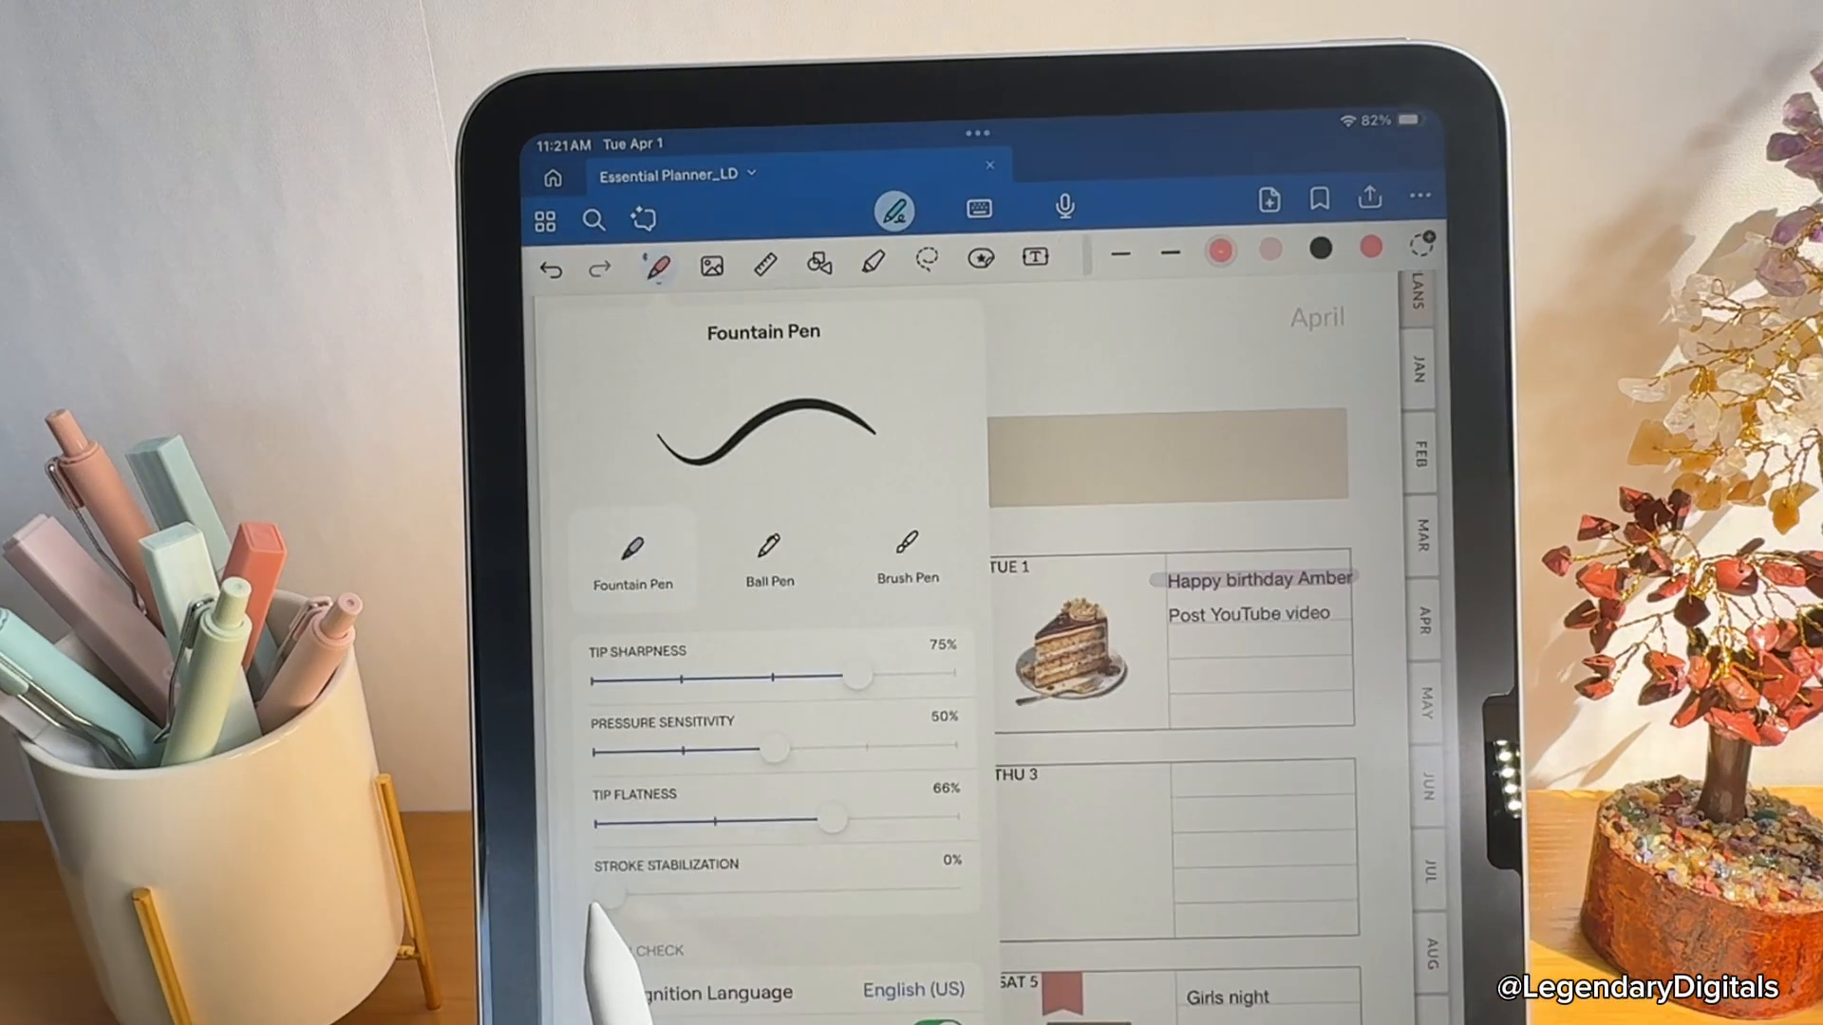
Set fountain pen stroke stabilization to about 87% and finish 'Get it done!' in Fri 4.
drag(616, 894, 953, 894)
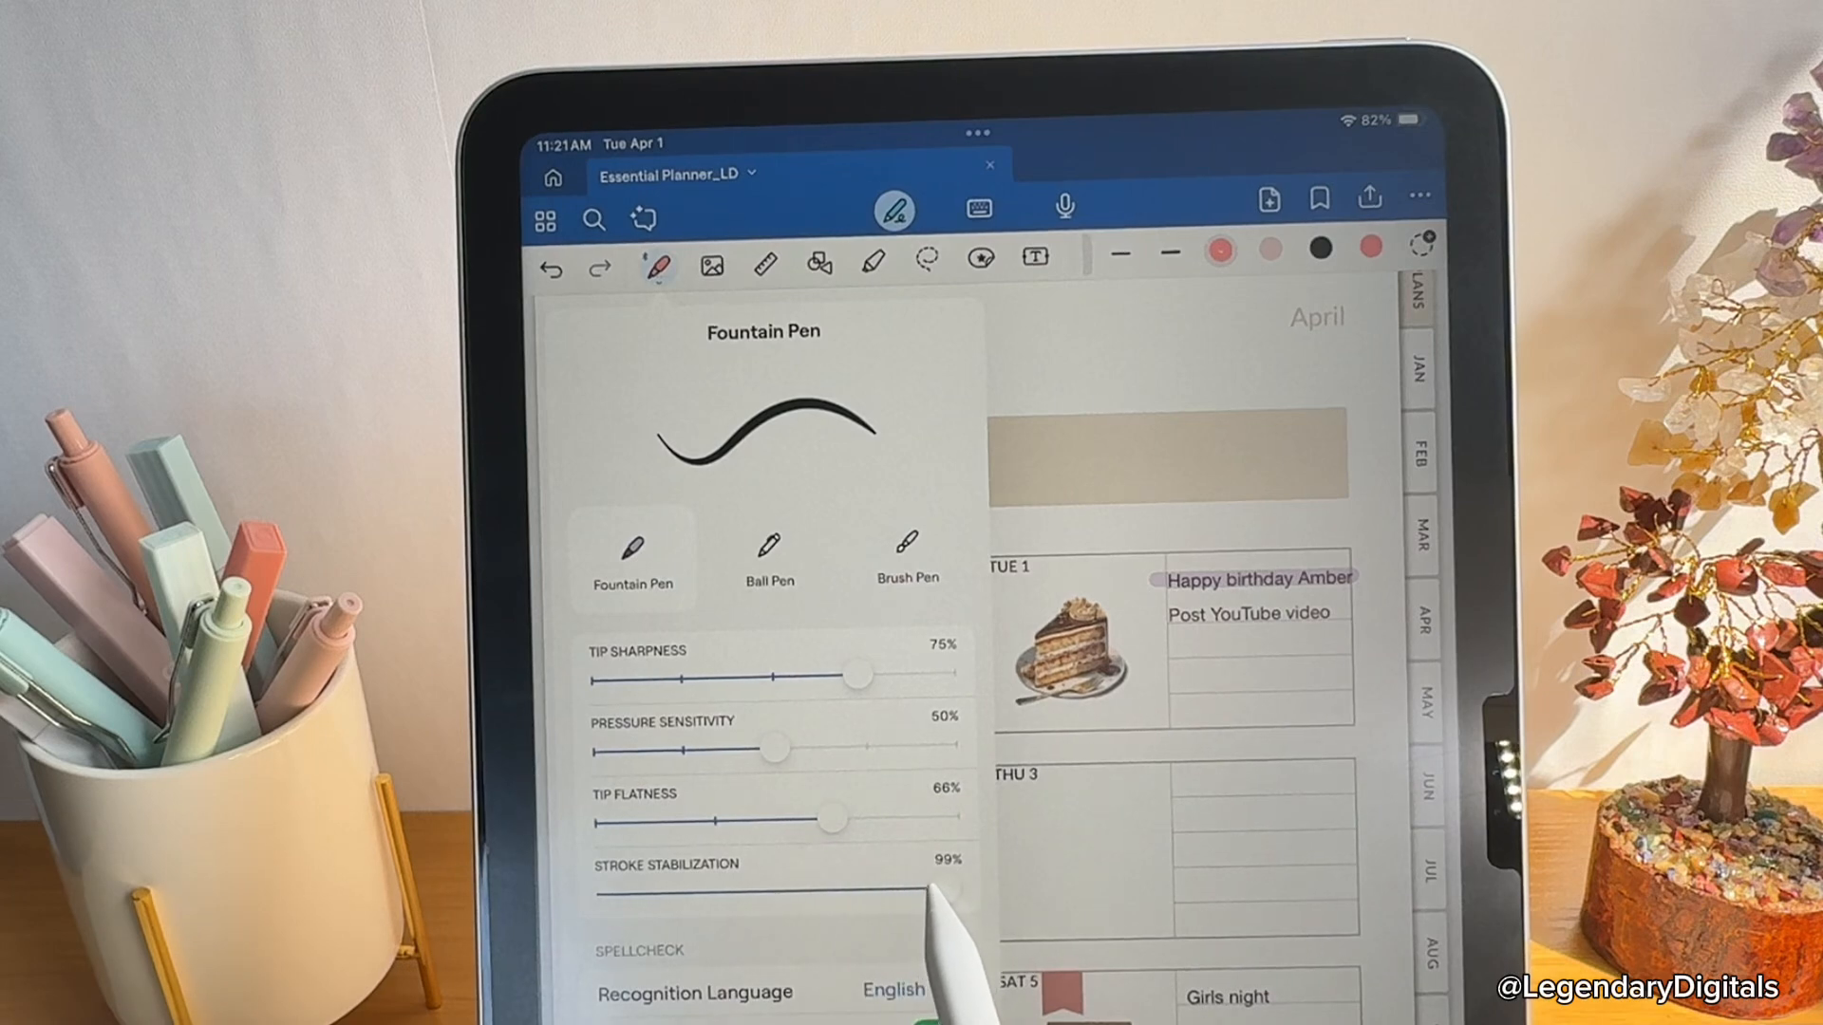
drag(942, 891, 854, 891)
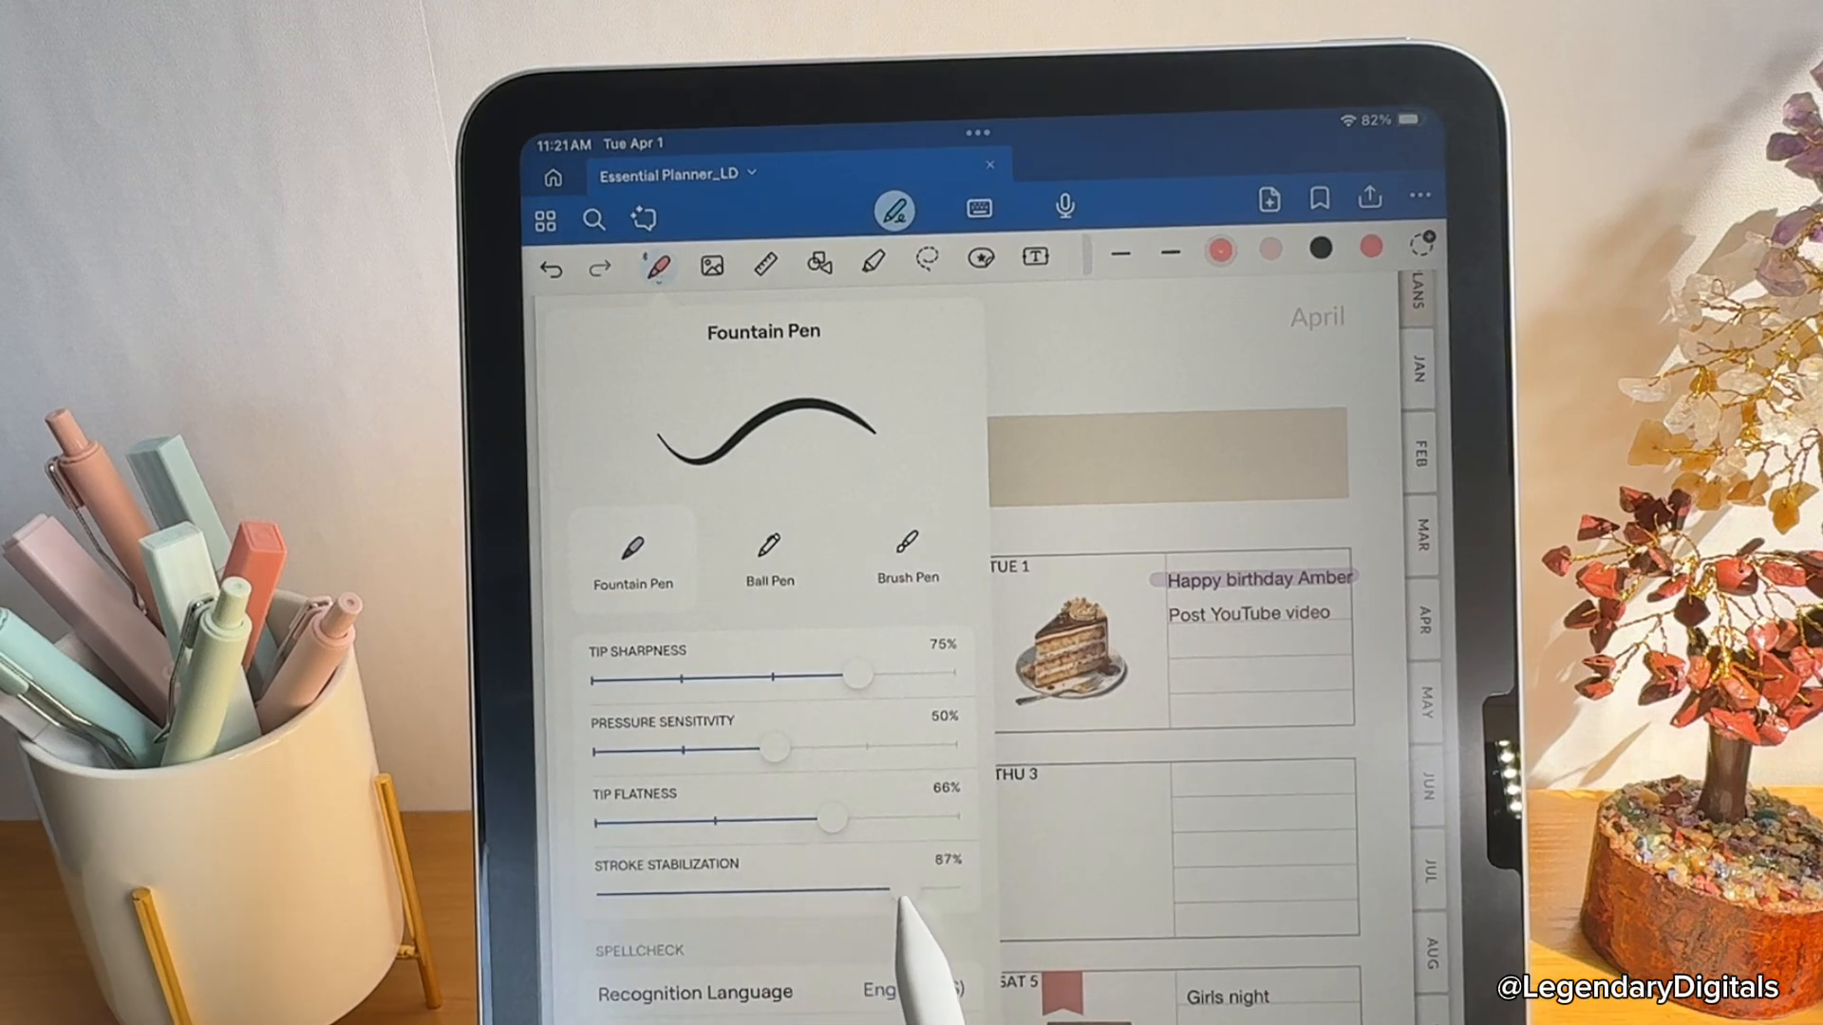
drag(919, 892, 628, 892)
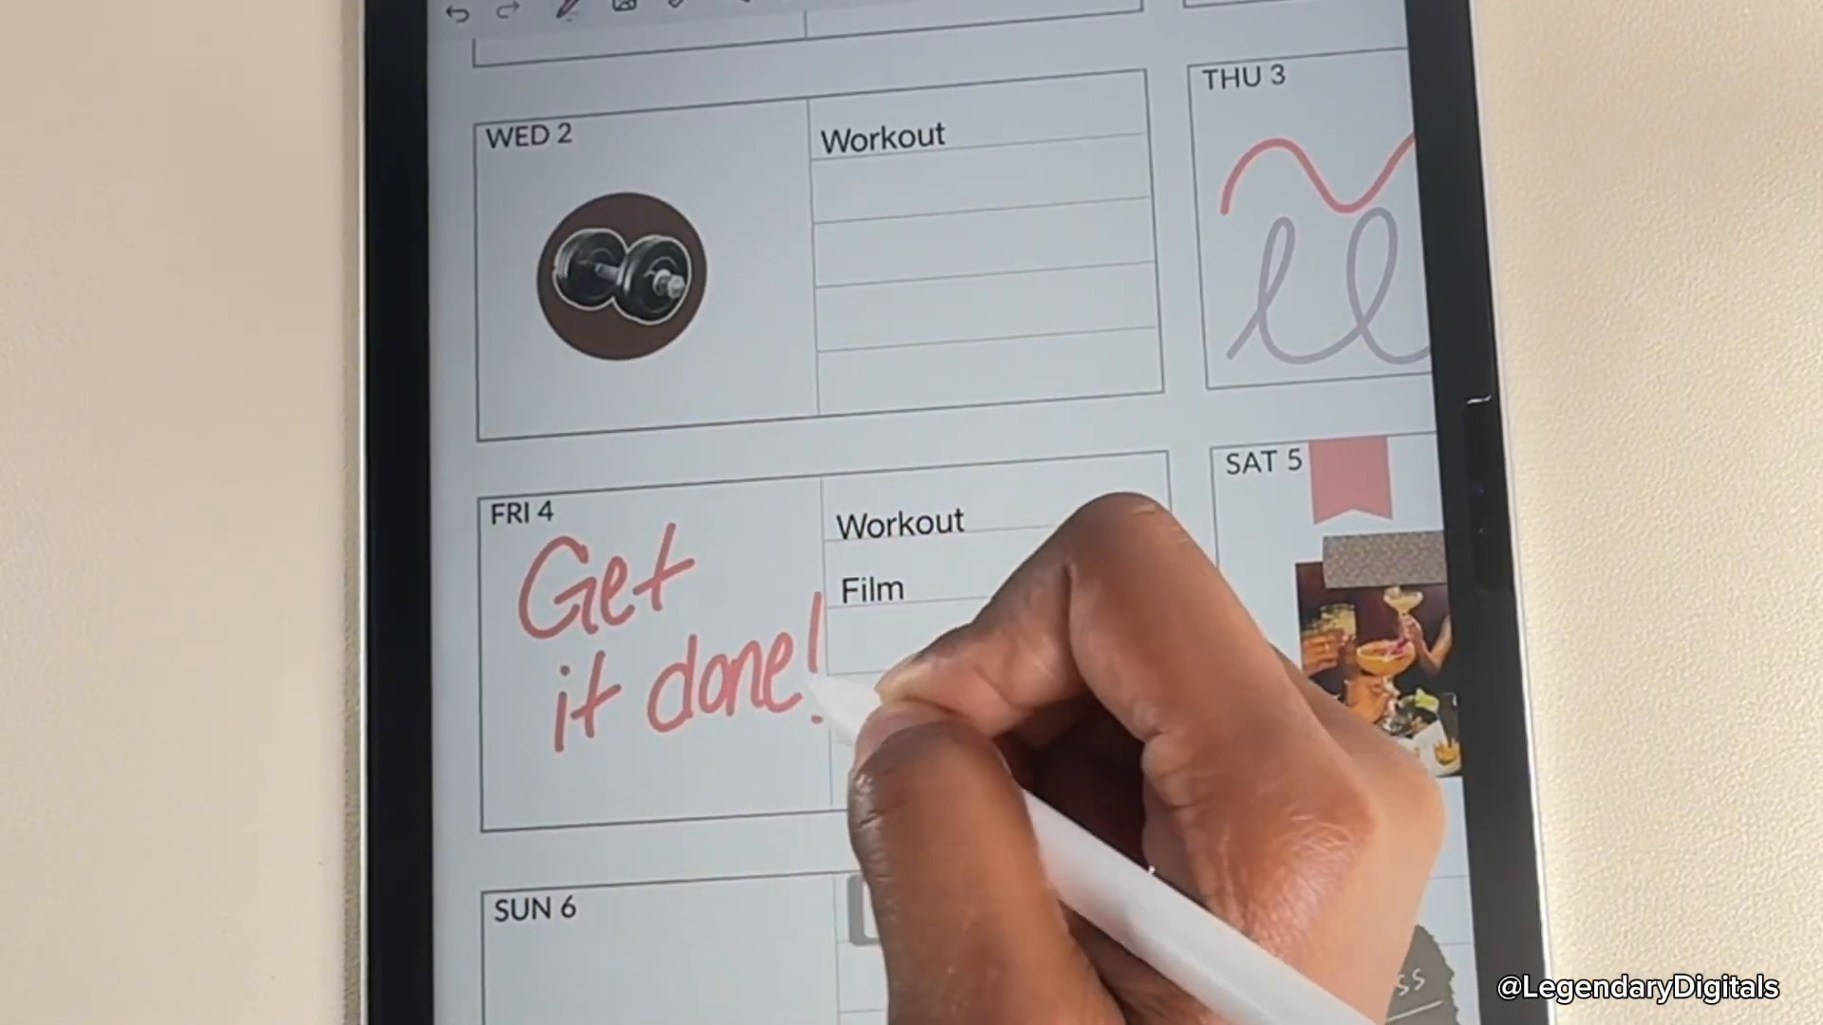
click(877, 272)
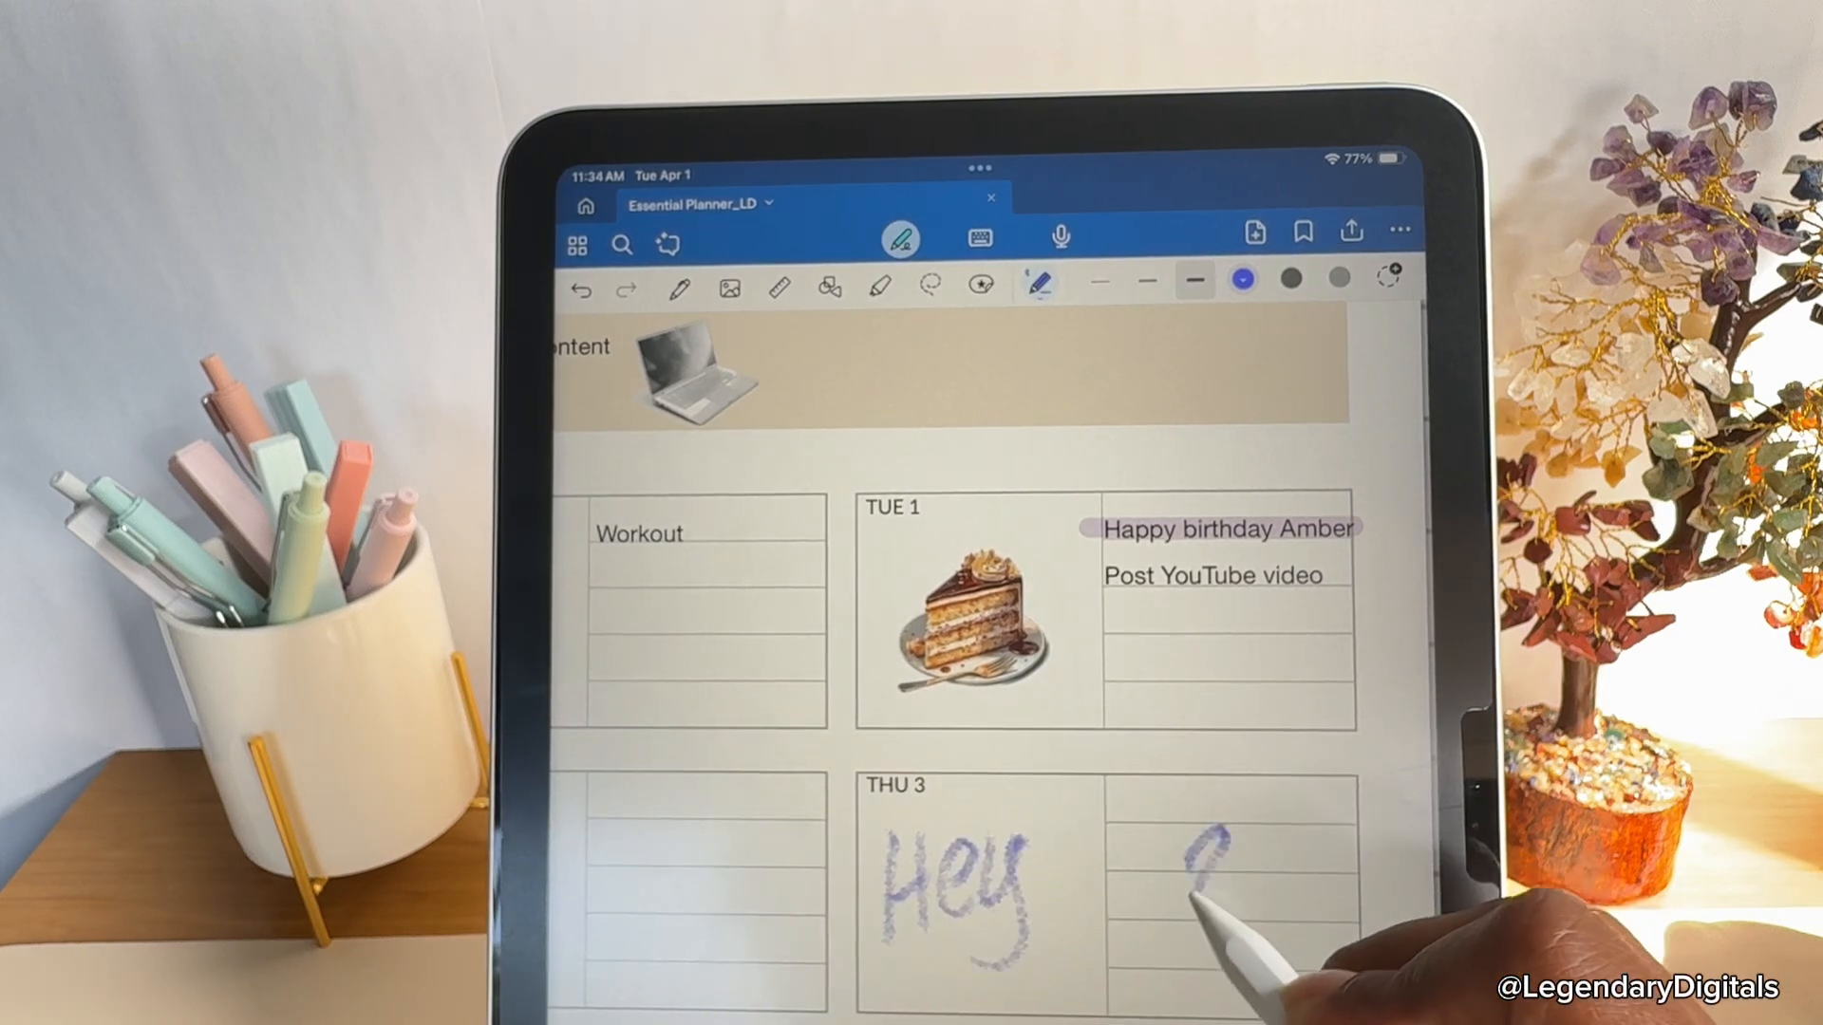
Draw a purple heart and orange stars beside Hey in Thu 3 with the pencil.
drag(1210, 883, 1227, 860)
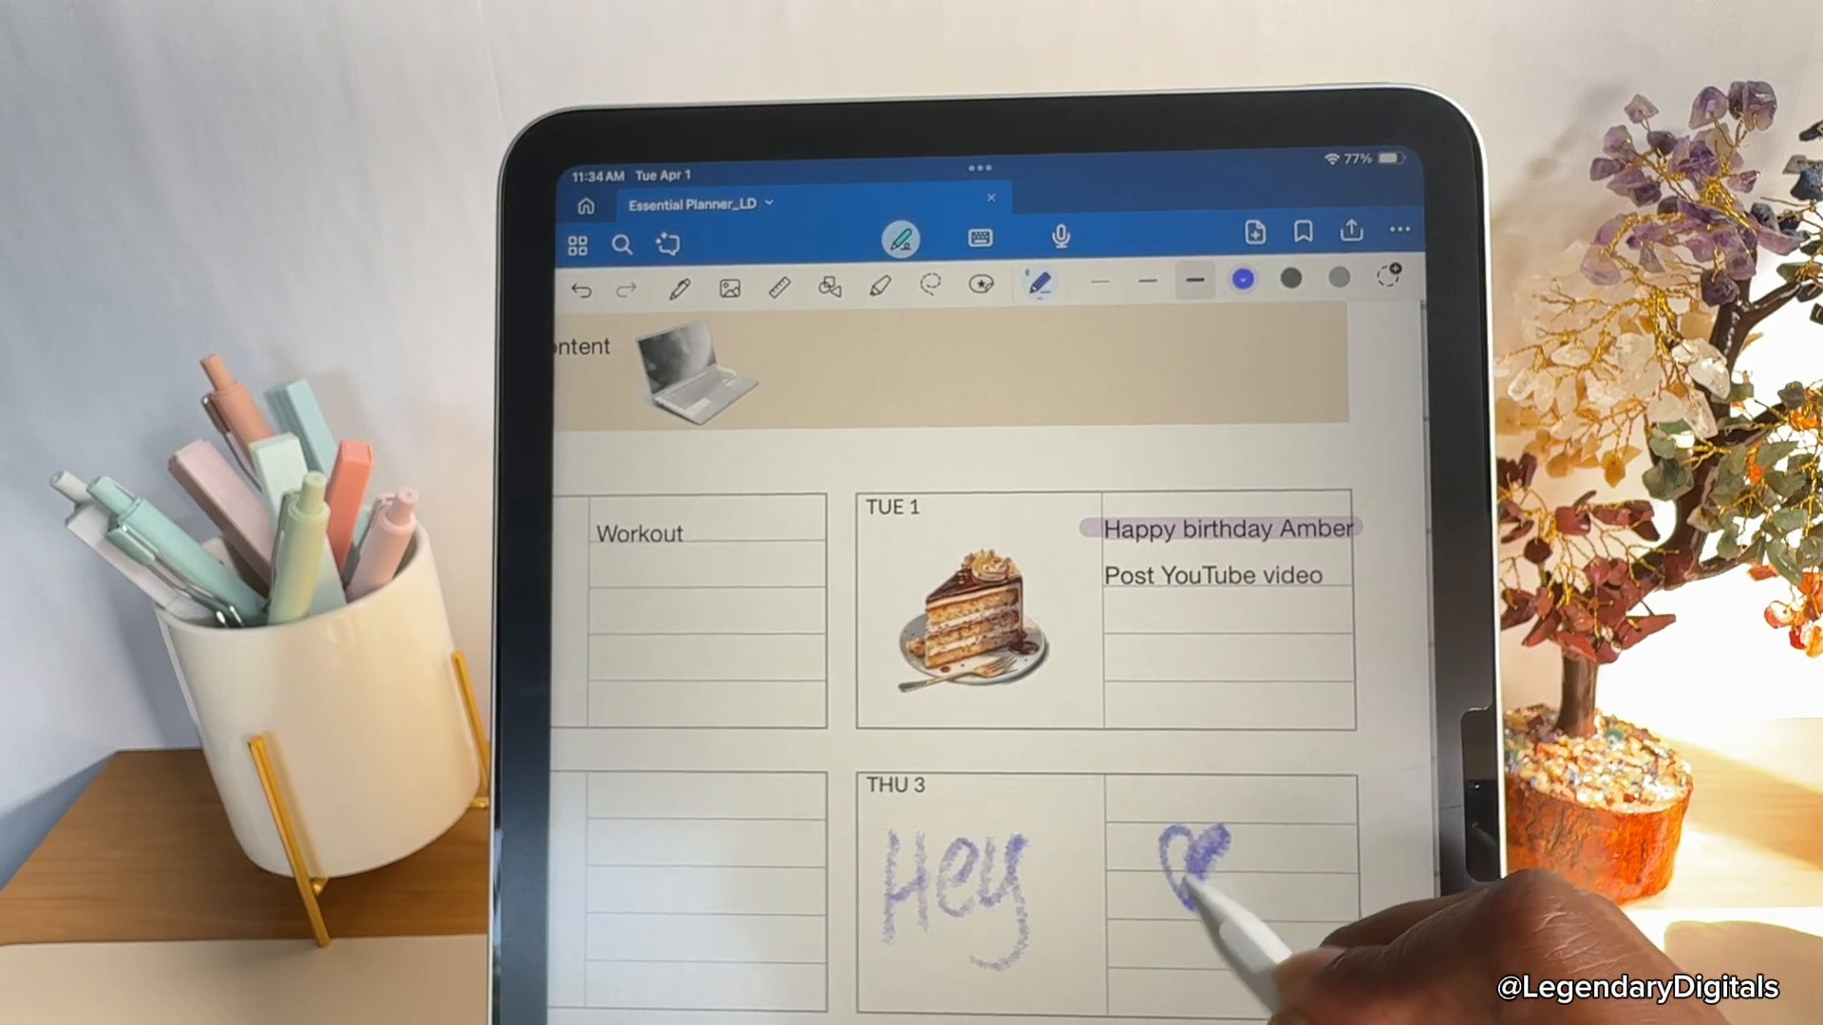
click(1241, 278)
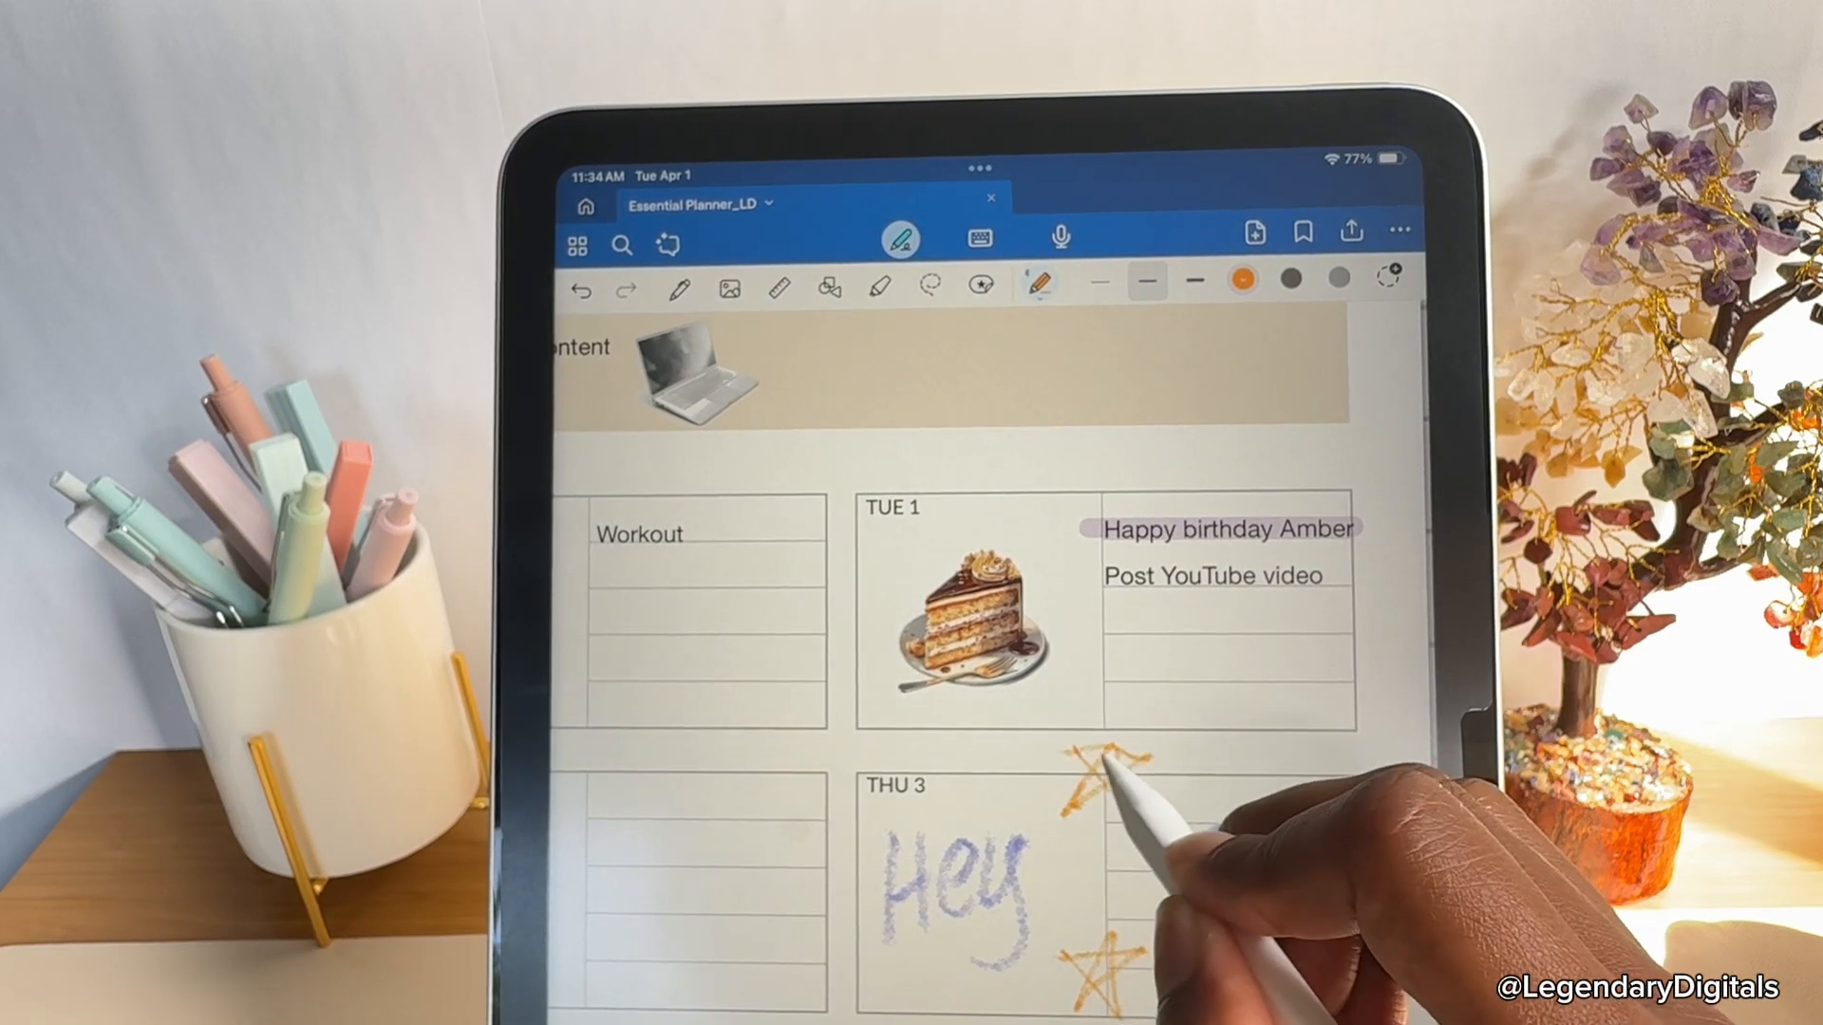
drag(1094, 768, 1116, 815)
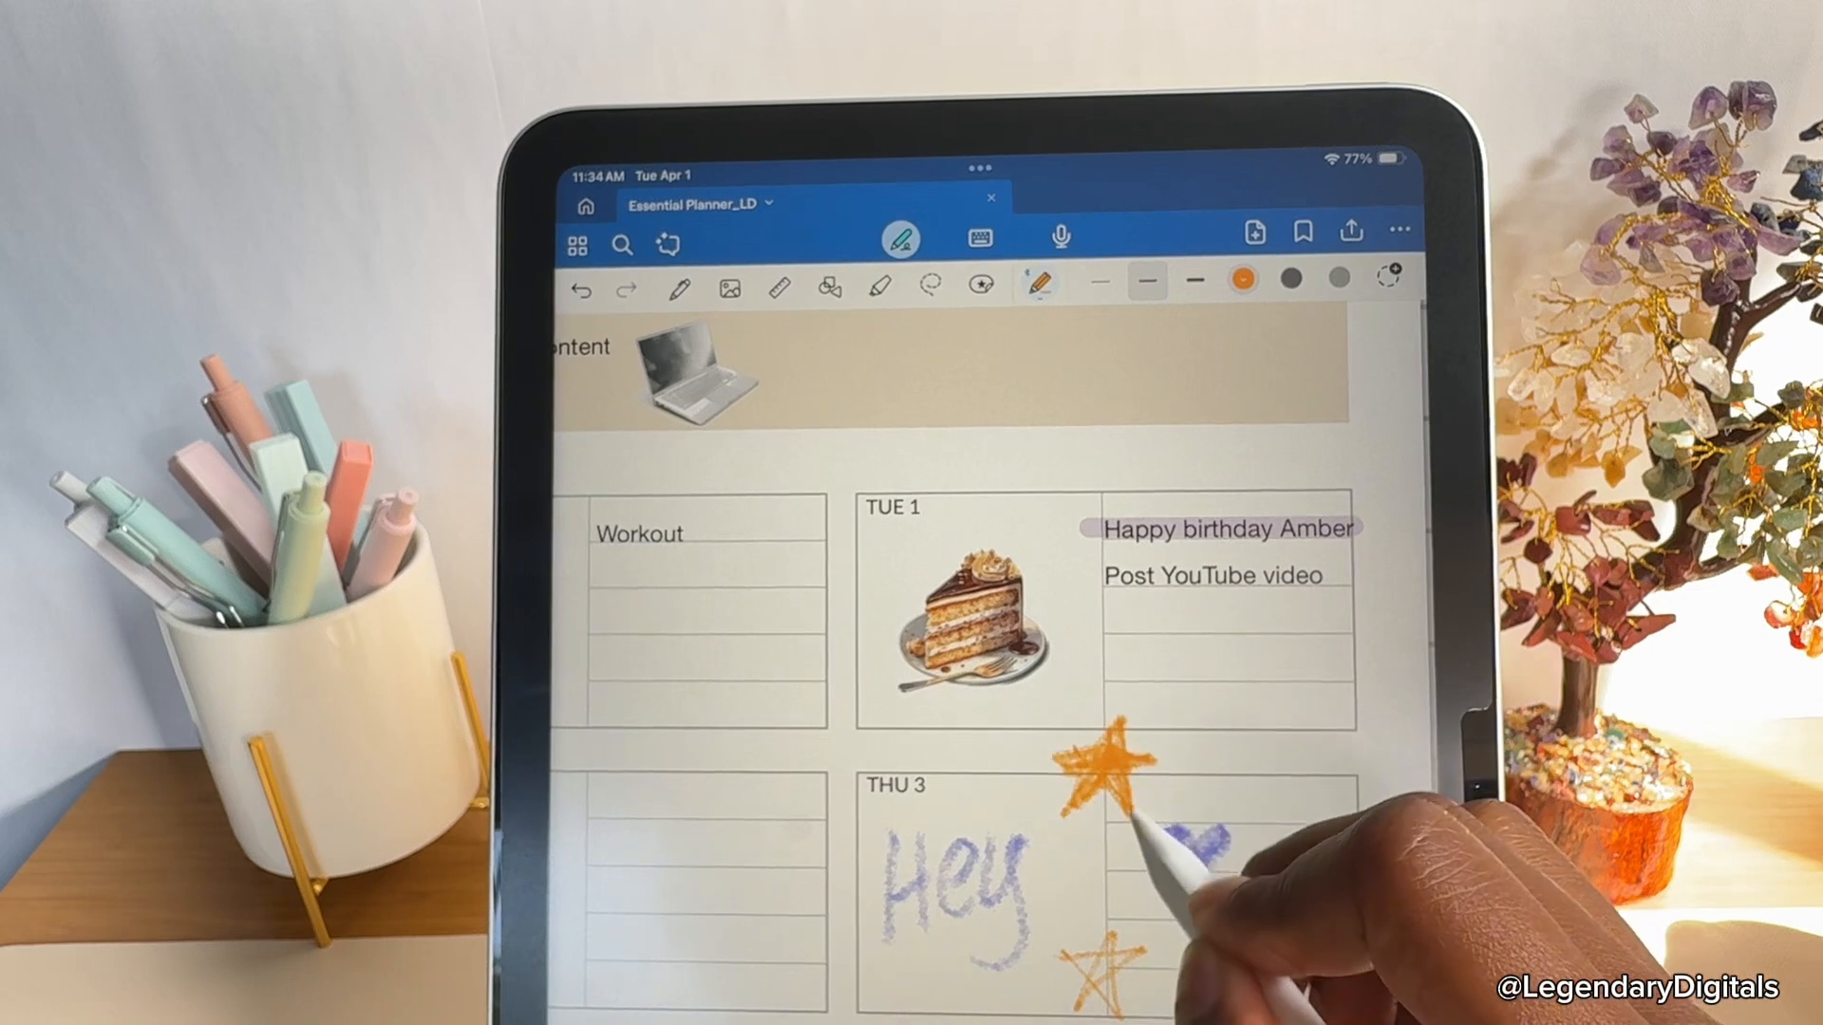
click(1241, 277)
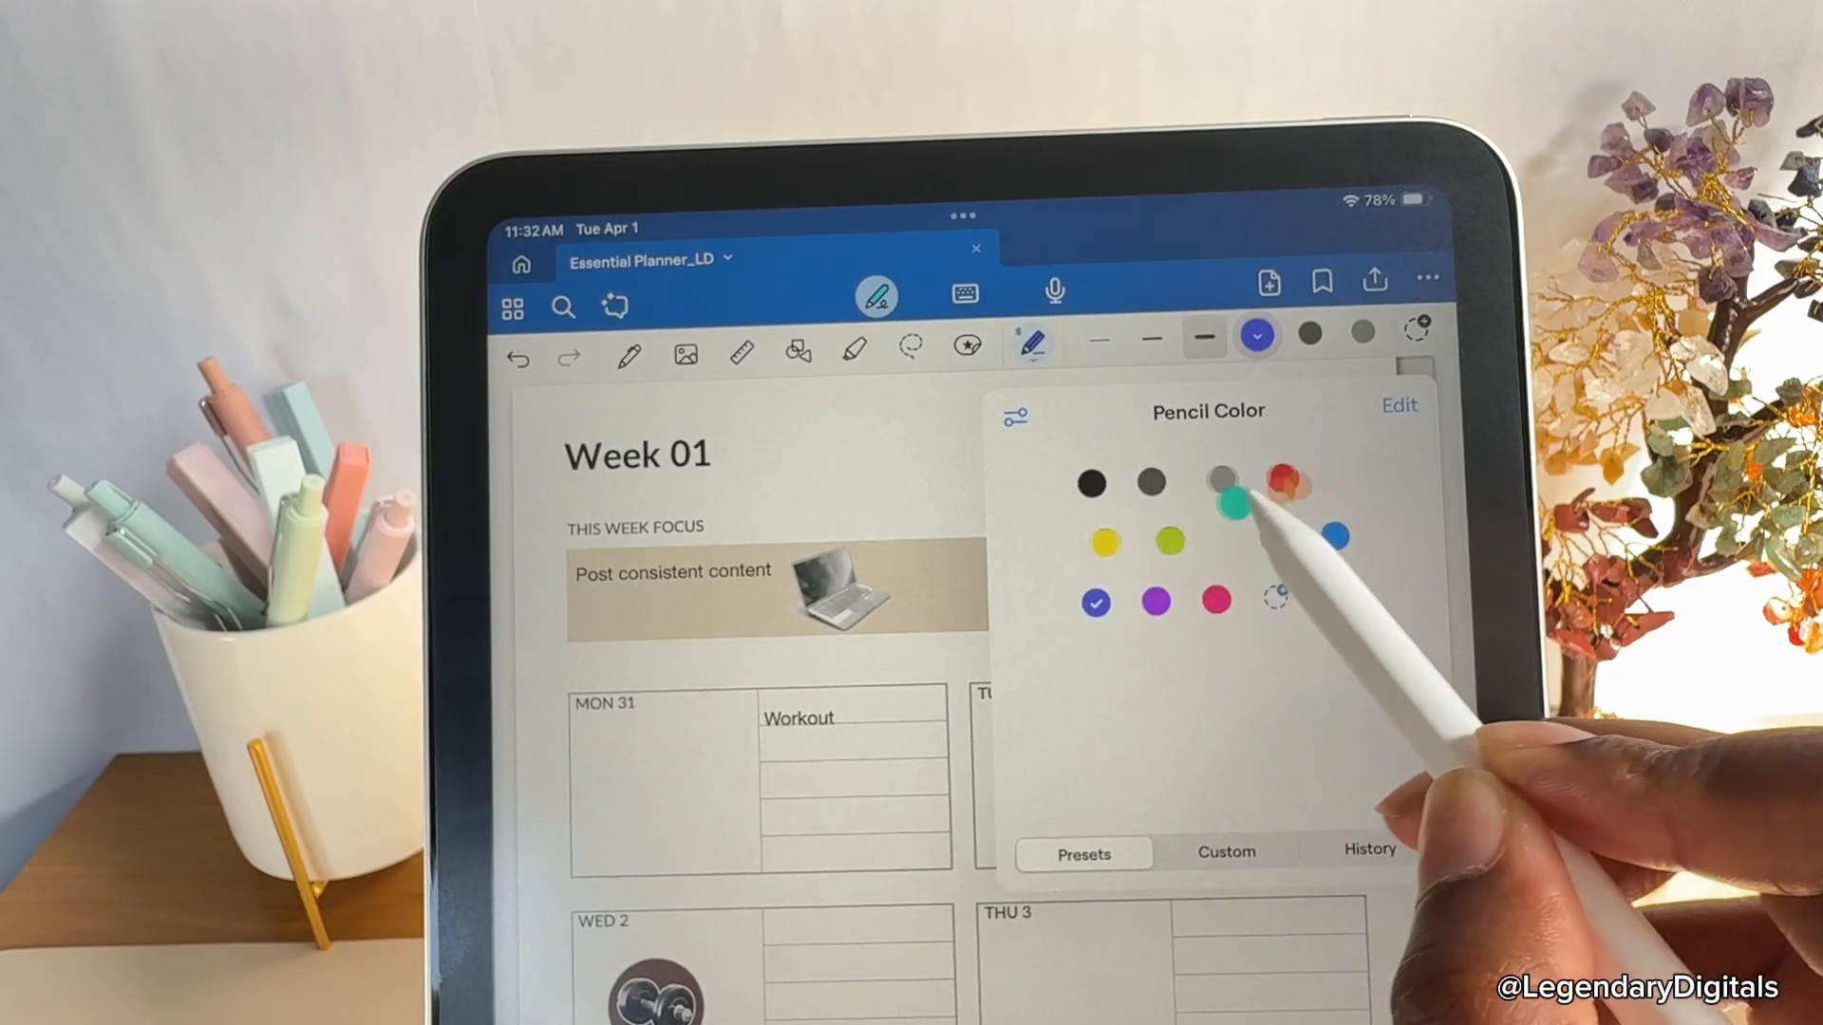
Set the pencil thickness to 1.5 mm.
click(1204, 336)
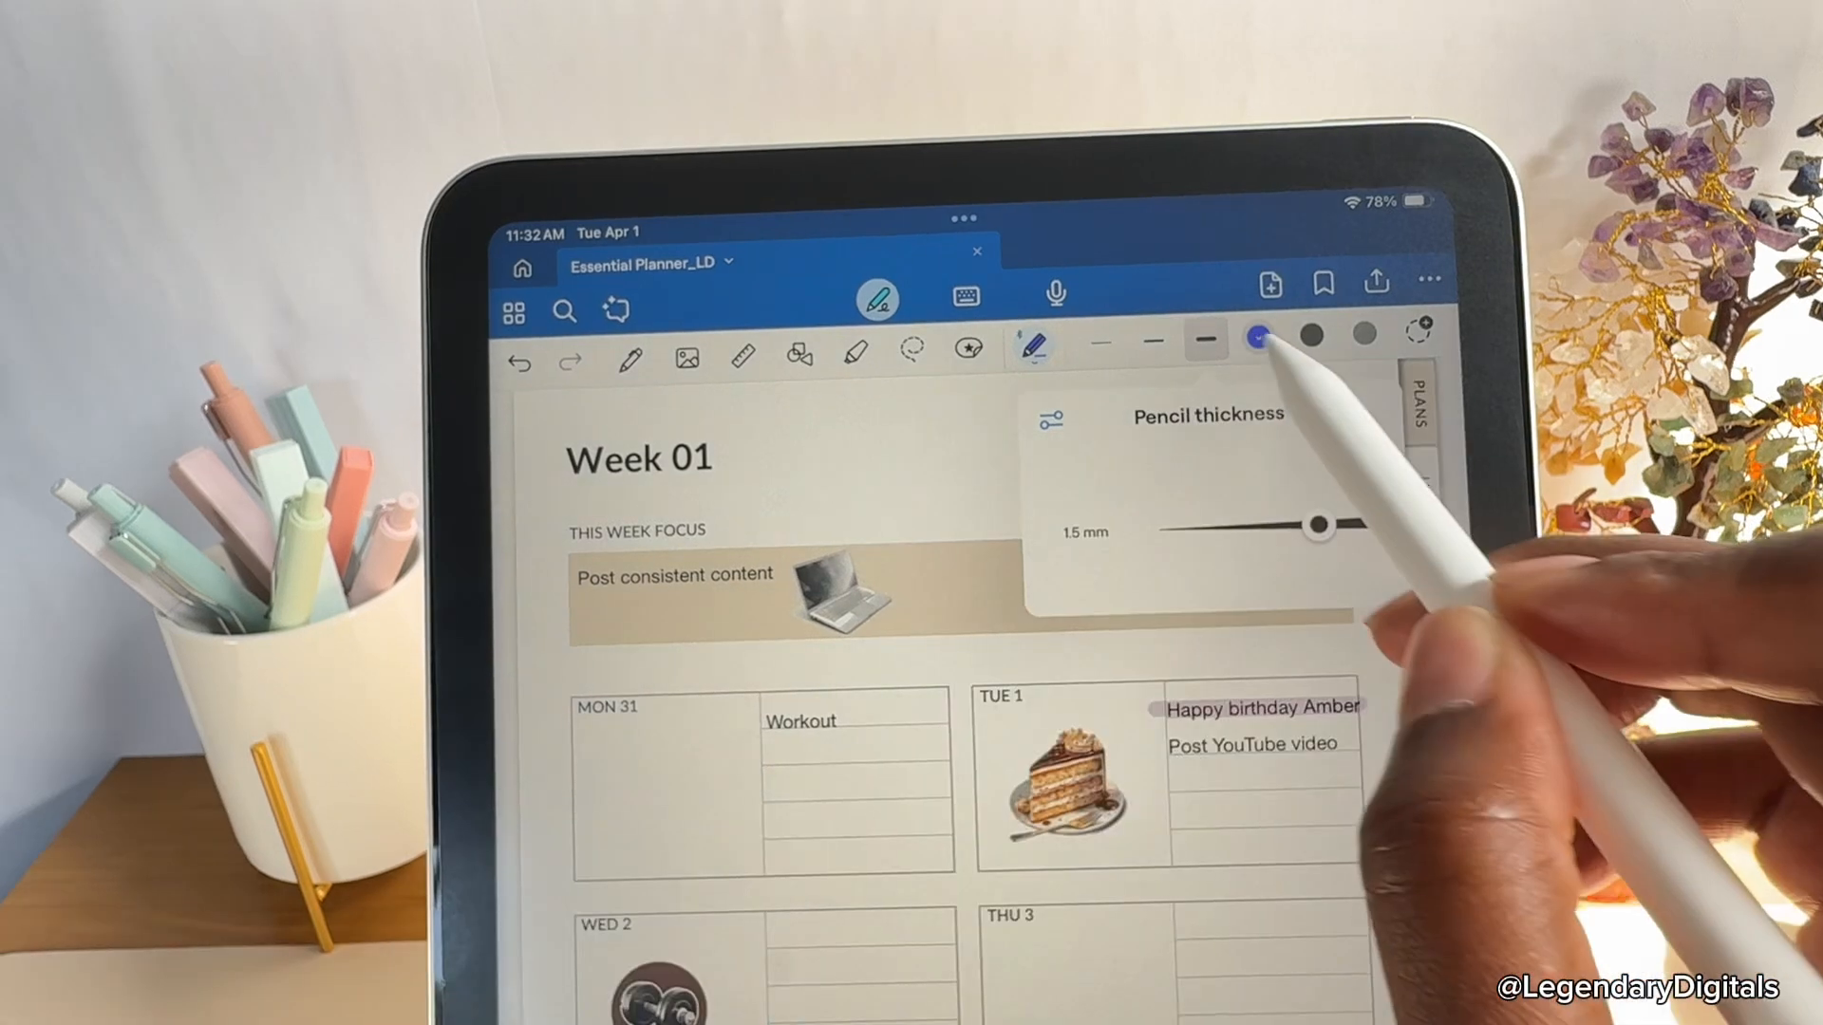
drag(1314, 526, 1291, 502)
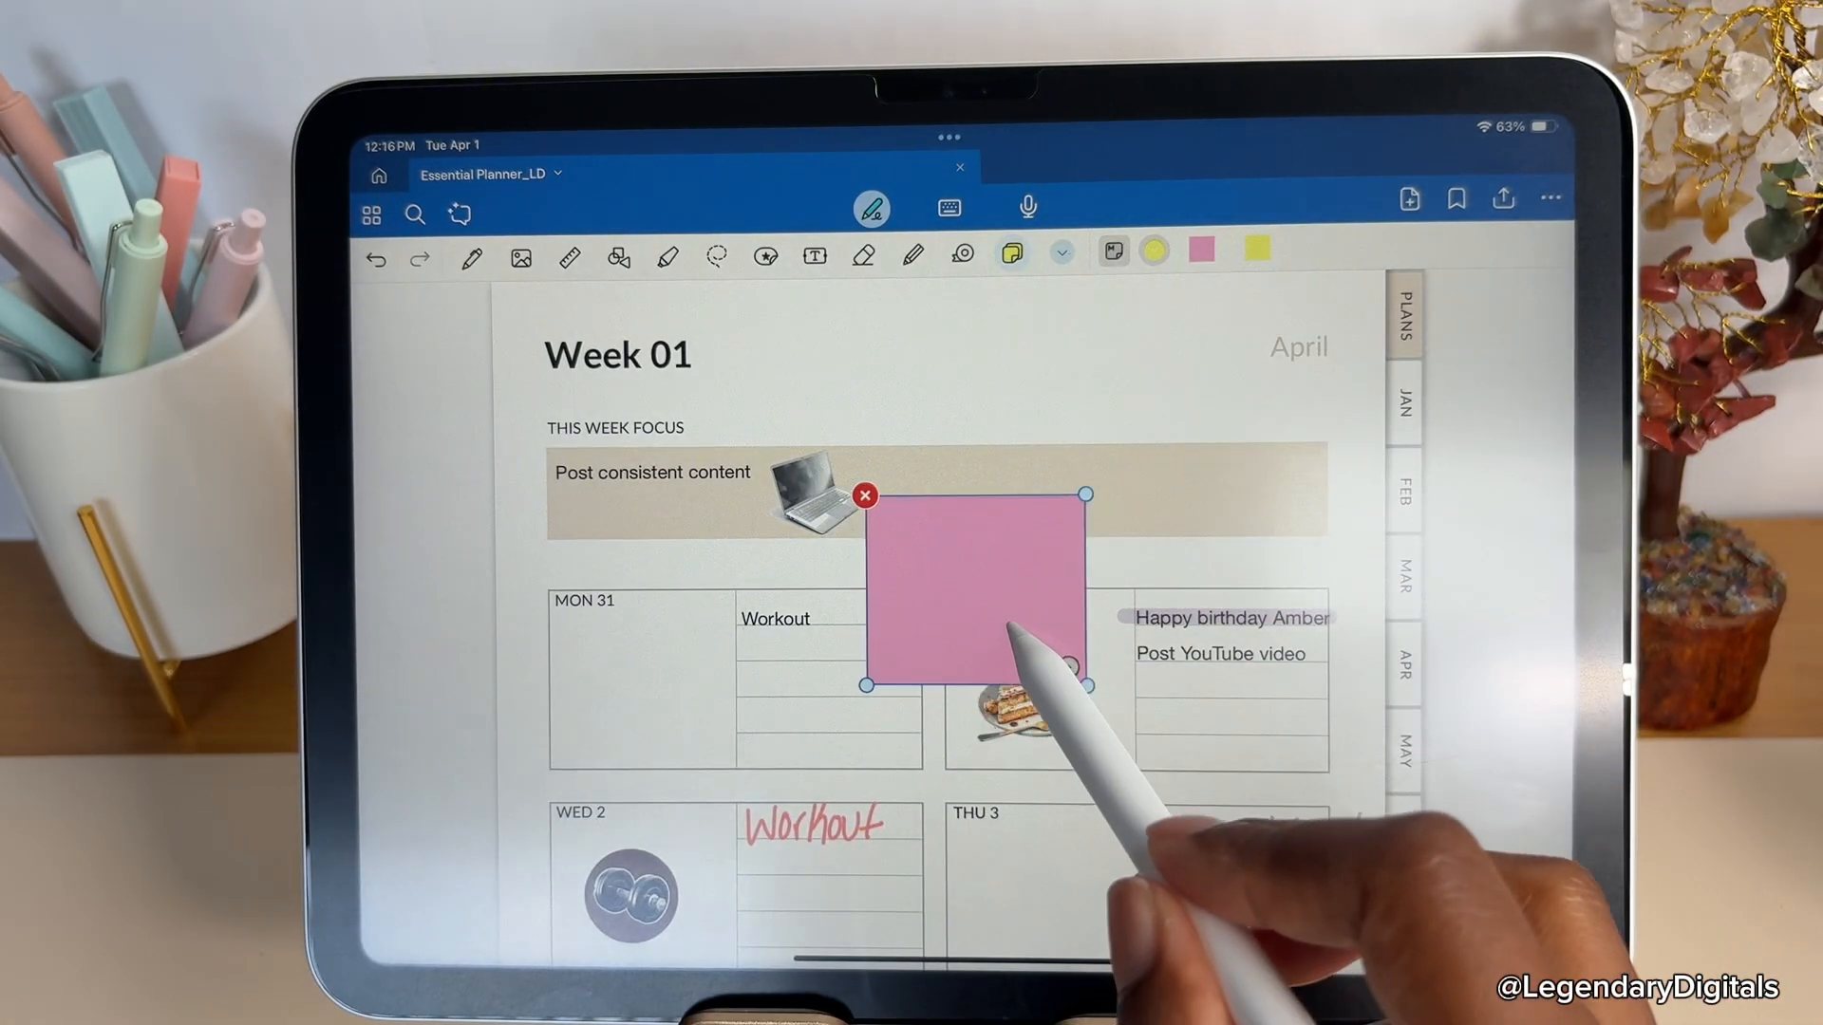
Move the pink sticky note onto the focus banner and pick a new sticky note colour and shape.
drag(971, 592, 993, 465)
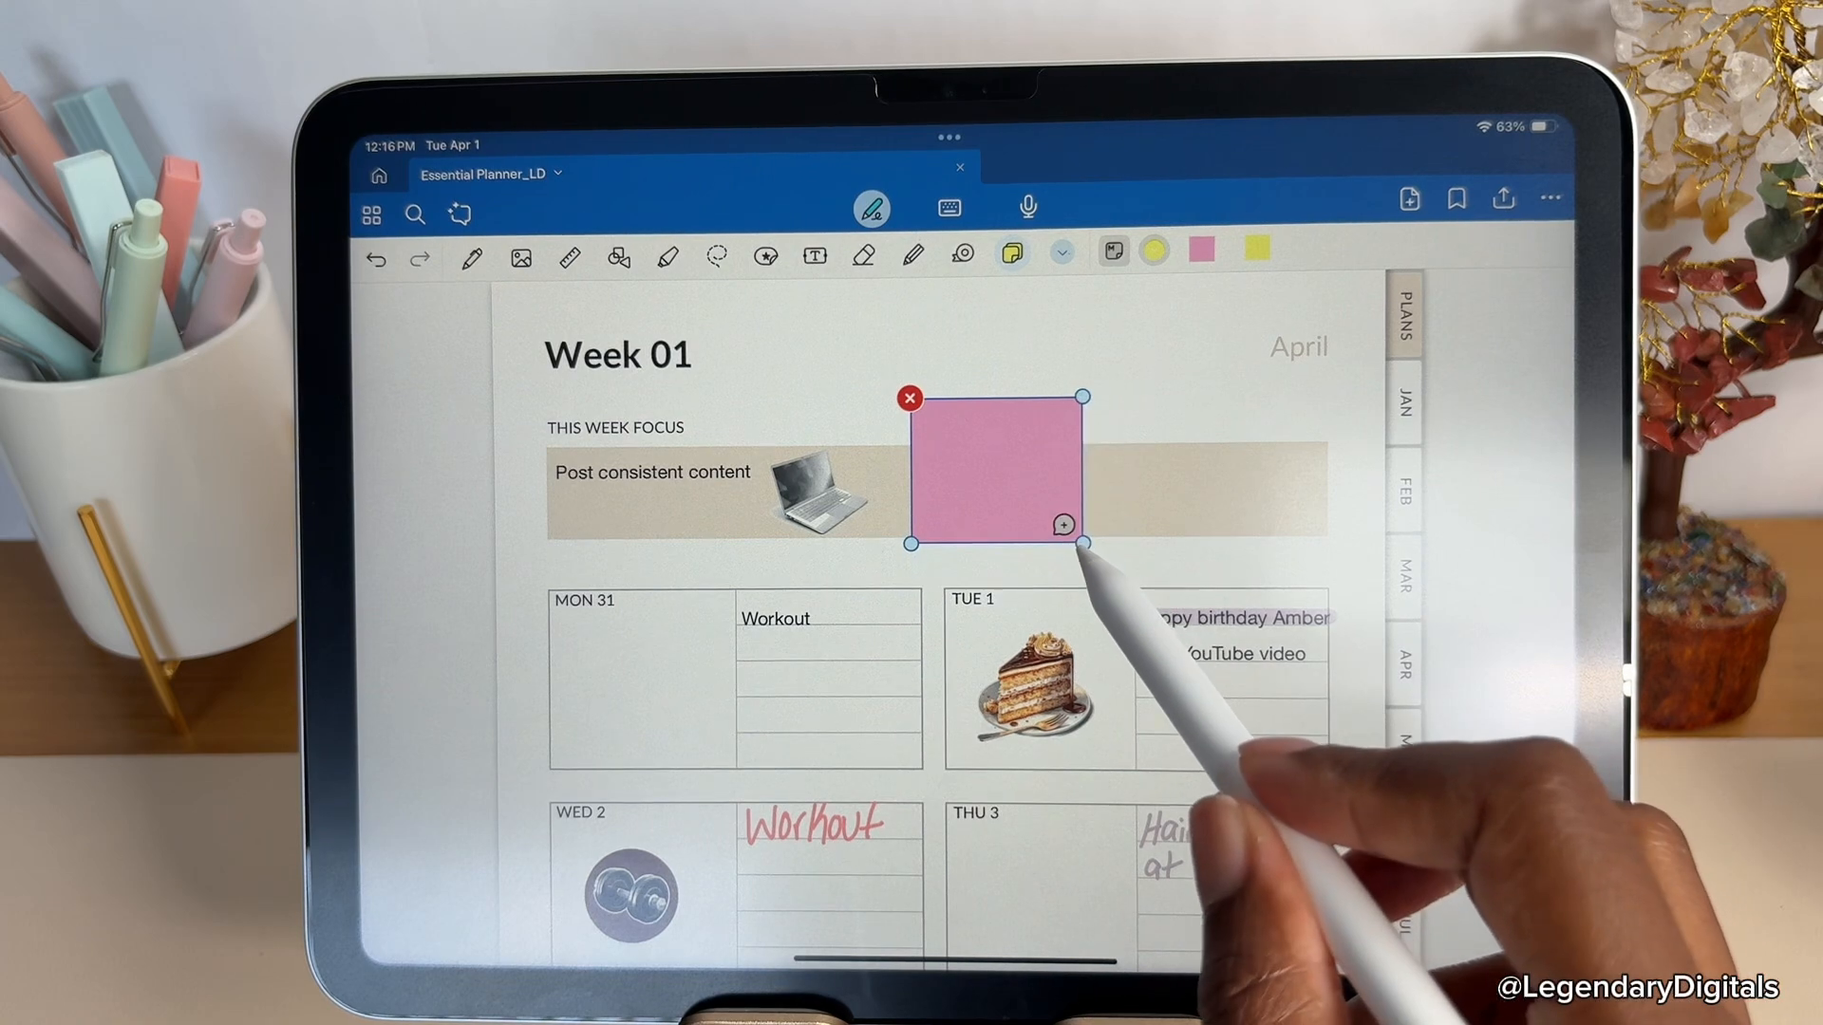
click(1152, 251)
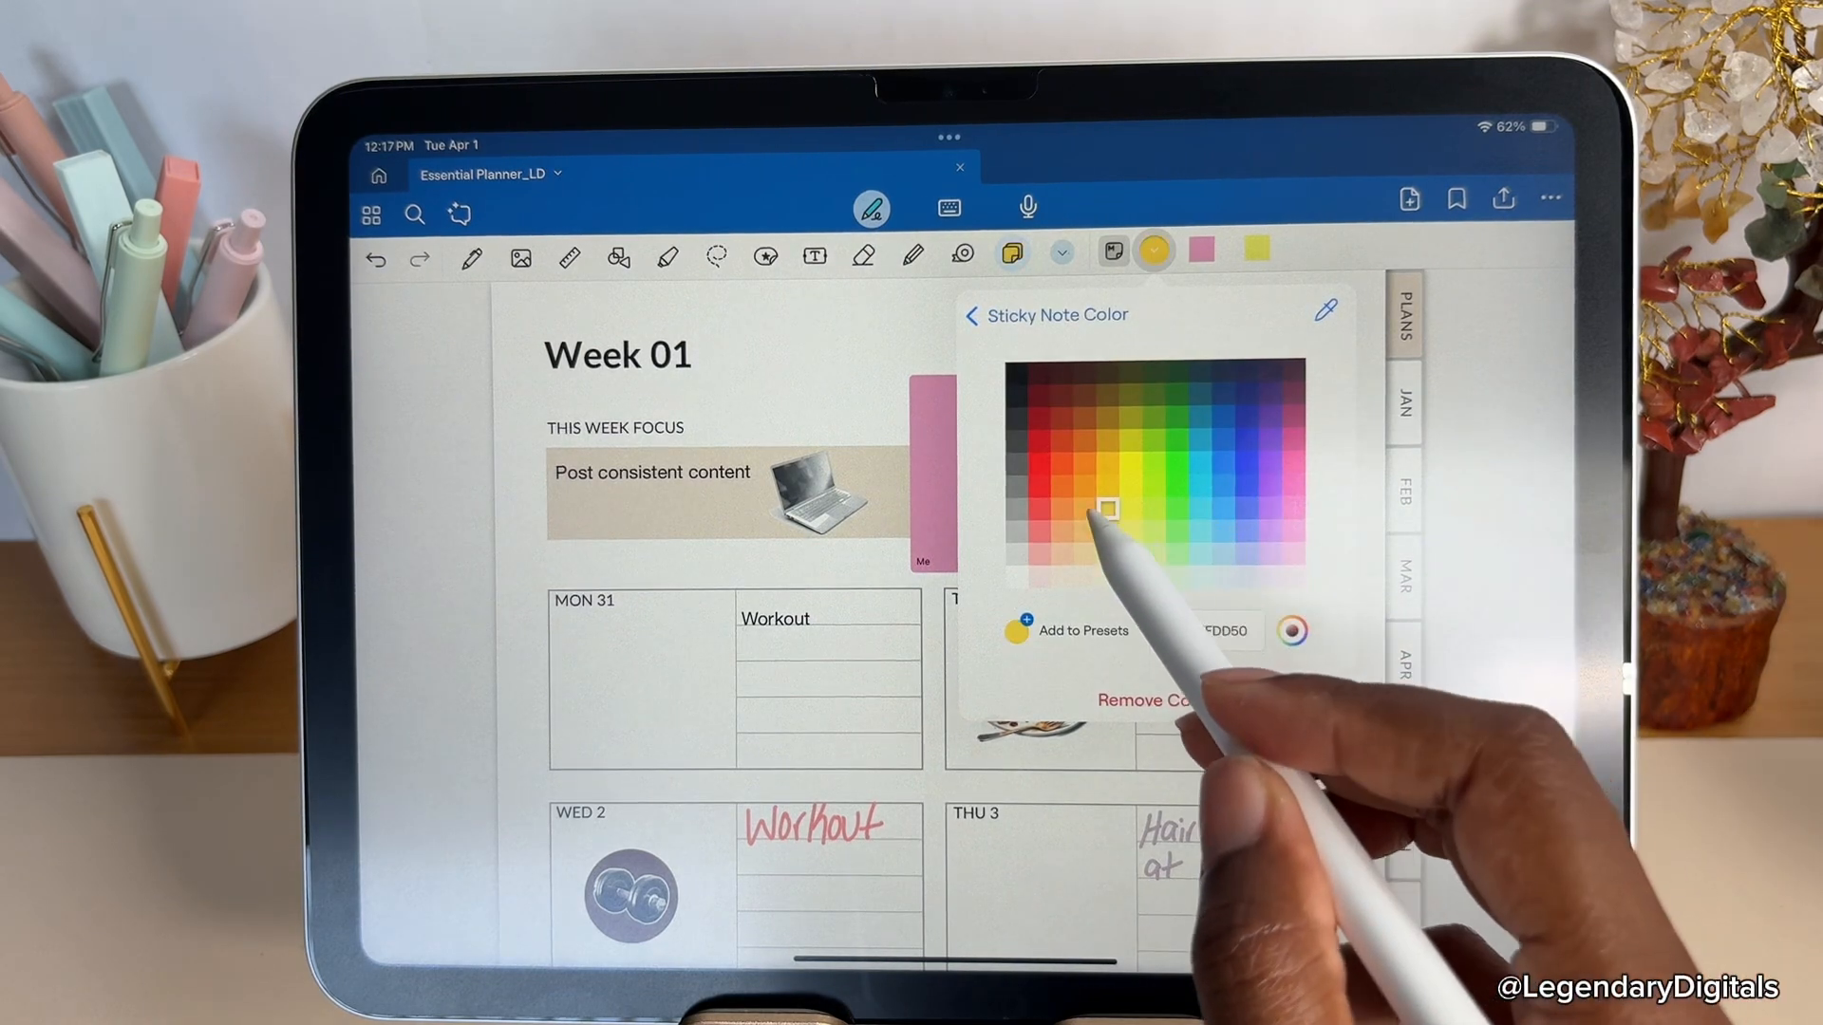
click(1291, 631)
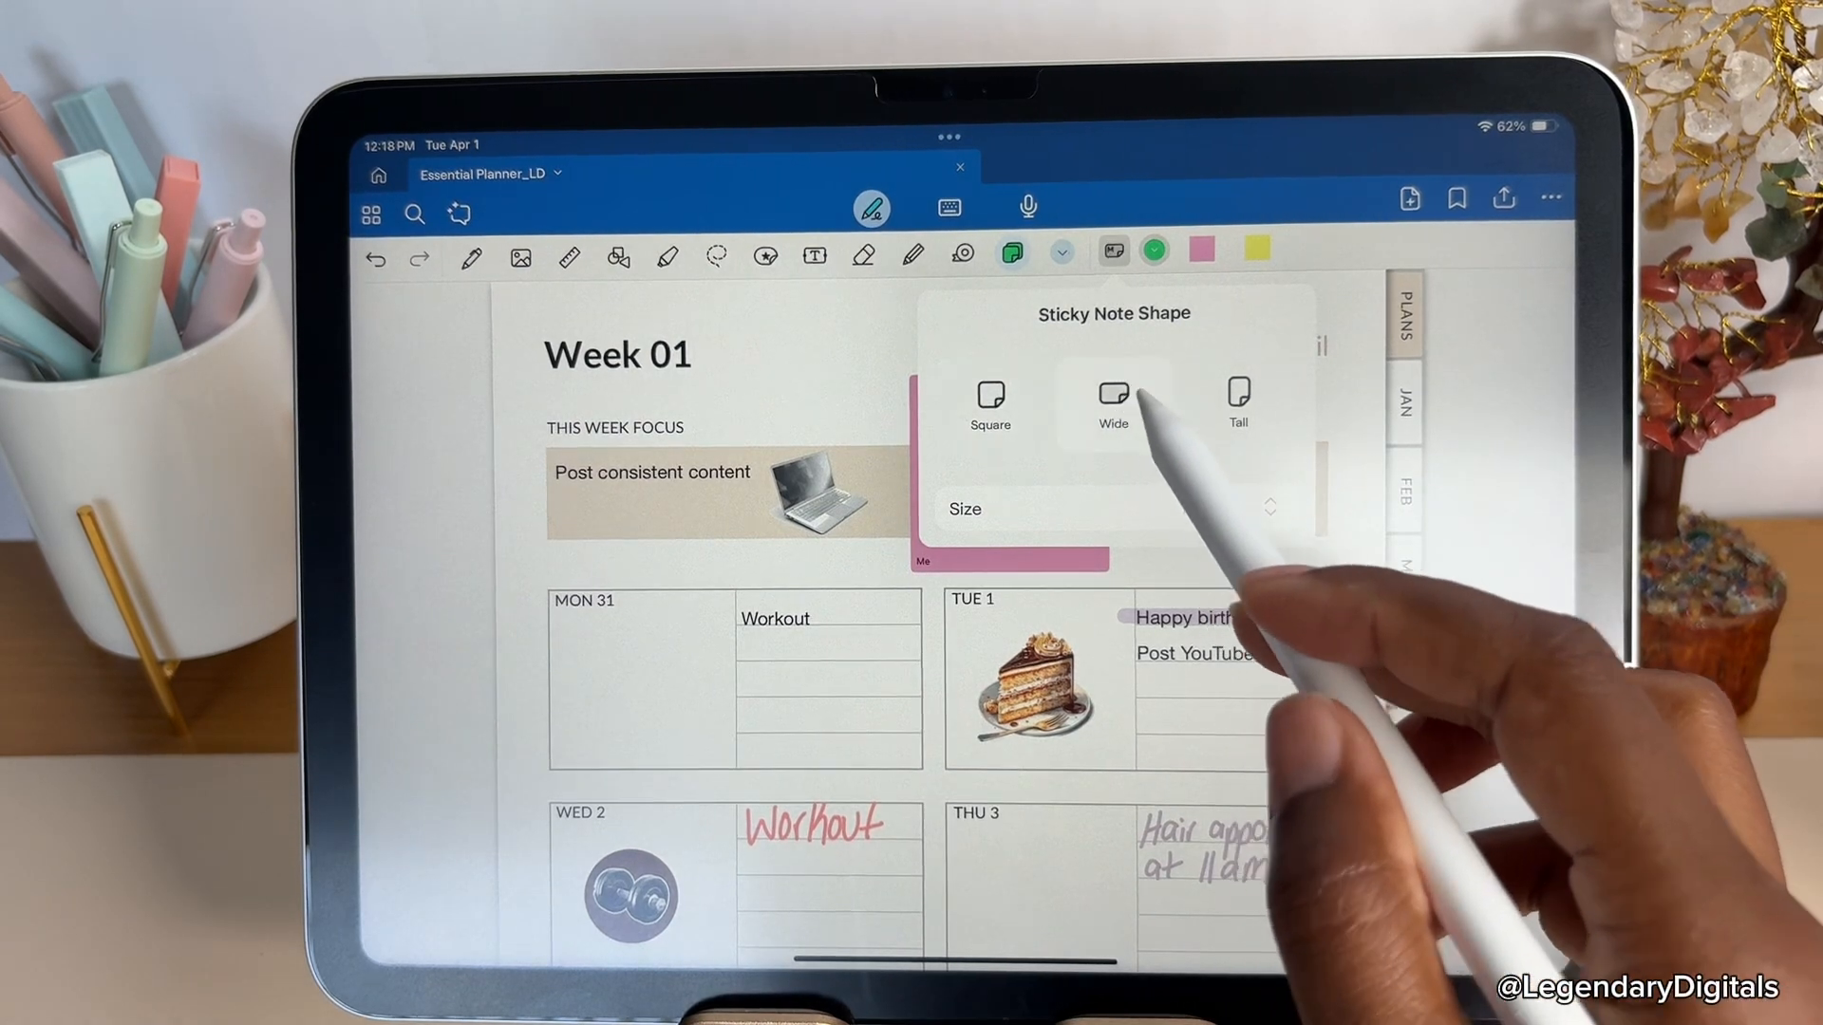
click(1111, 400)
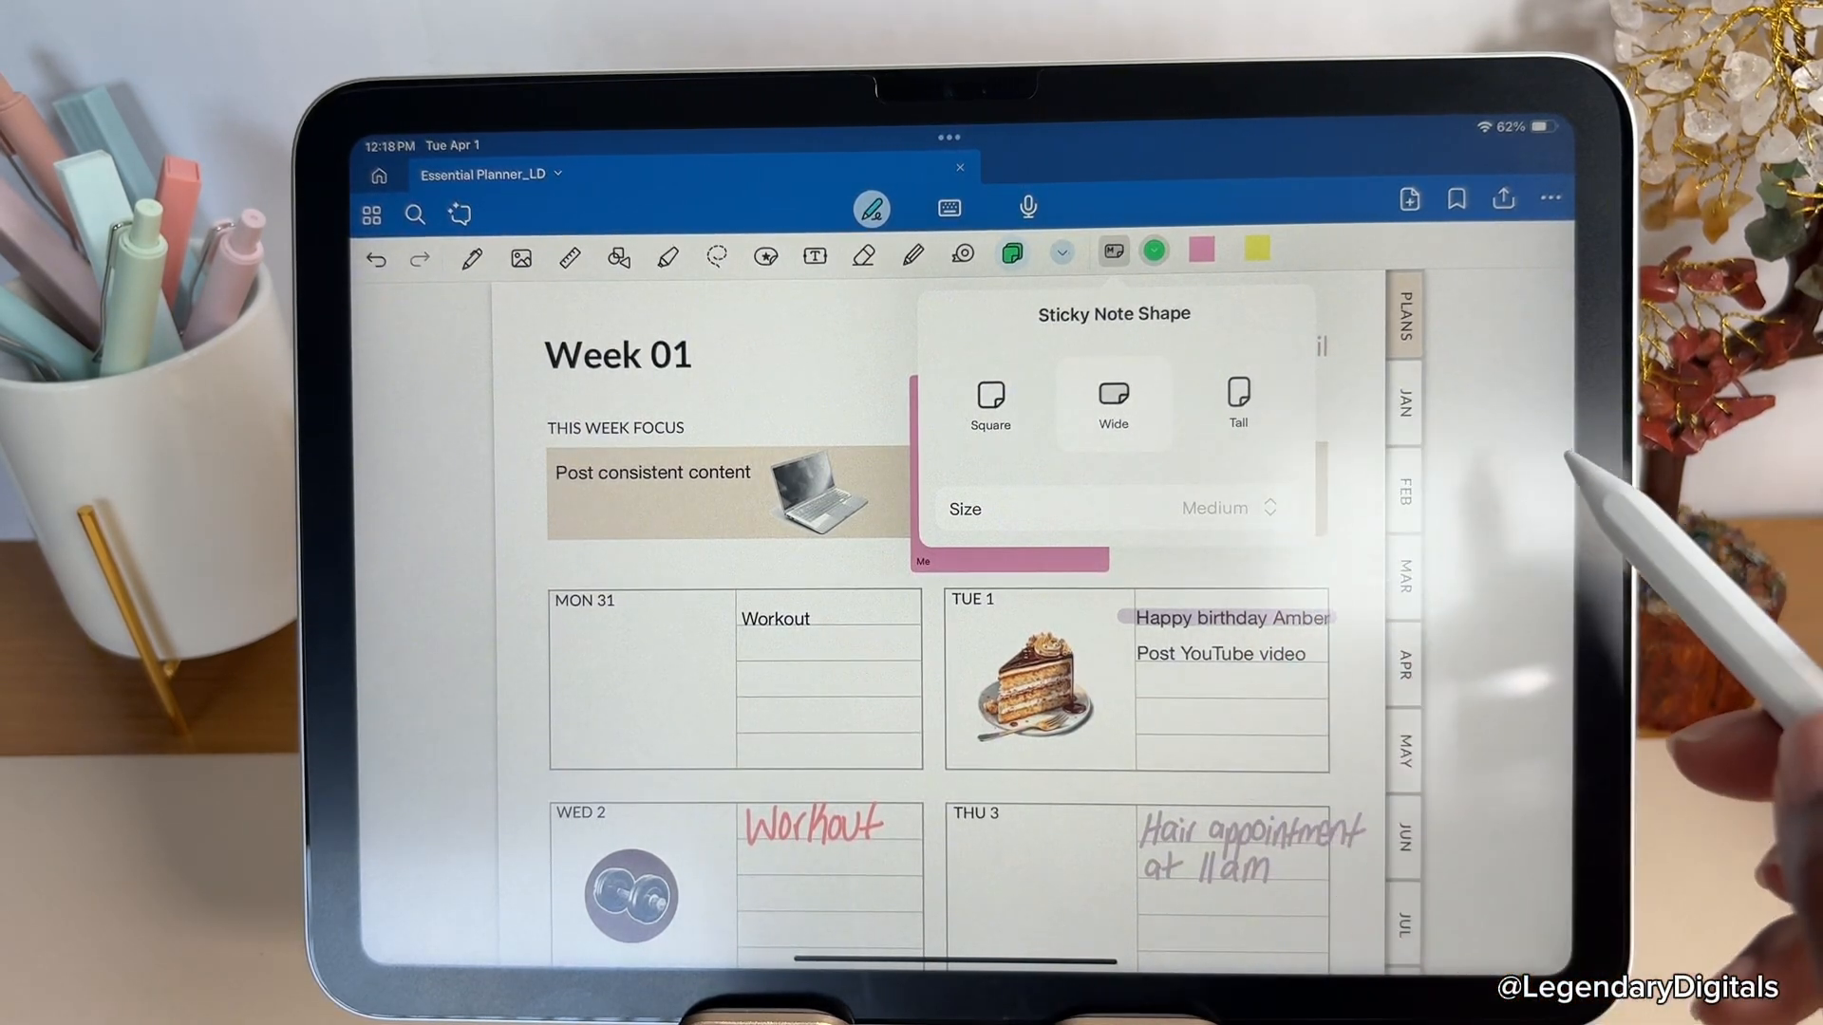
click(1227, 507)
text(Hair appointmen)
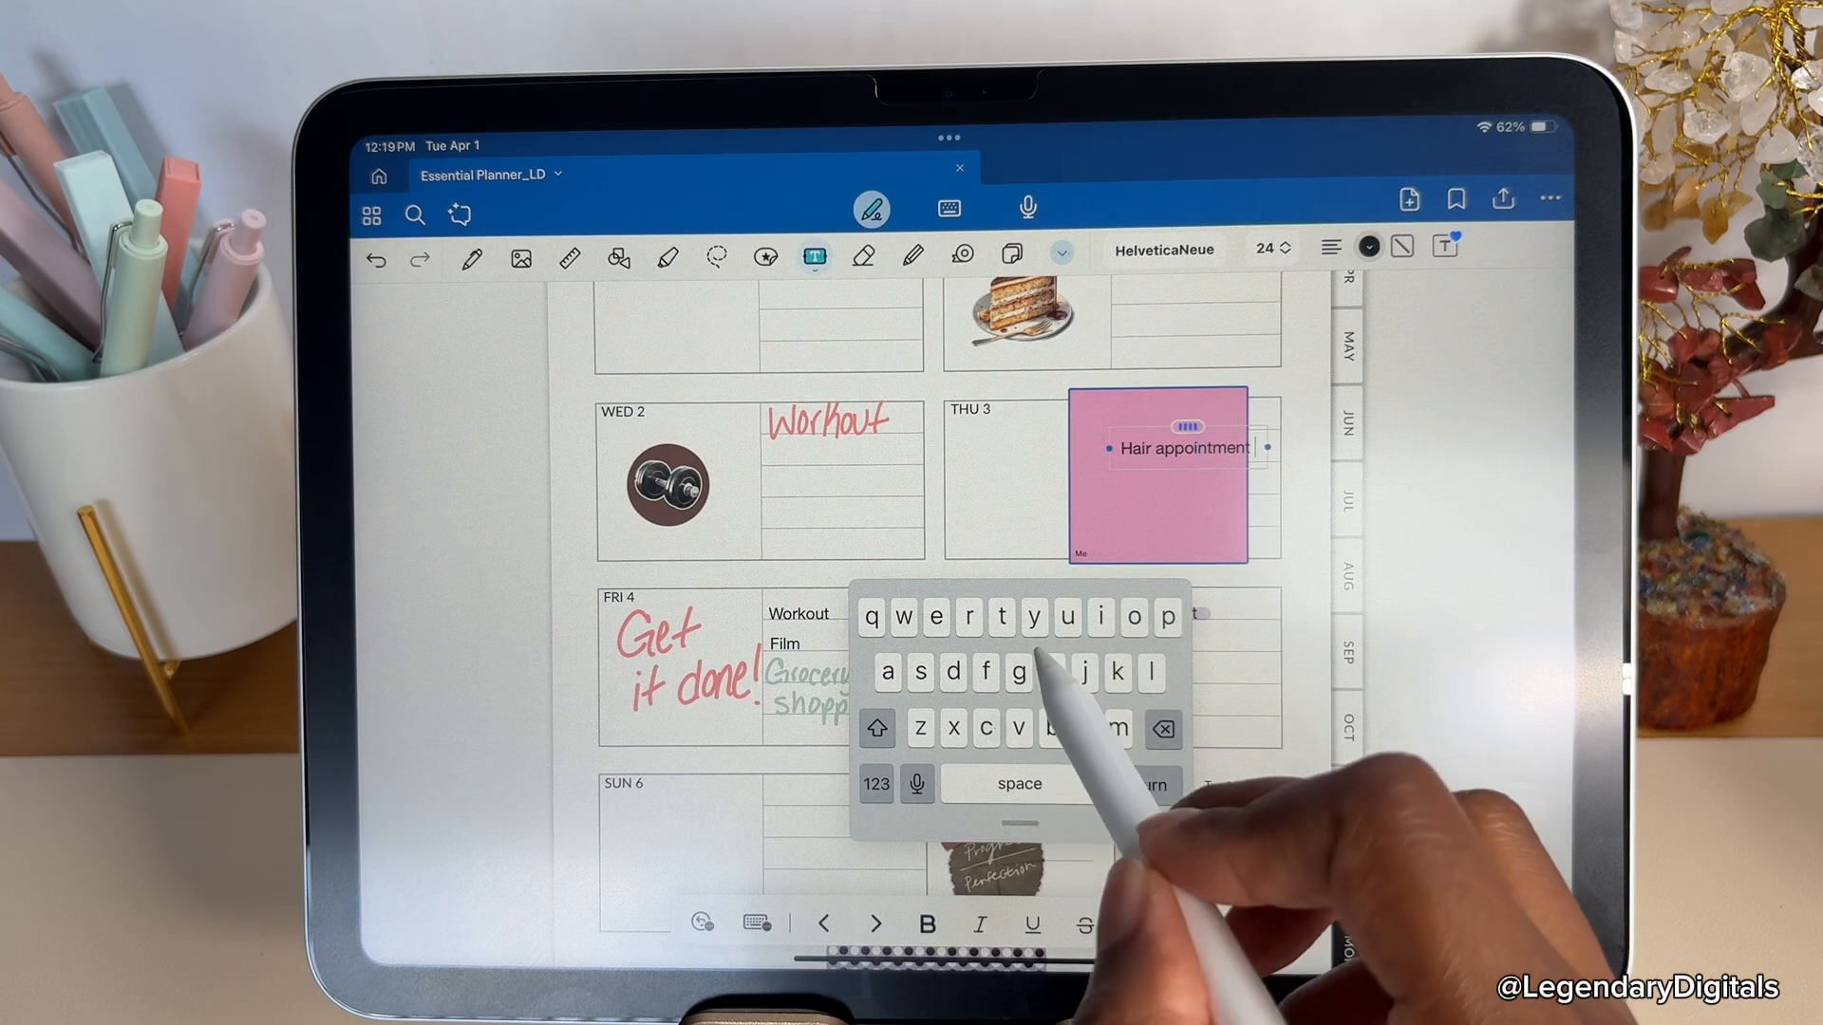
Type 'Hair appointment today at 11am' and 'Good morning', and resize the teal Journal note.
text(today)
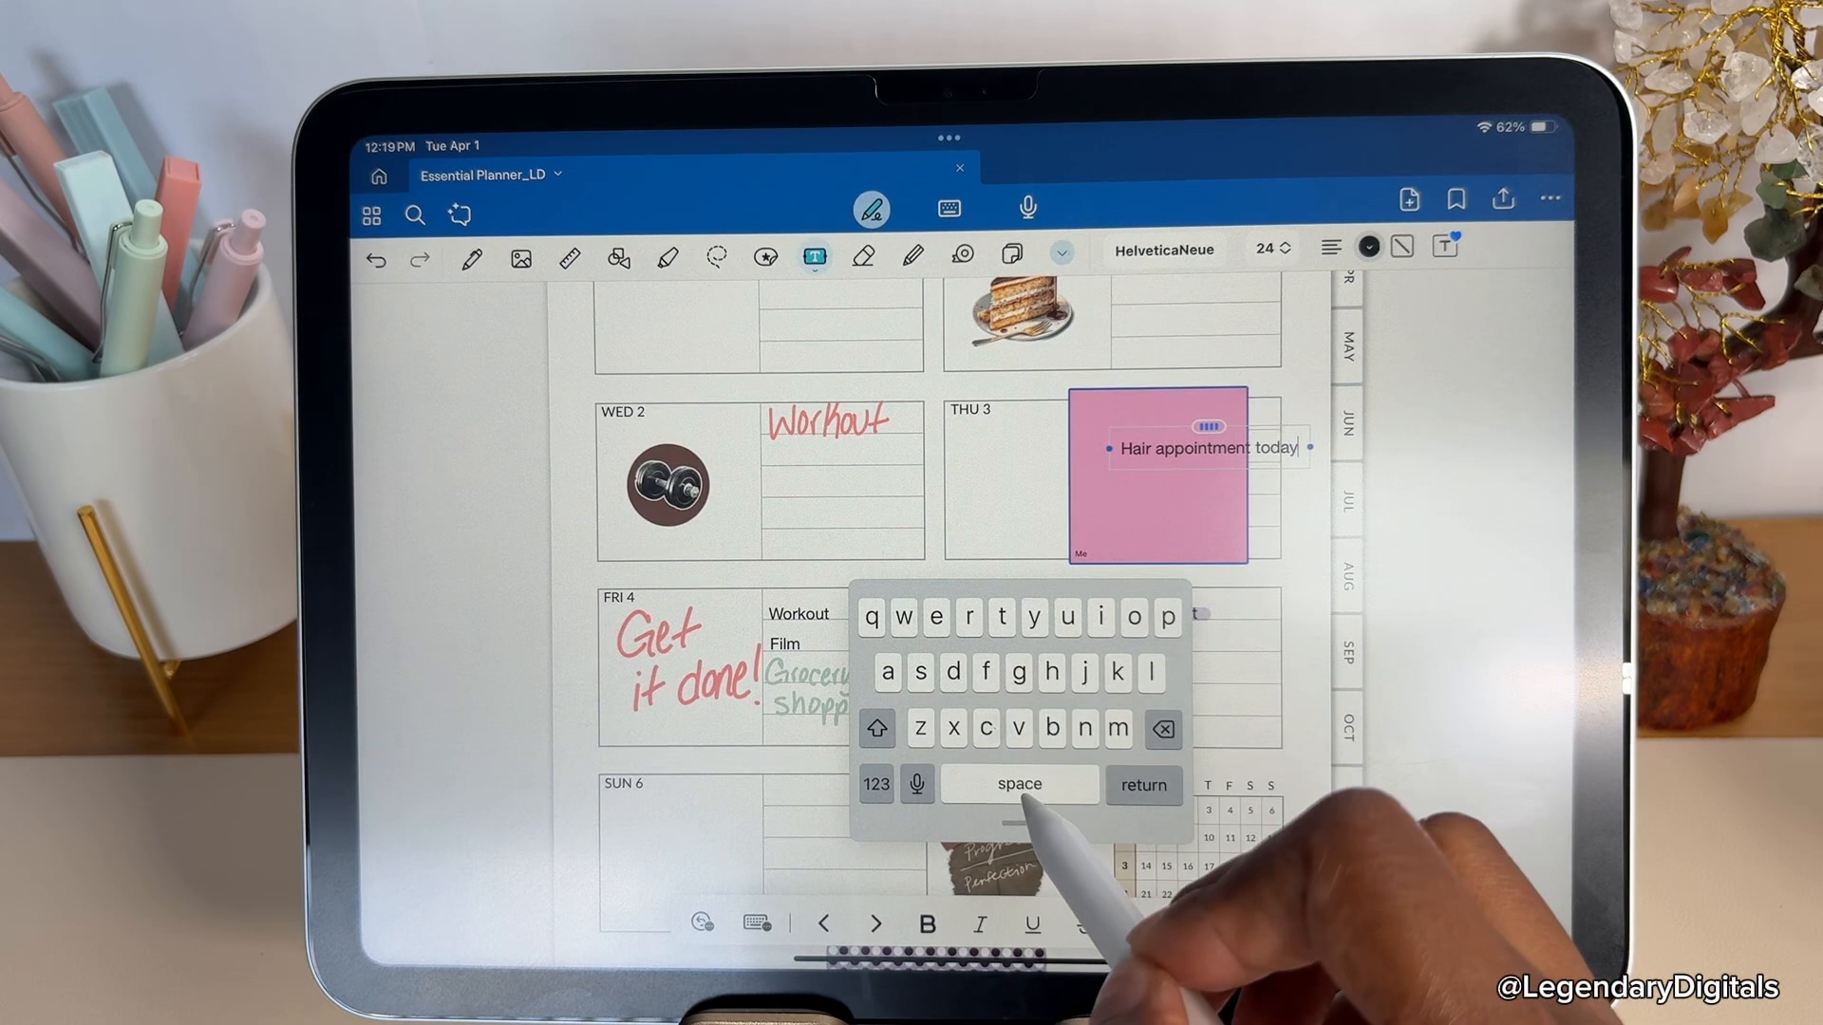
text(at)
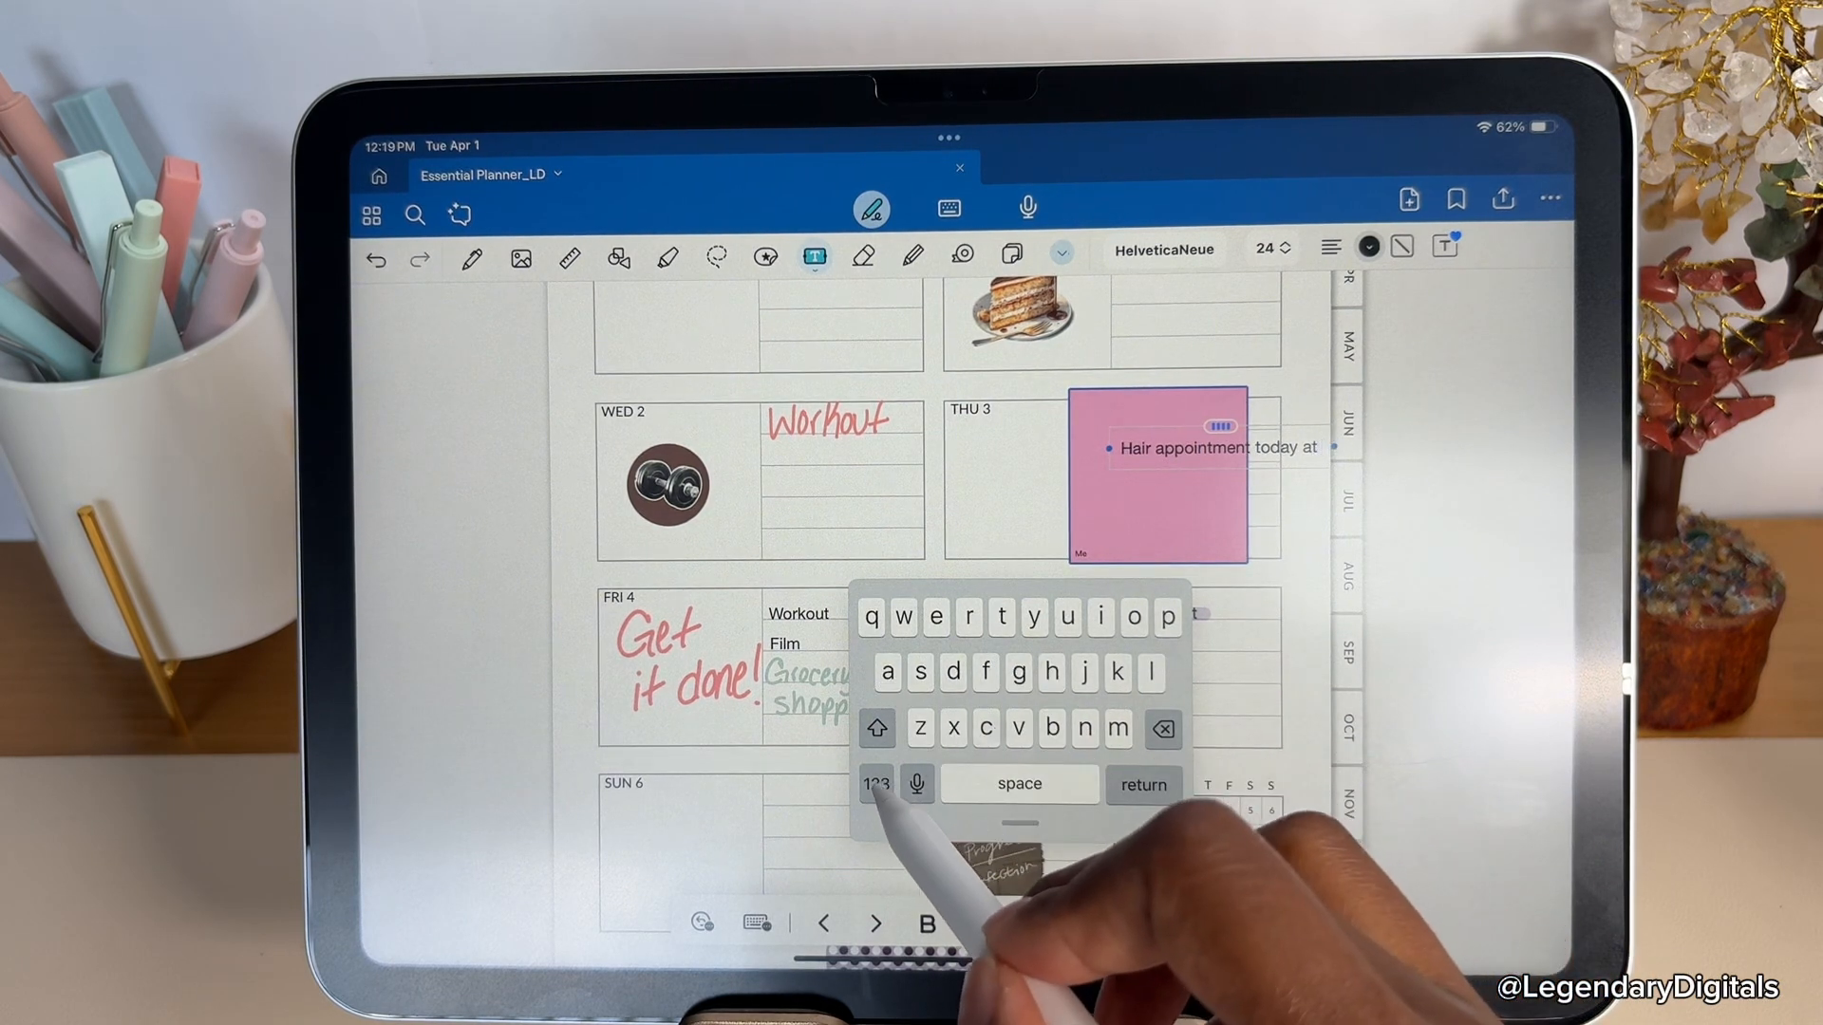
text(11am)
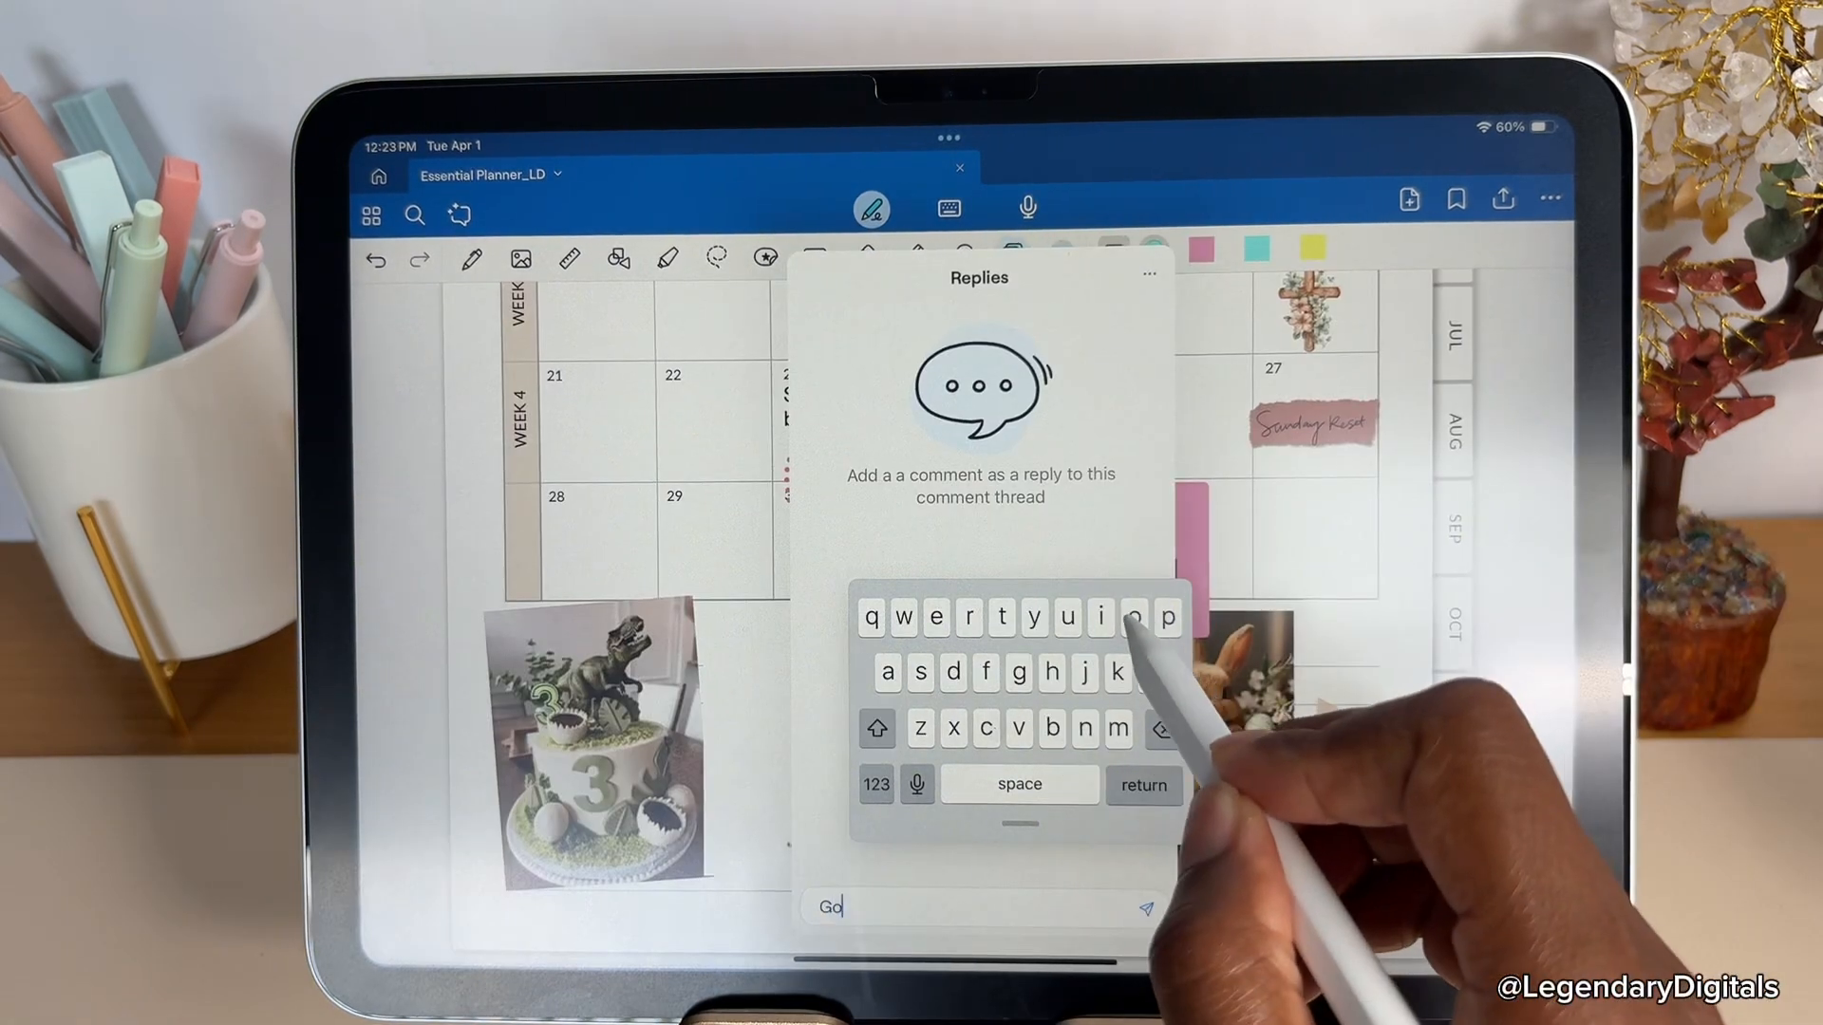
text(Good morning)
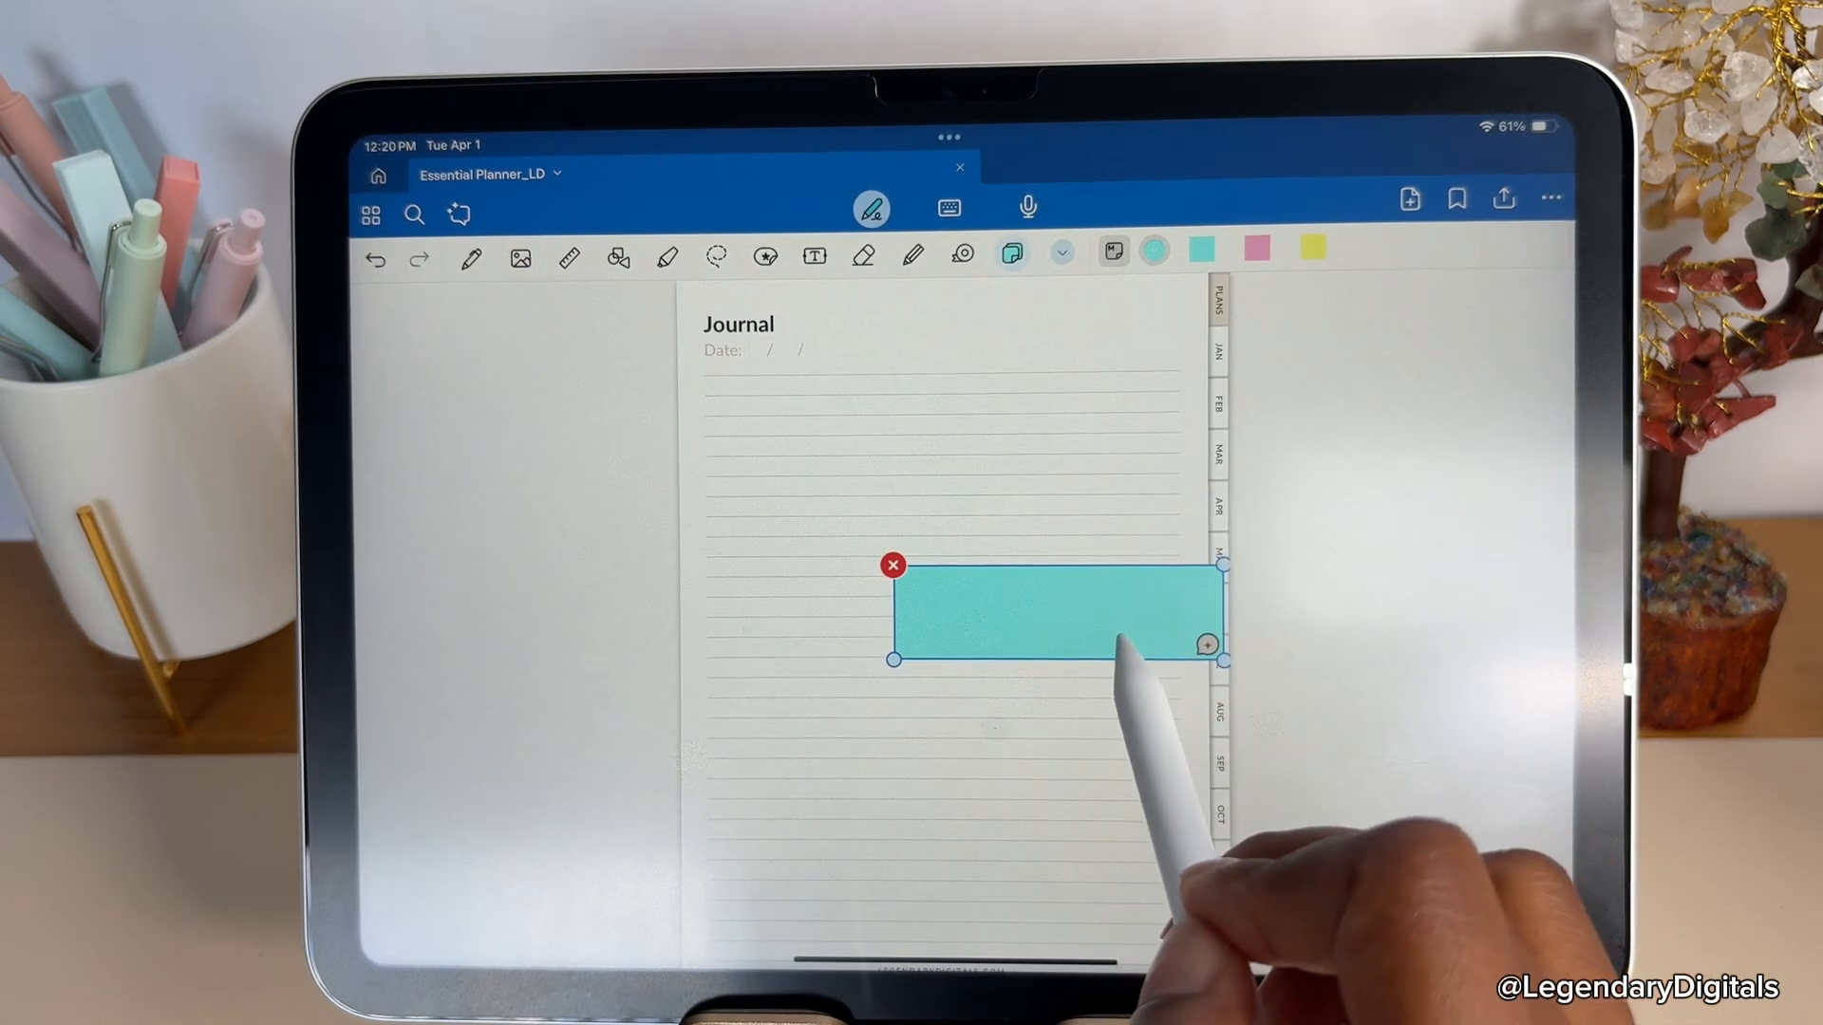
drag(1058, 610, 860, 423)
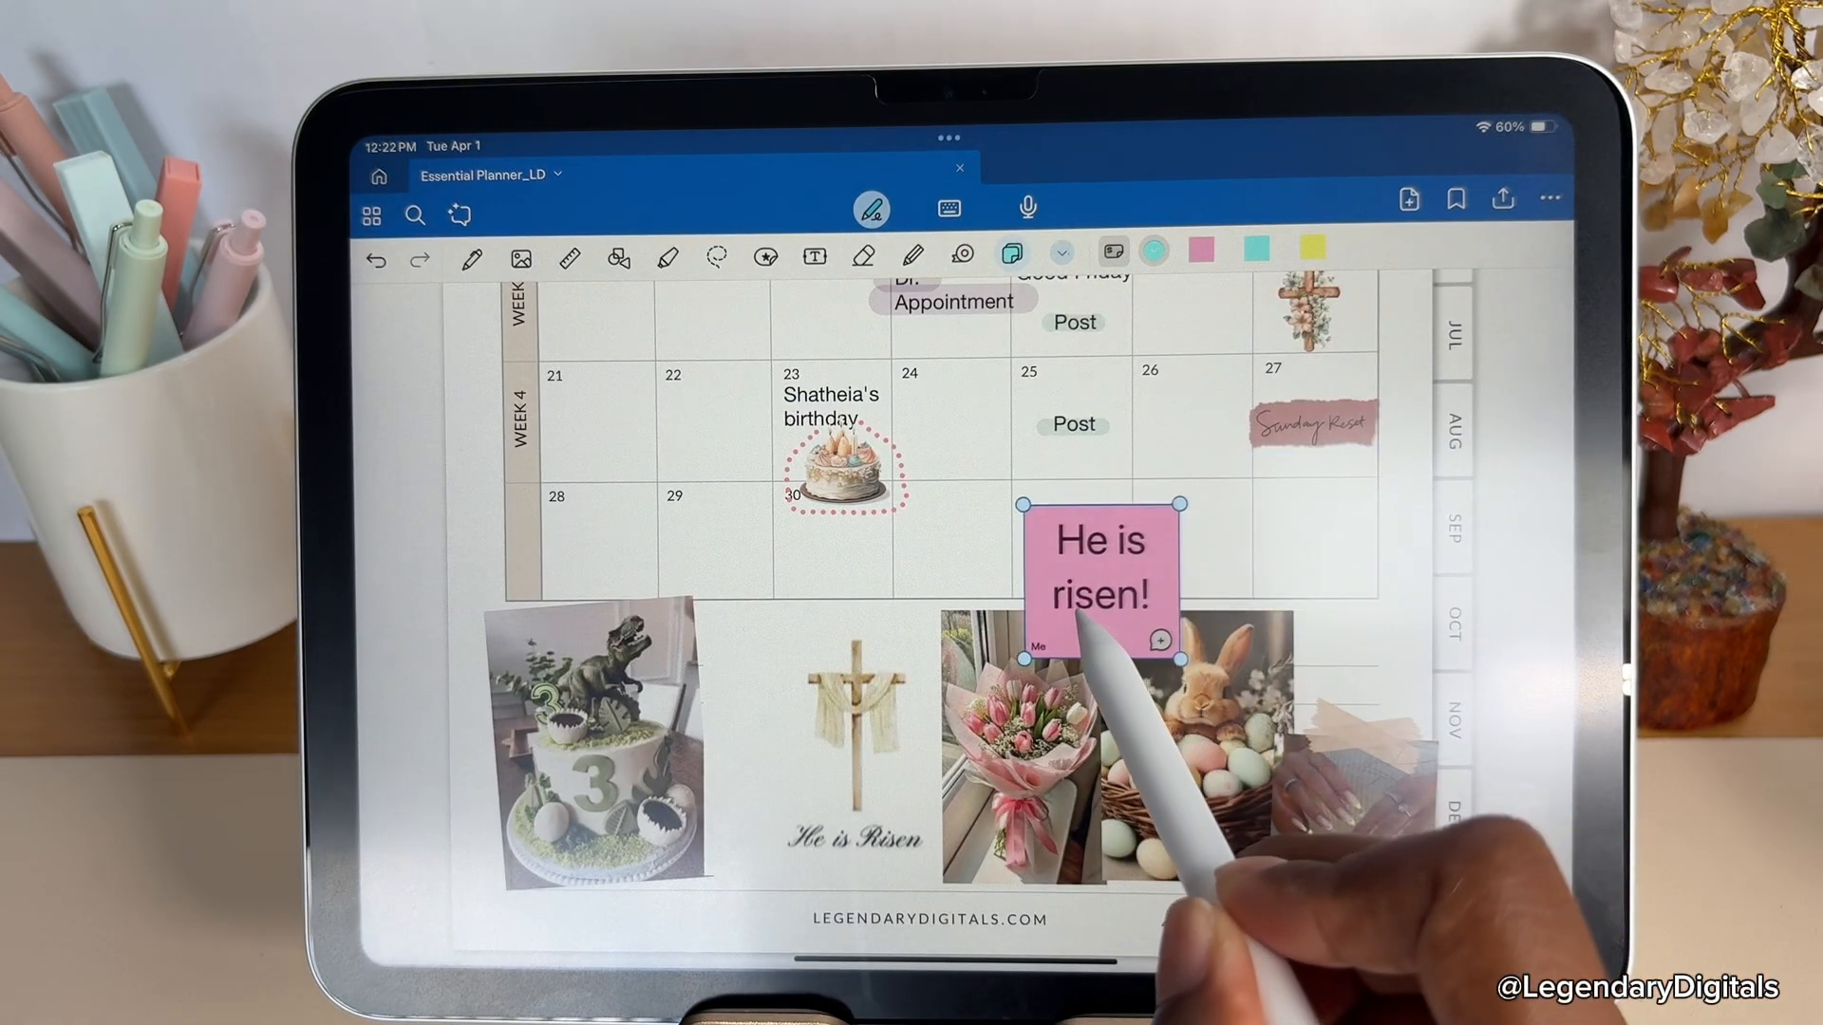
click(1162, 640)
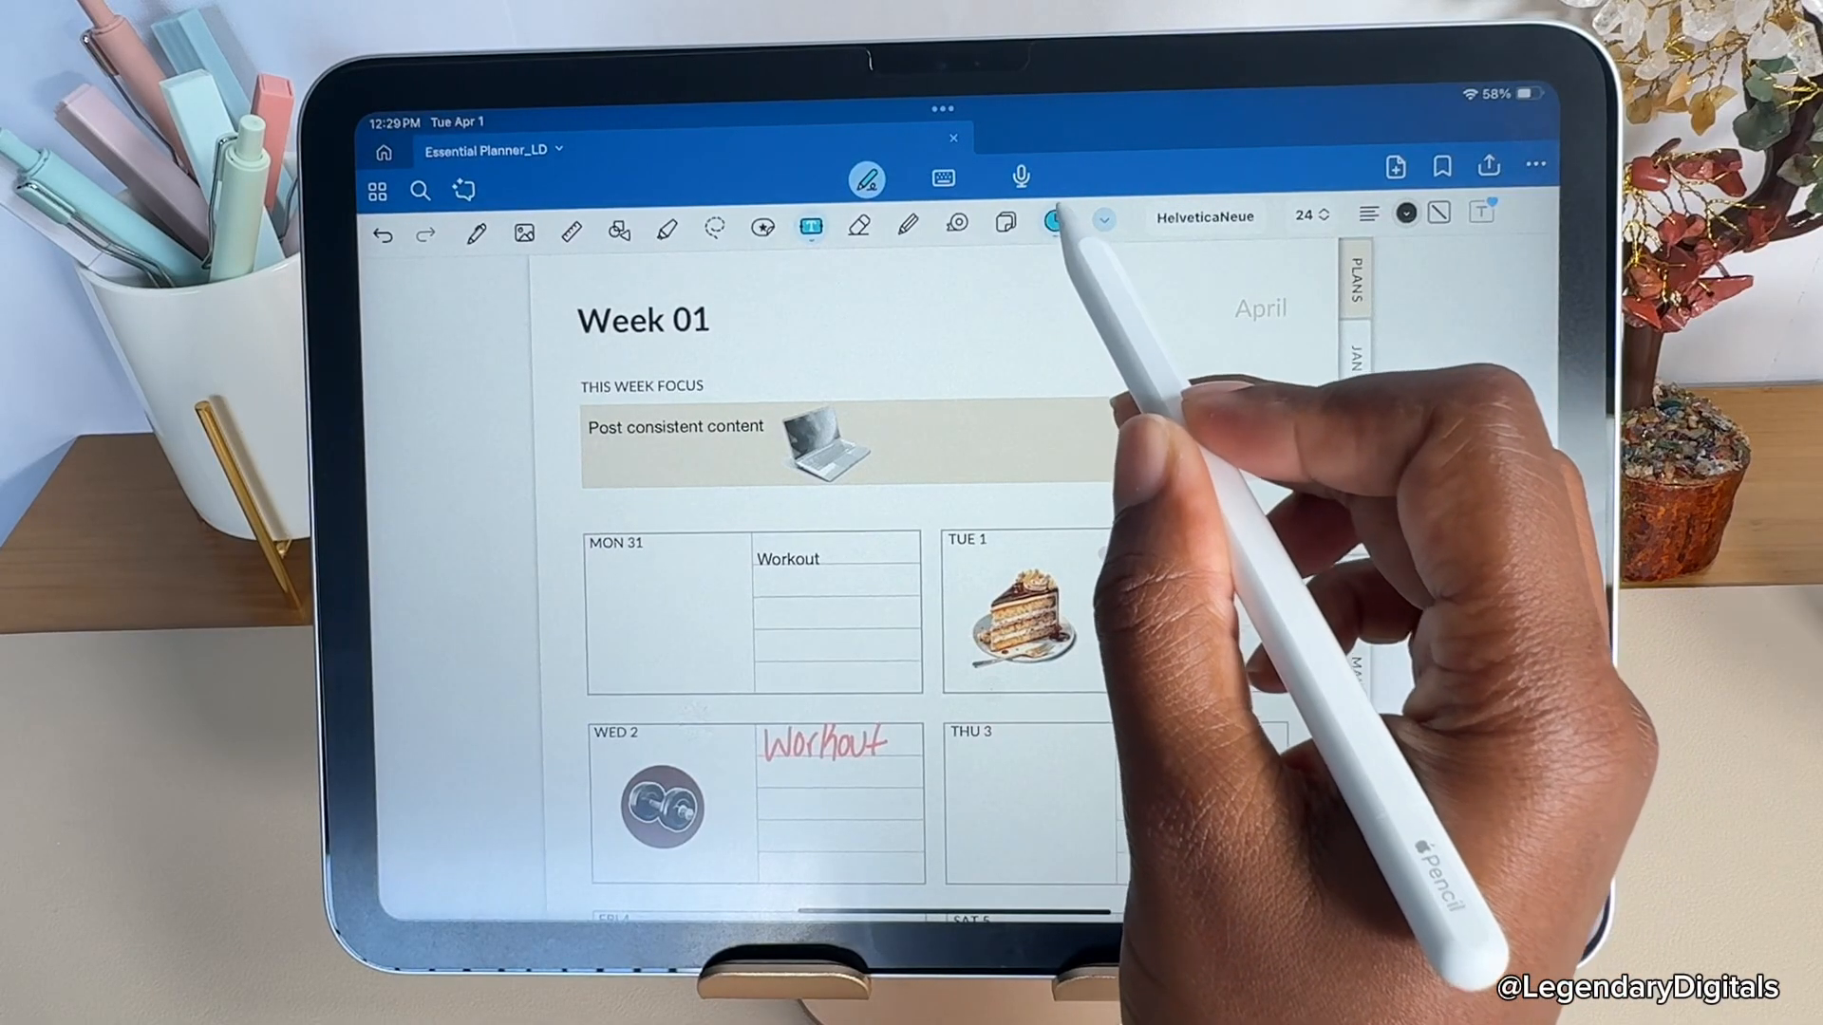
Run the Planning focus mode session.
click(1054, 222)
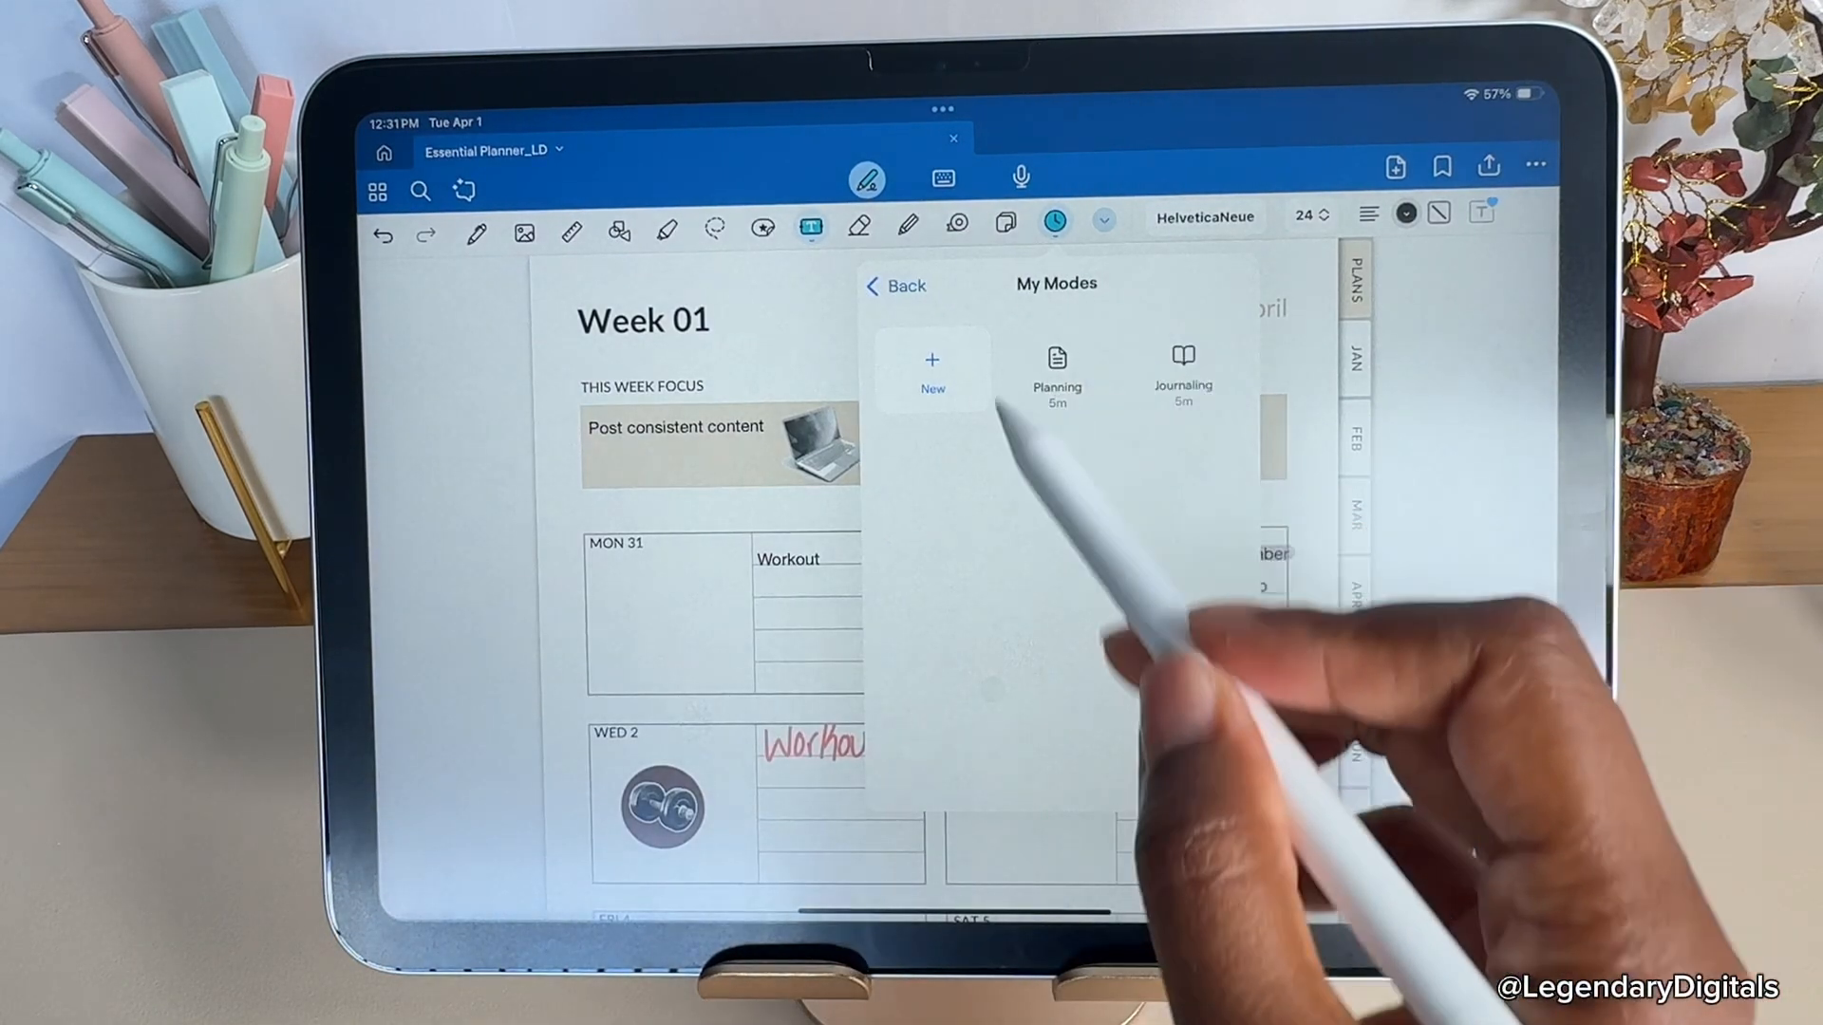
click(1054, 372)
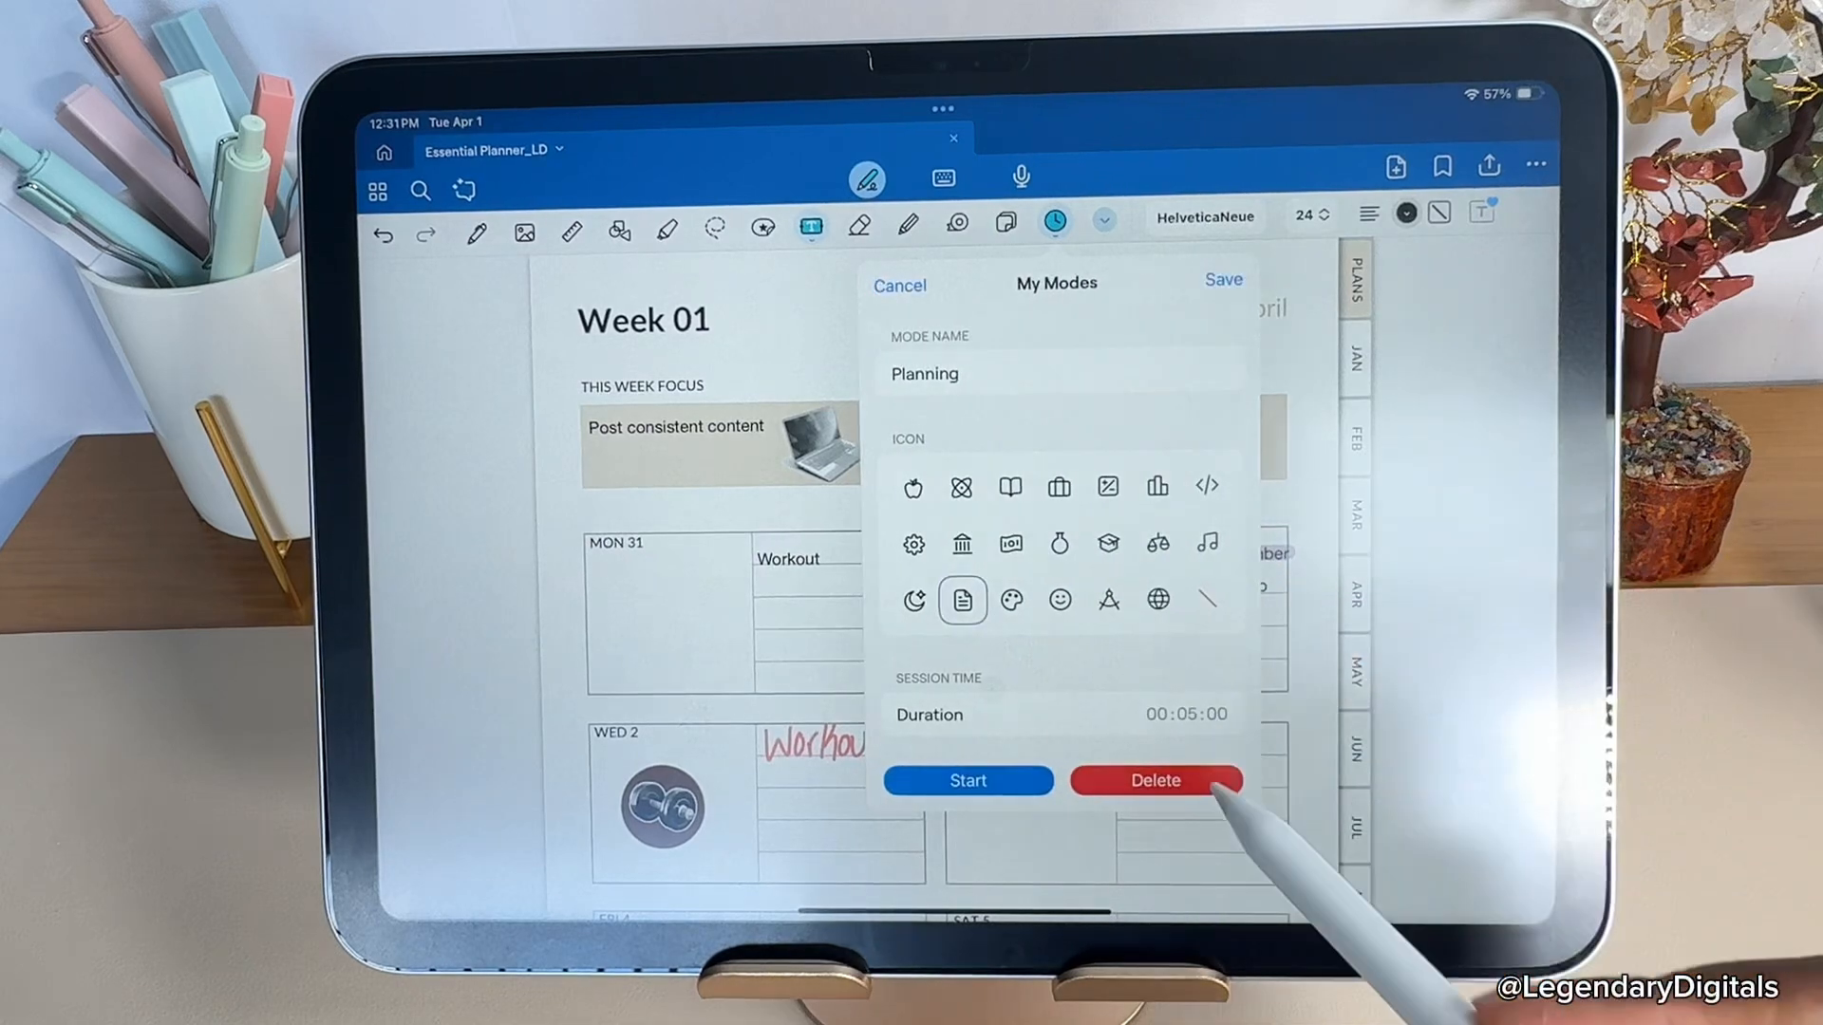
click(1152, 781)
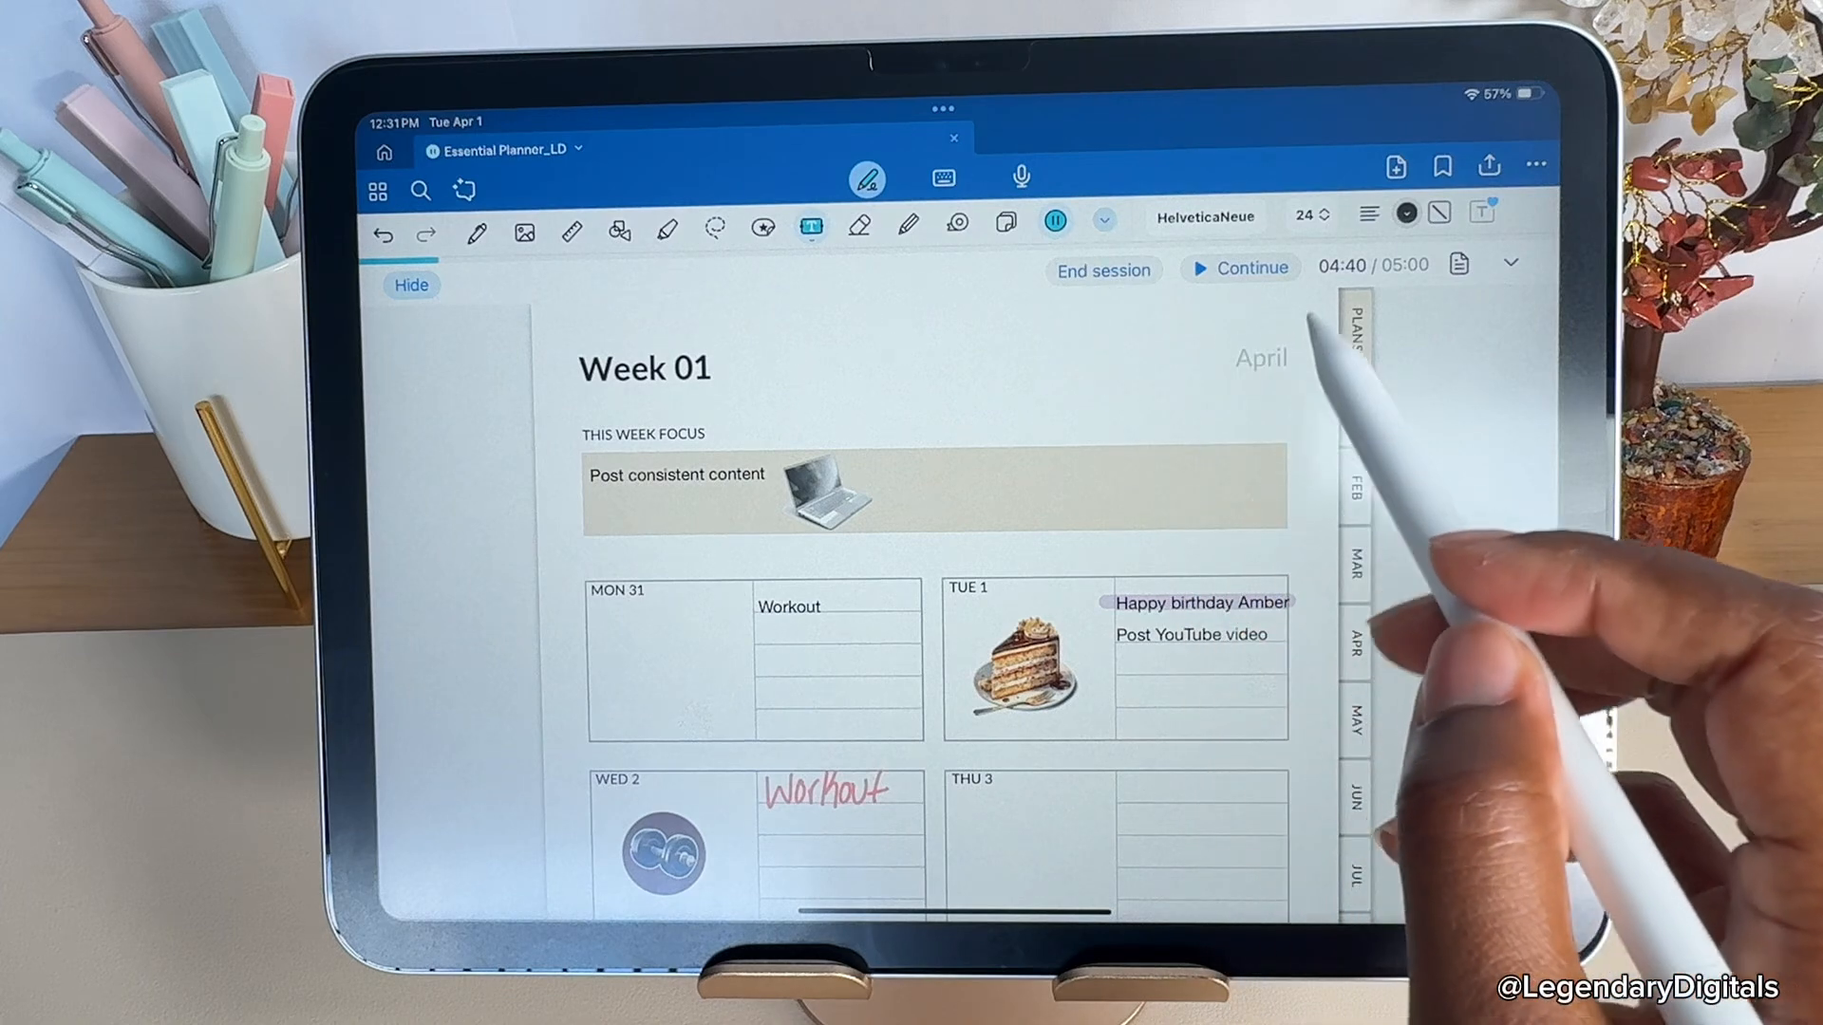
Create a new focus mode named 'Note taking' with an icon and 5-minute session.
click(1058, 213)
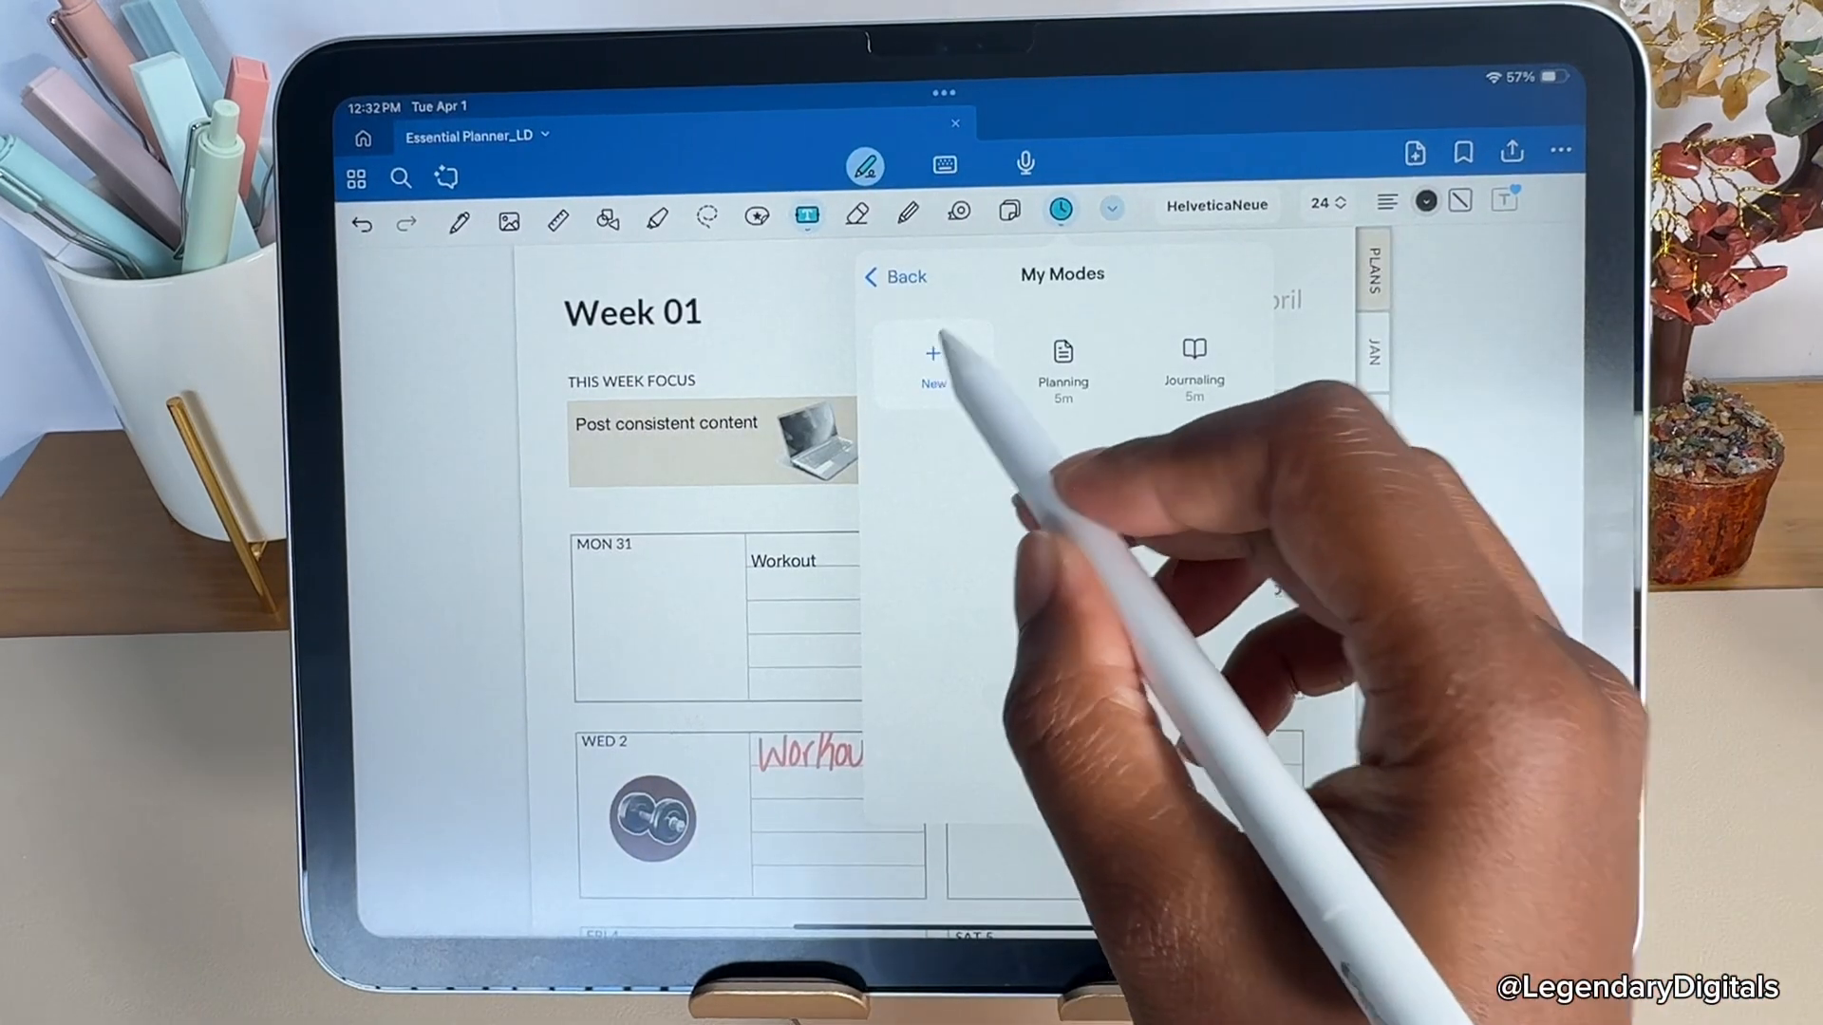
click(932, 361)
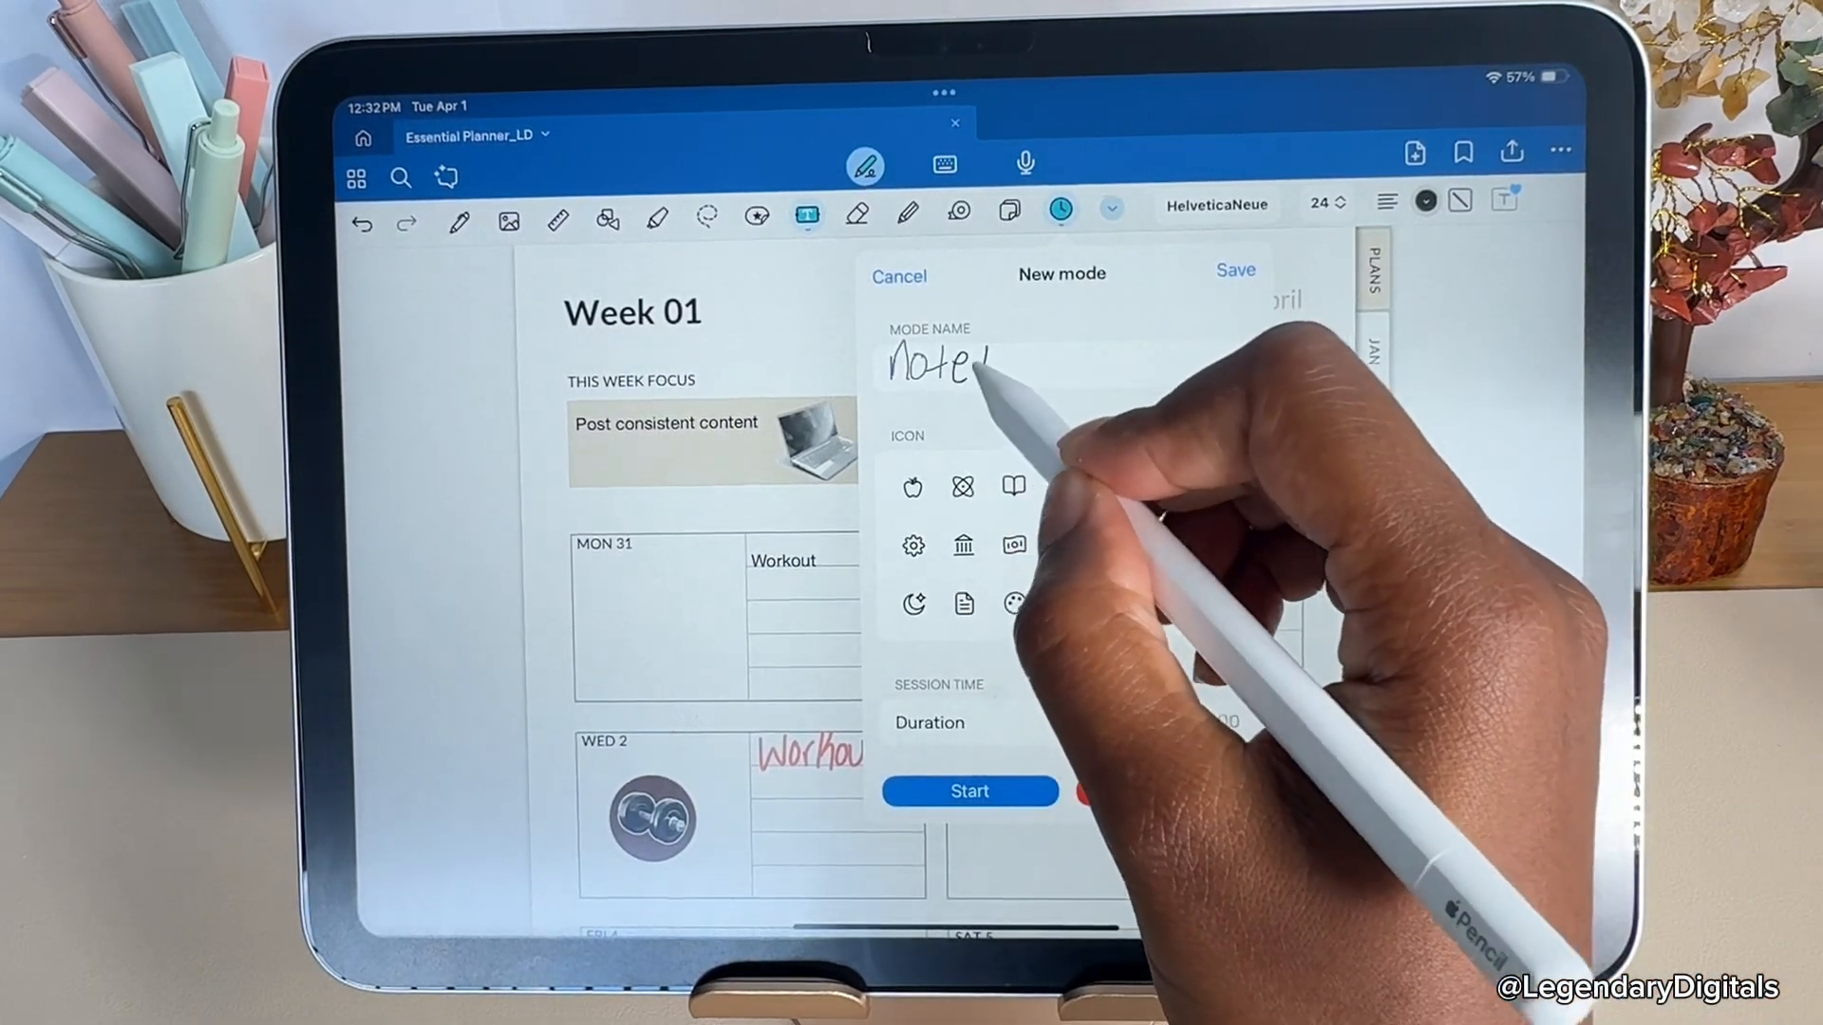
text(Note taking)
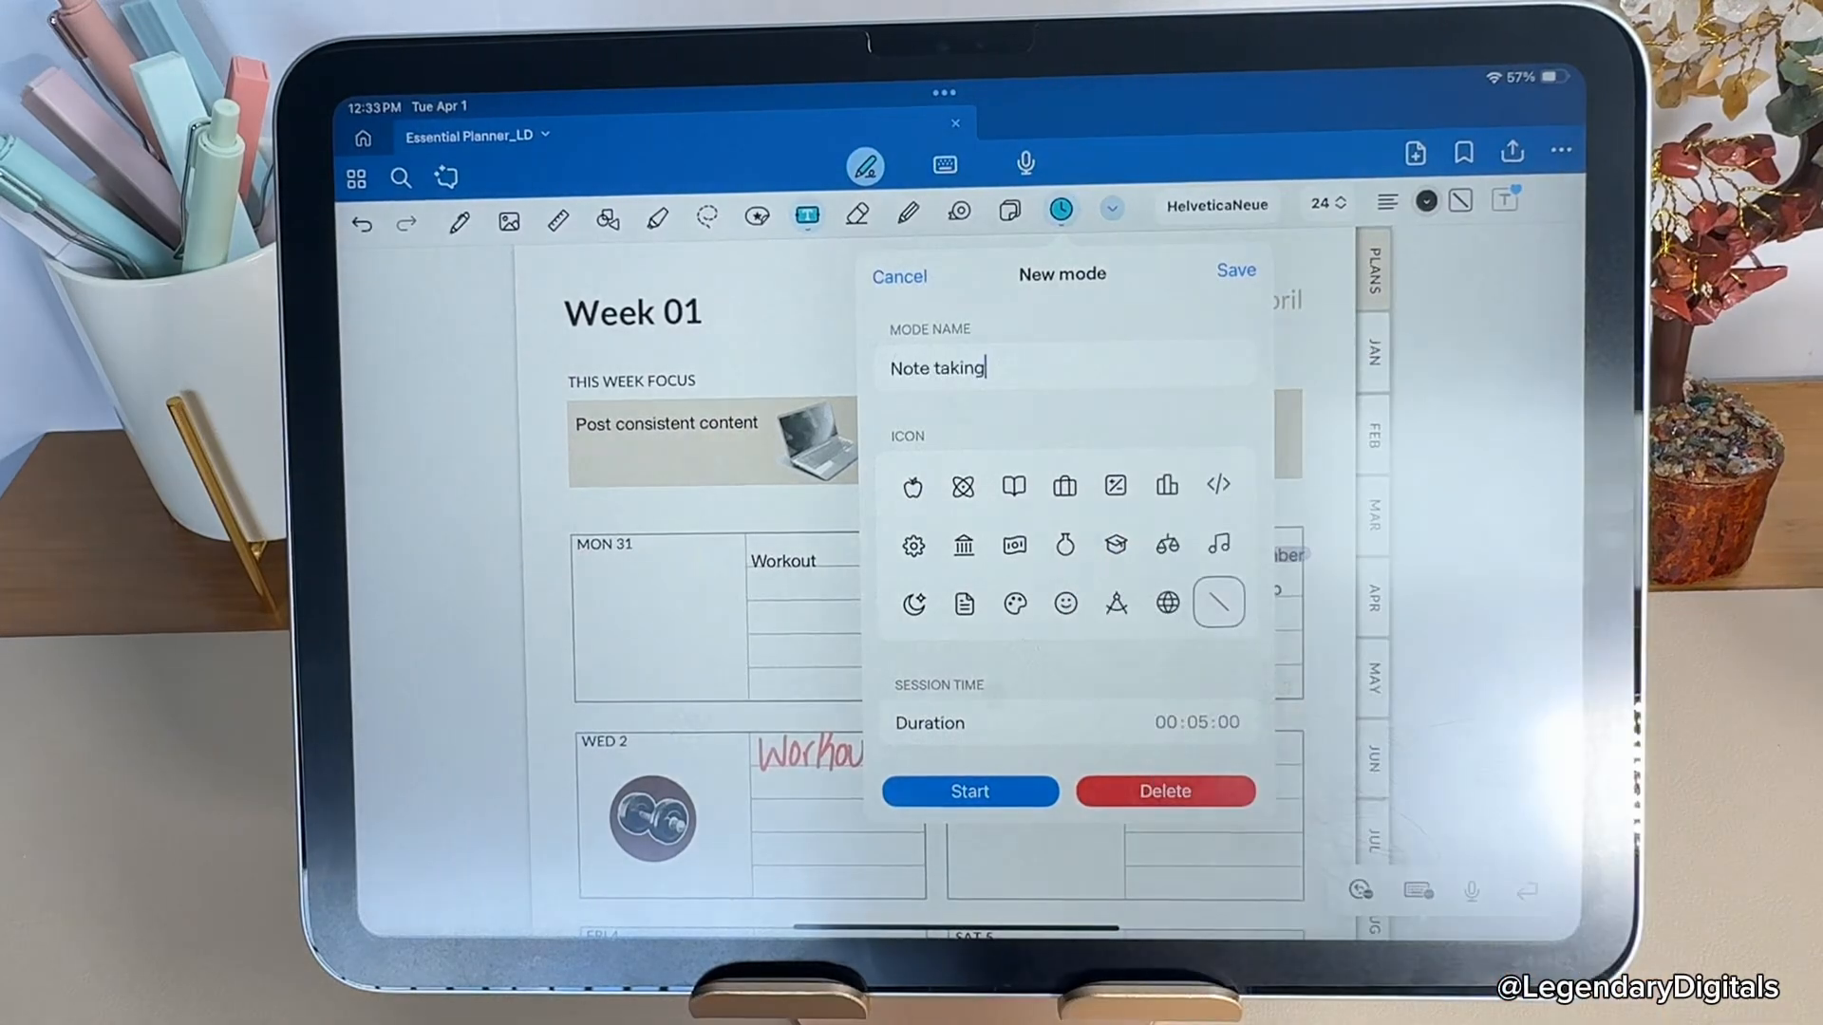
click(913, 486)
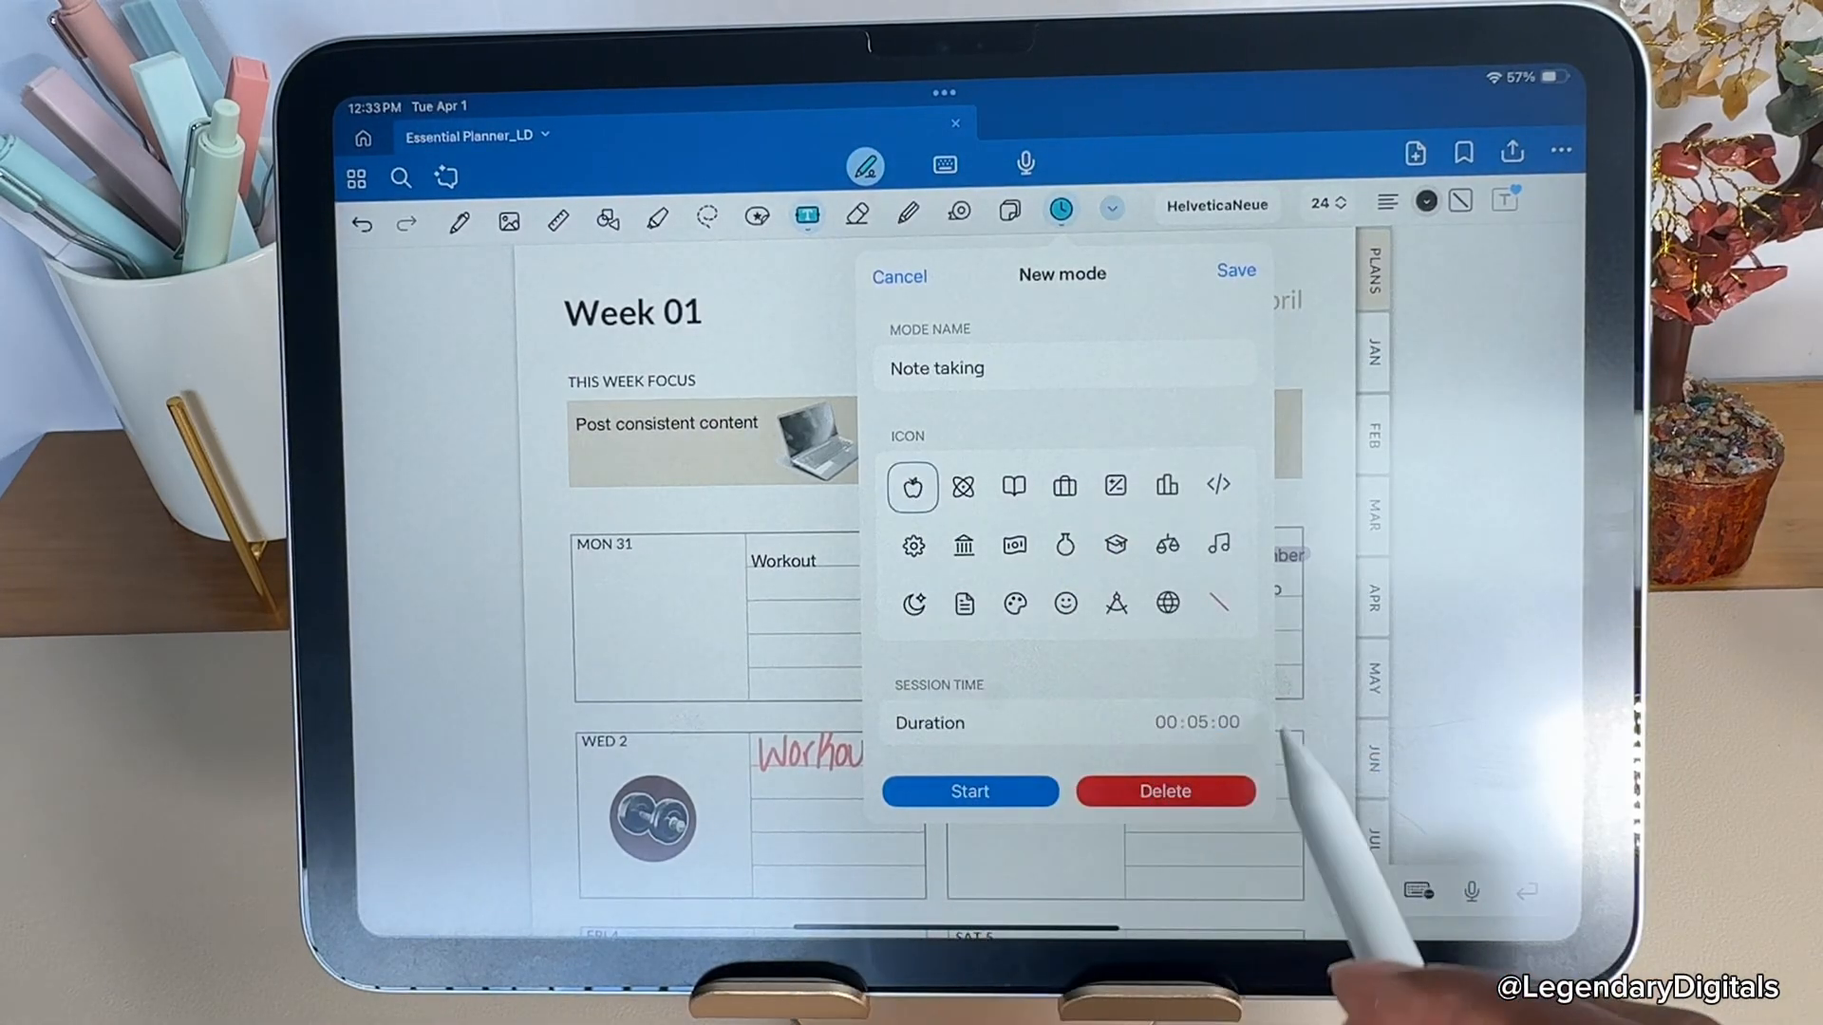
click(898, 276)
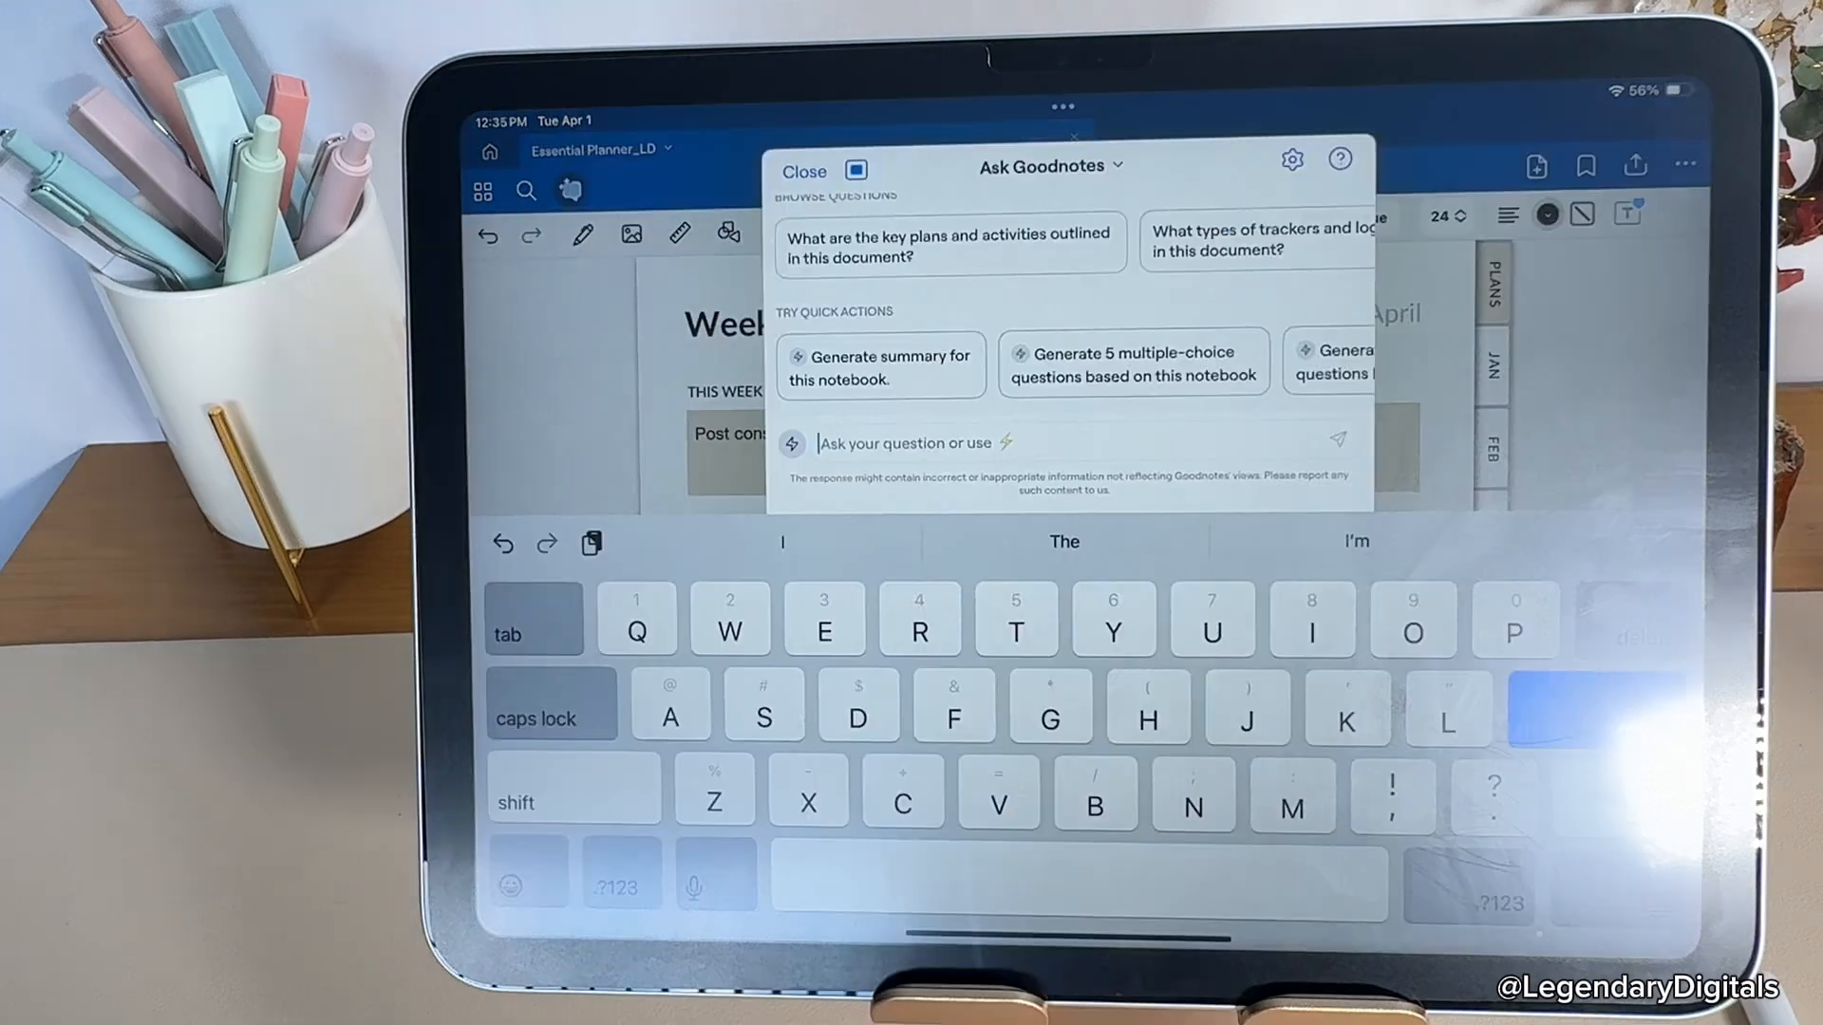
Ask Goodnotes which helpful pages to add to my self care planner, then close the answers.
text(What are some)
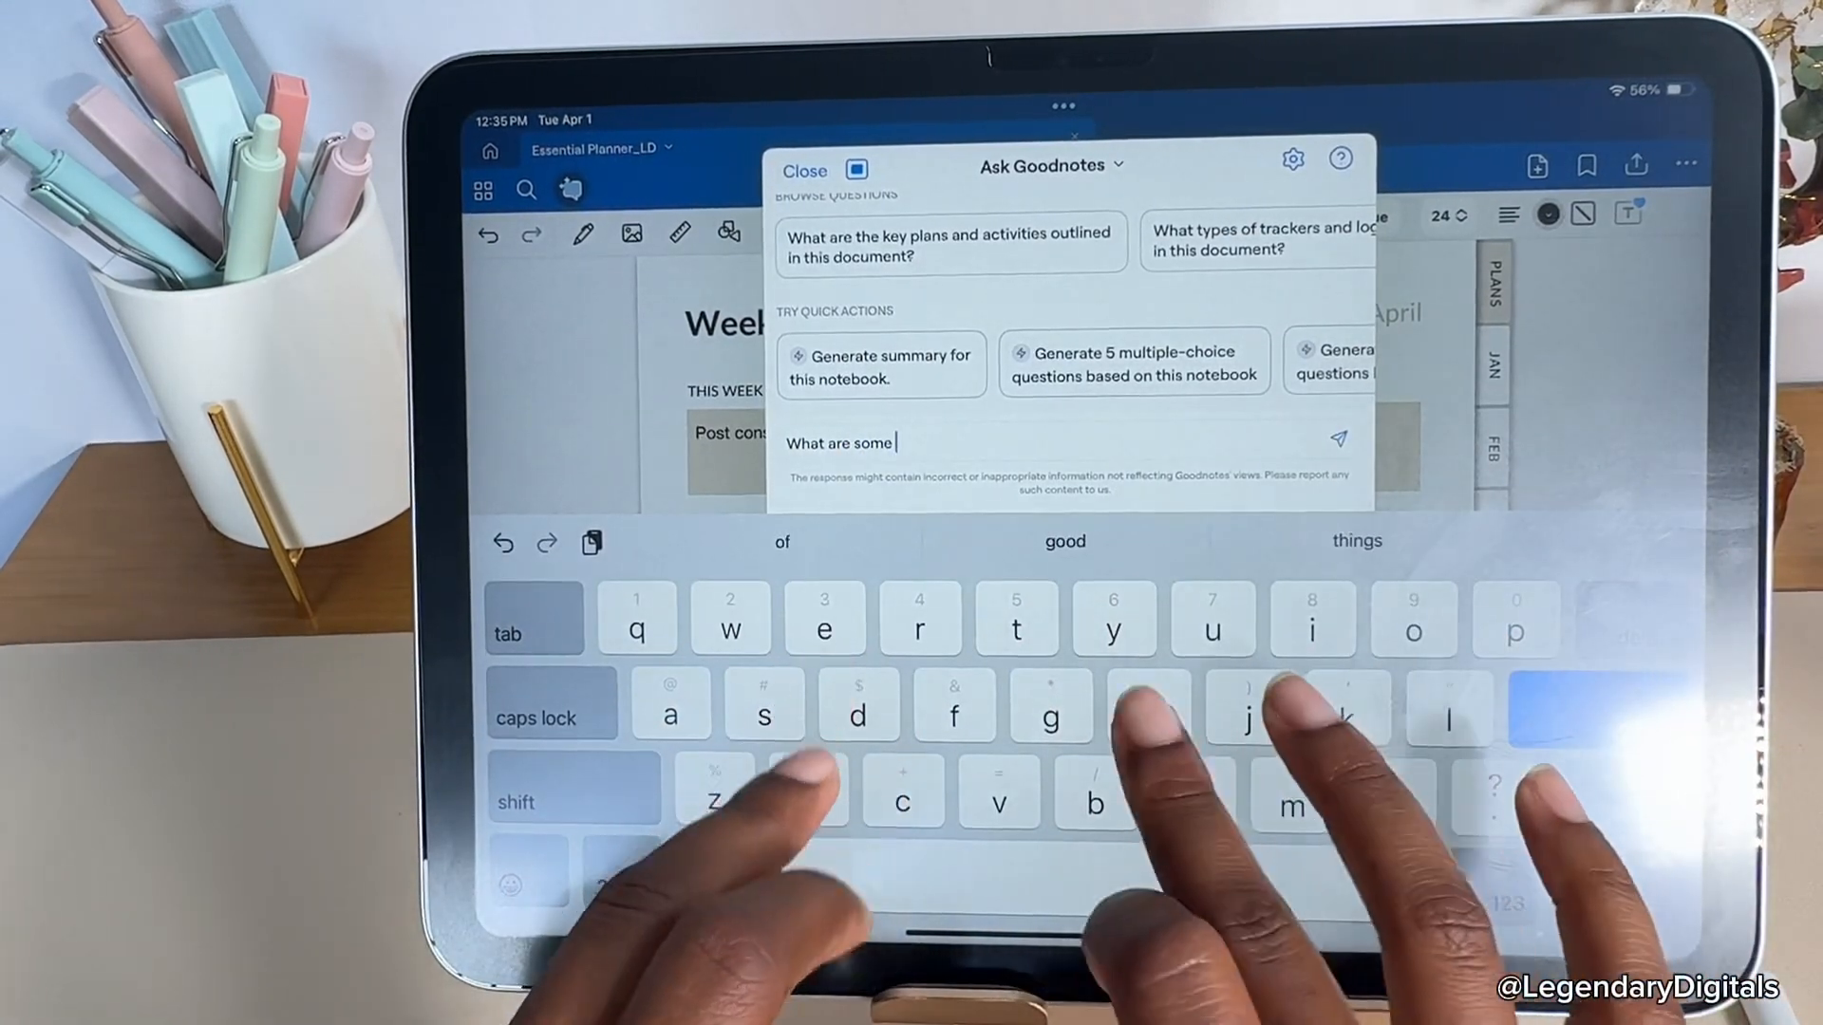
text(helpful p)
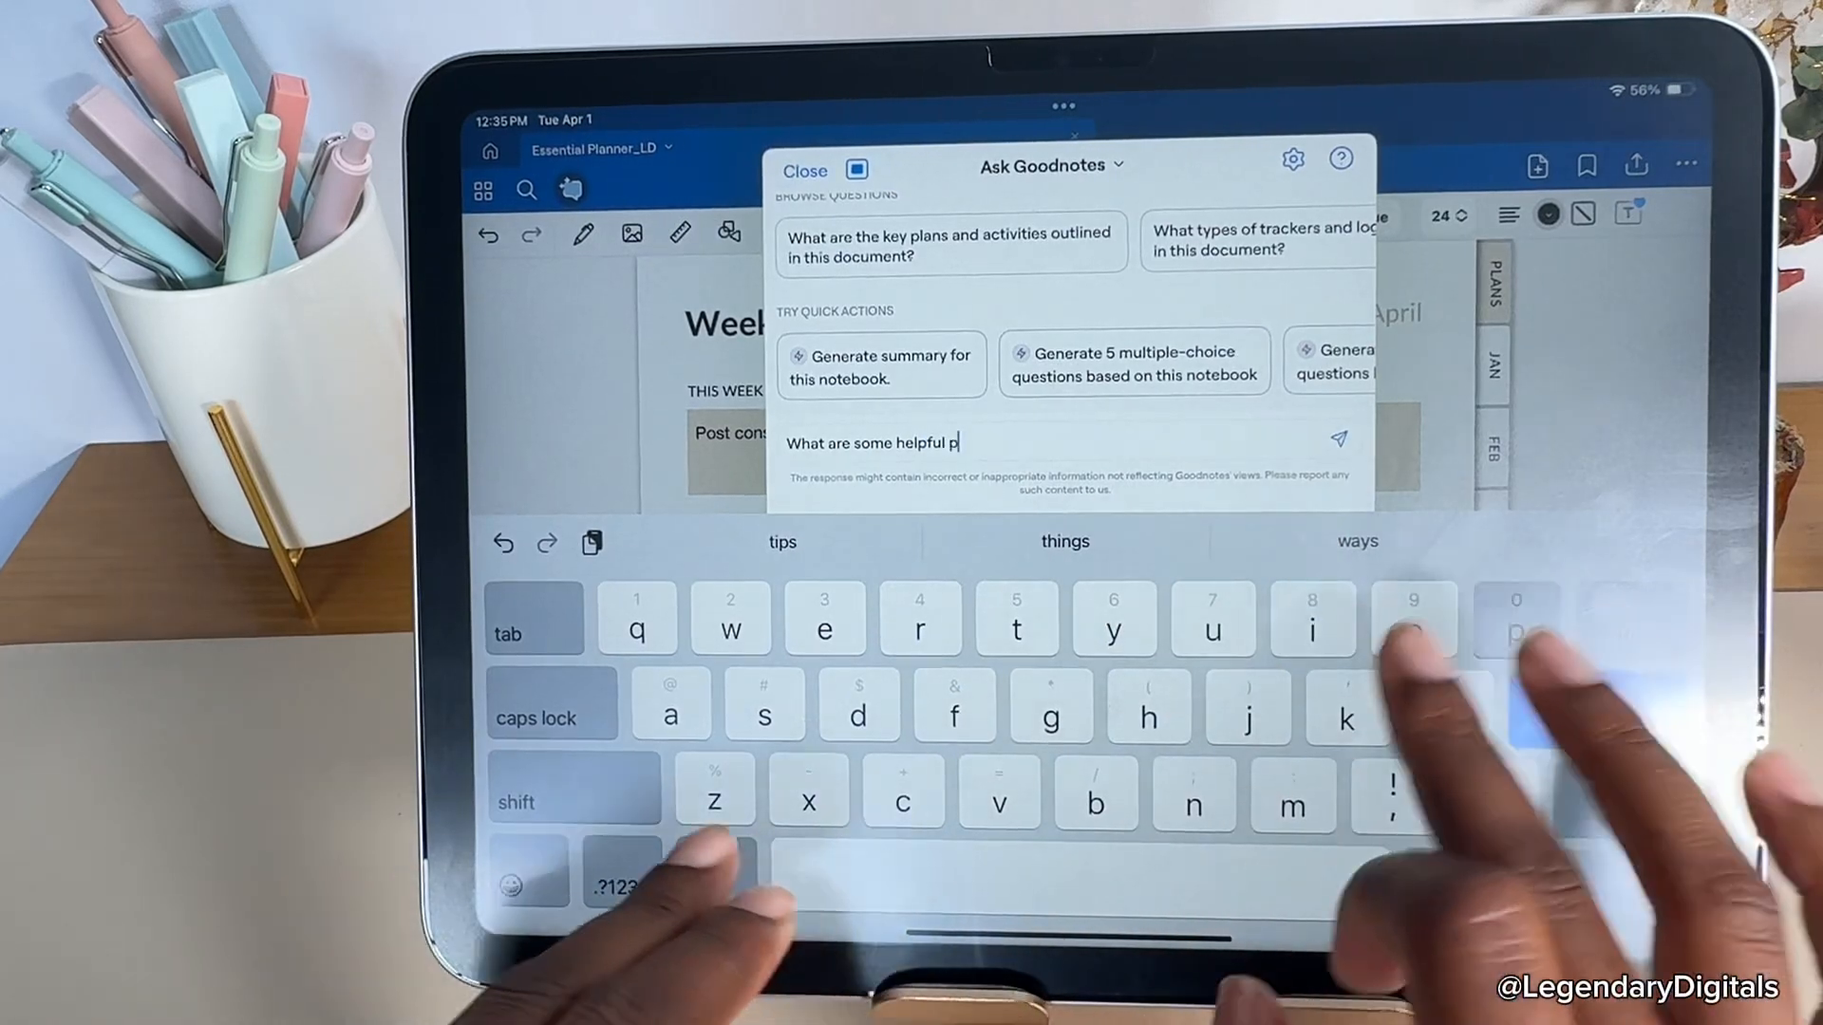
text(ages to add)
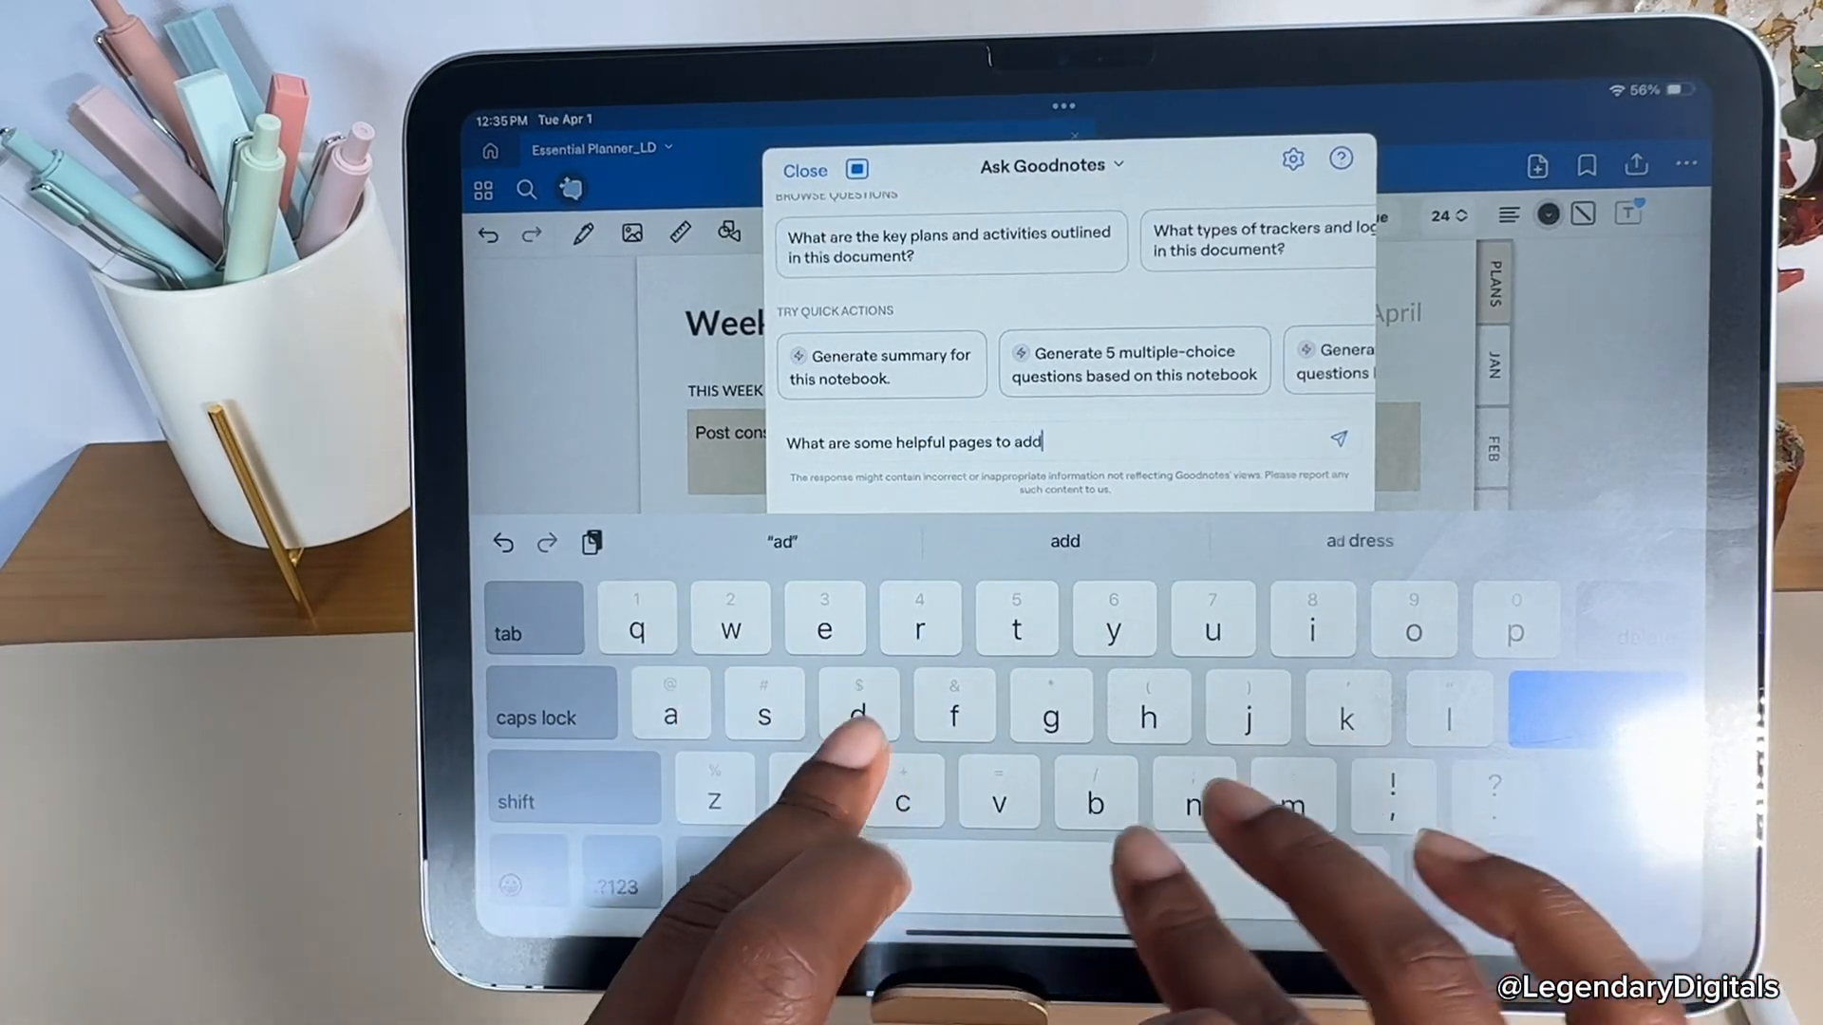
text(tom)
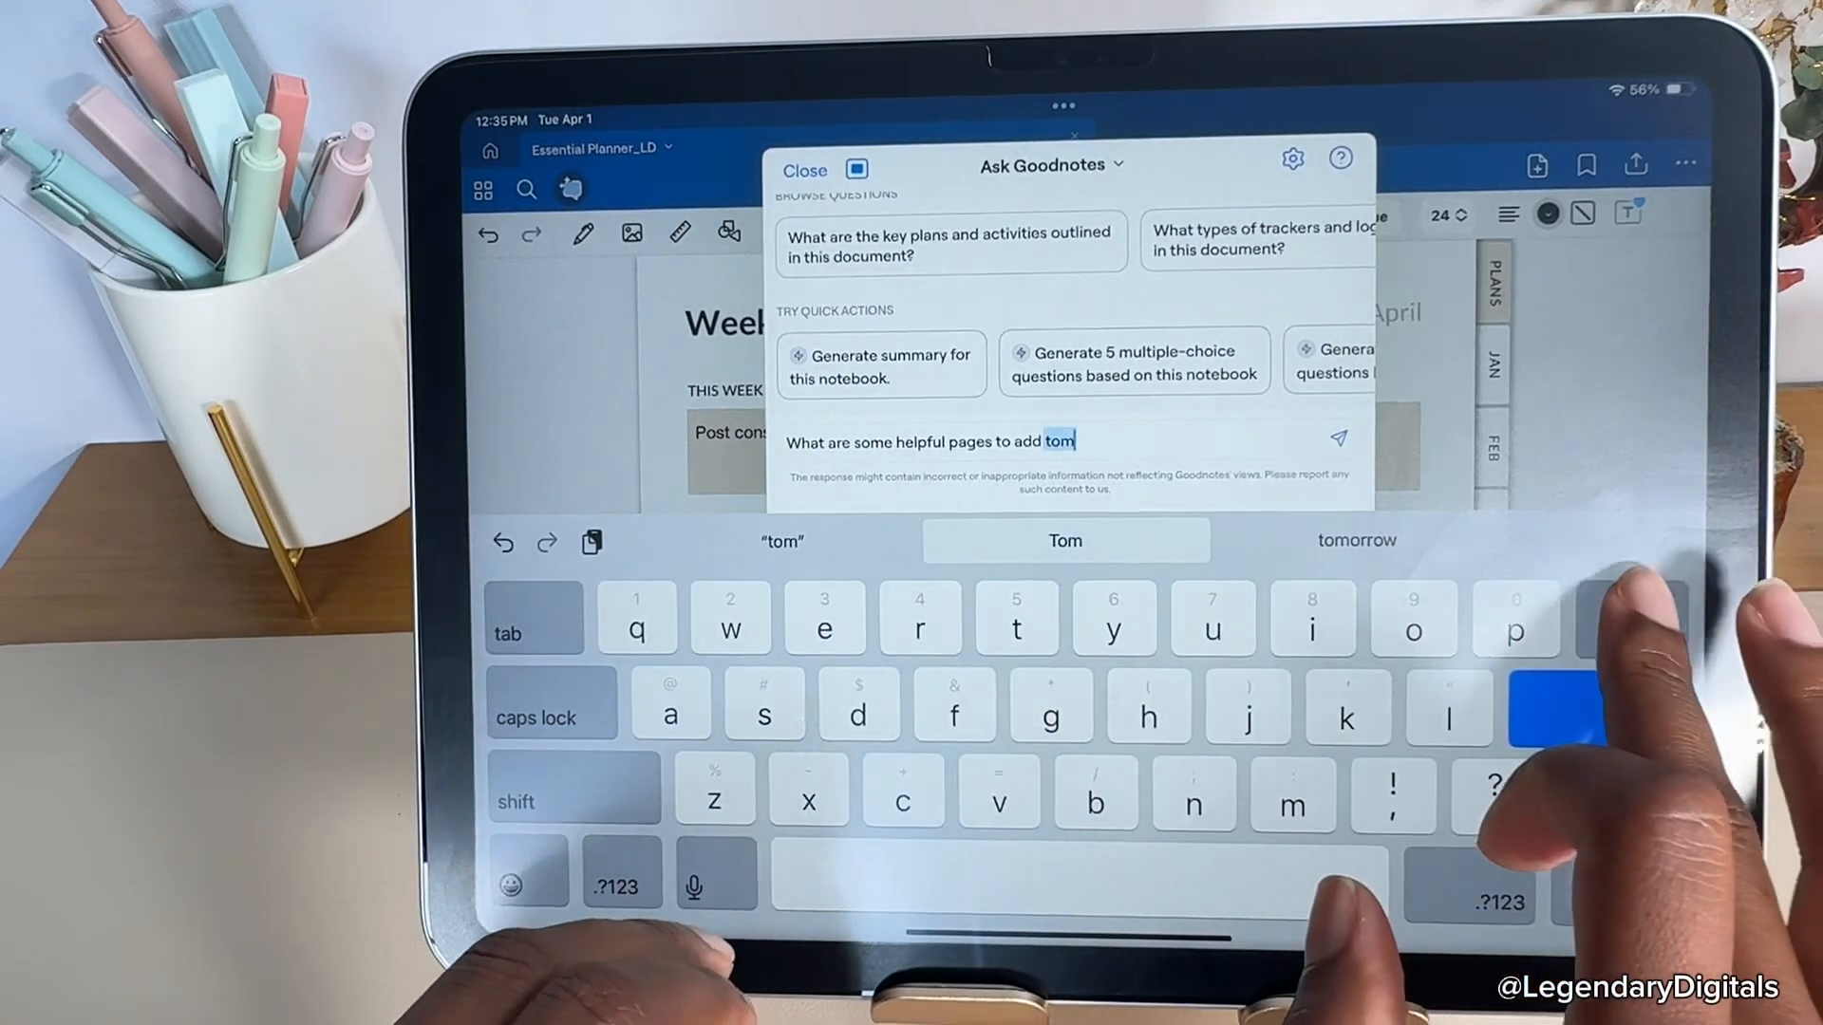
text(to my self care pla)
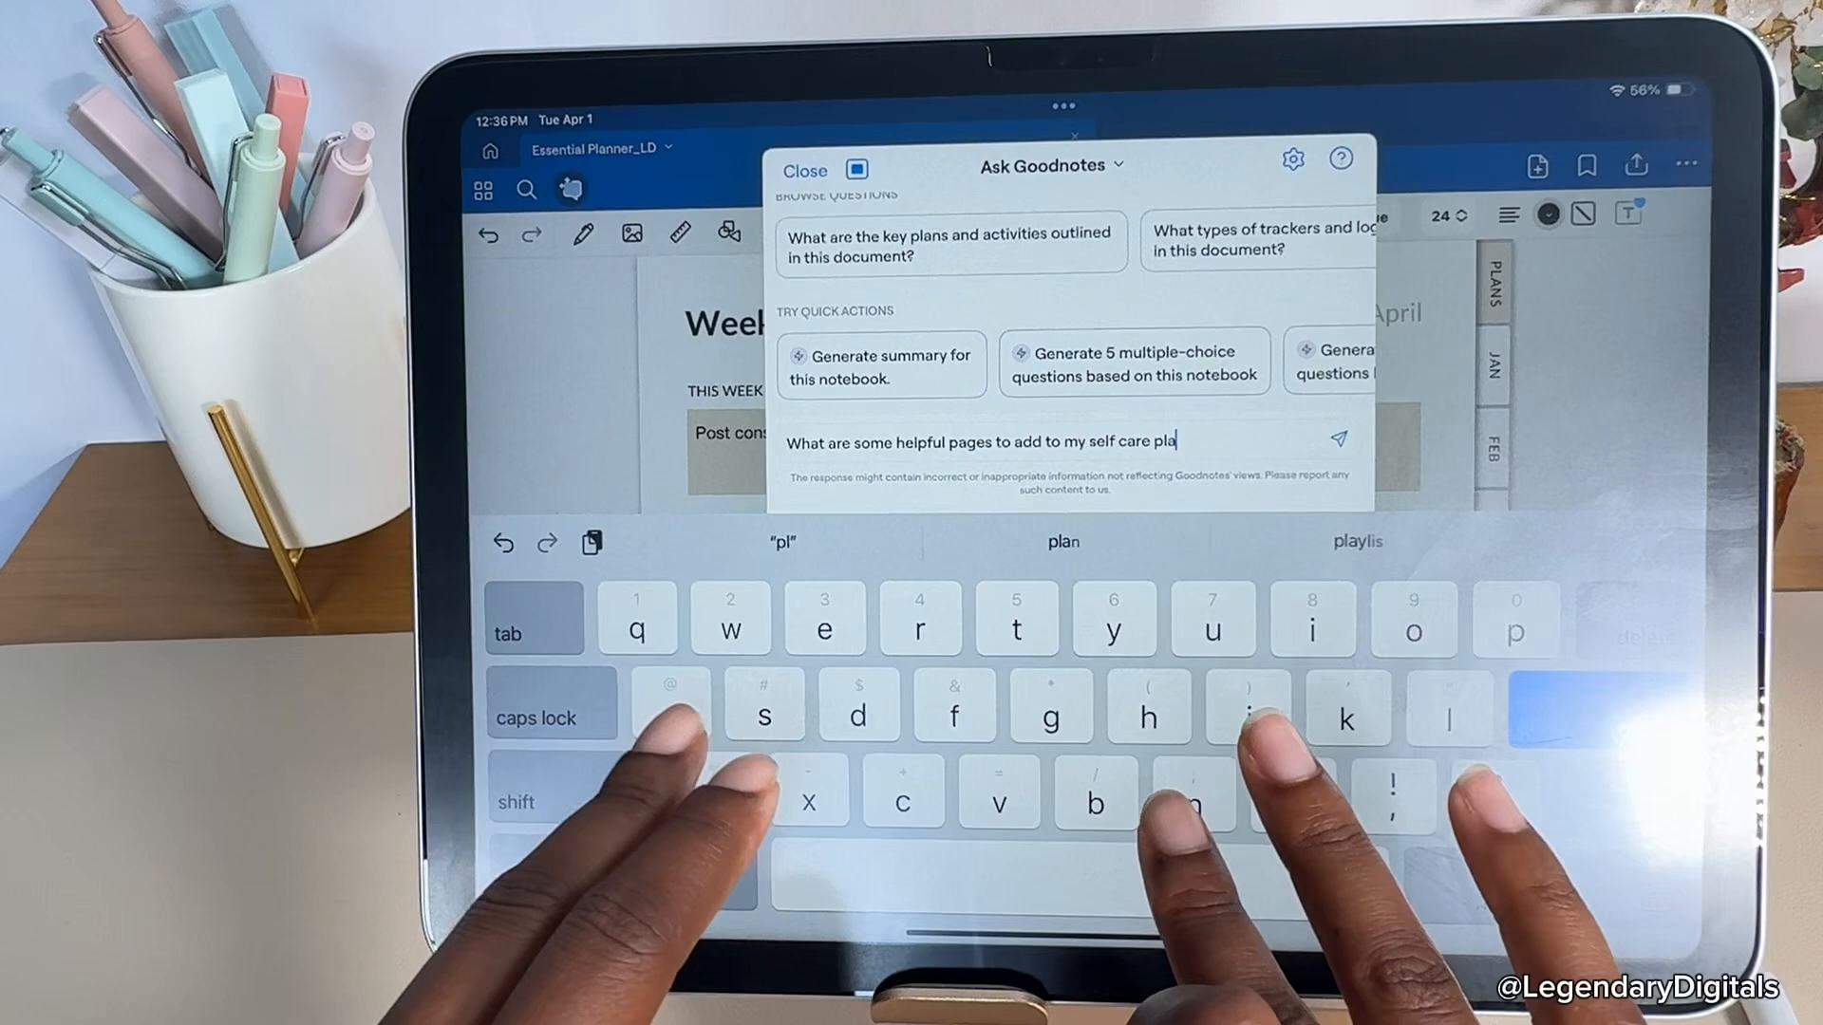
text(nner)
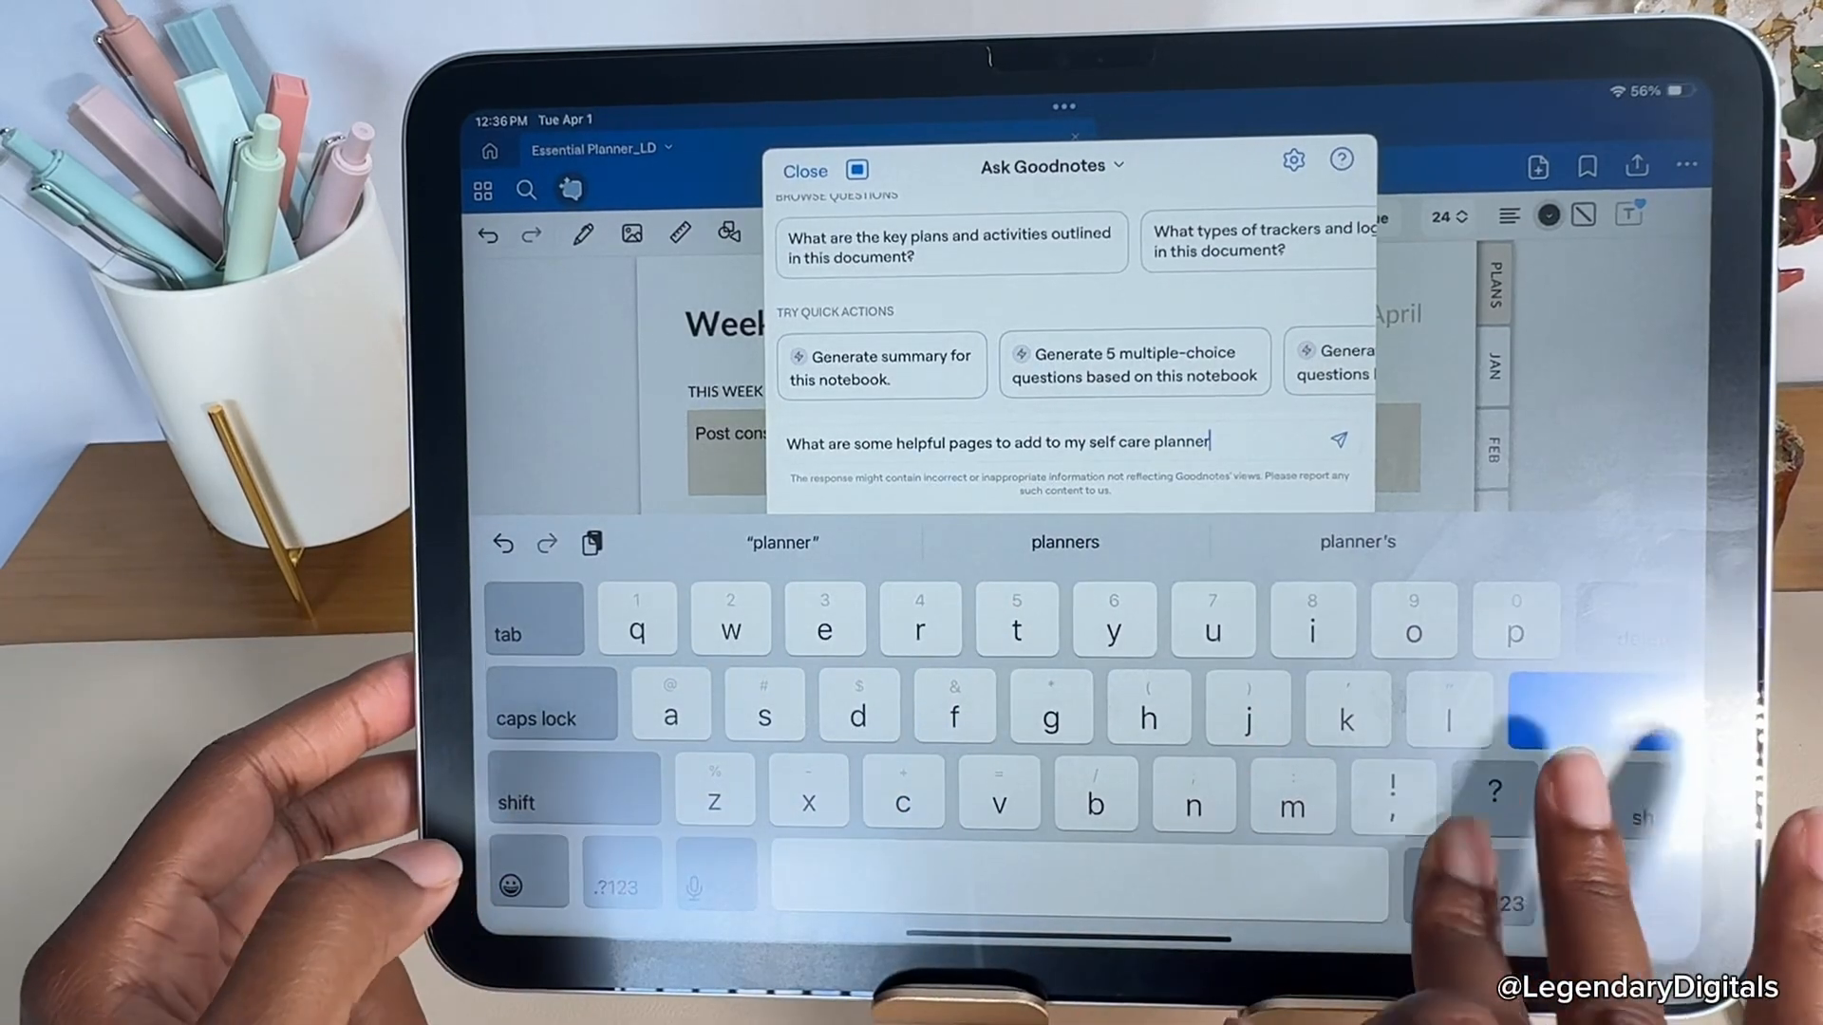
click(1337, 440)
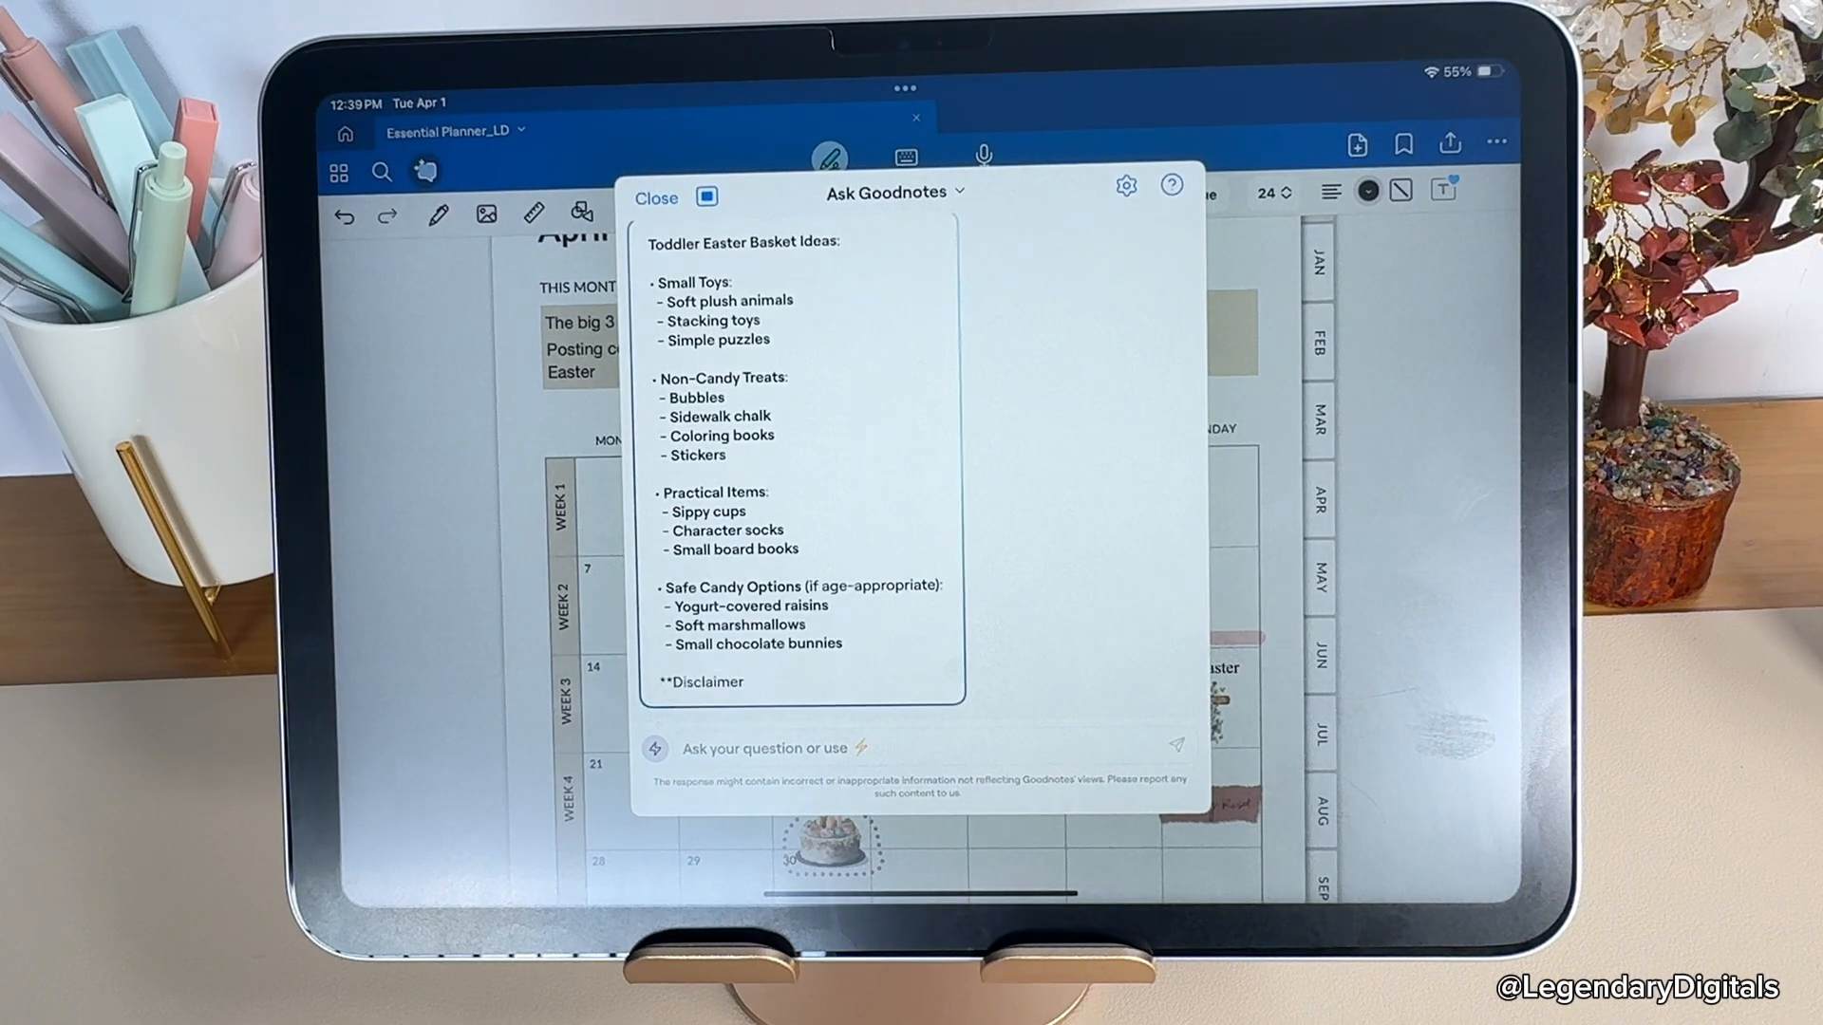
click(655, 197)
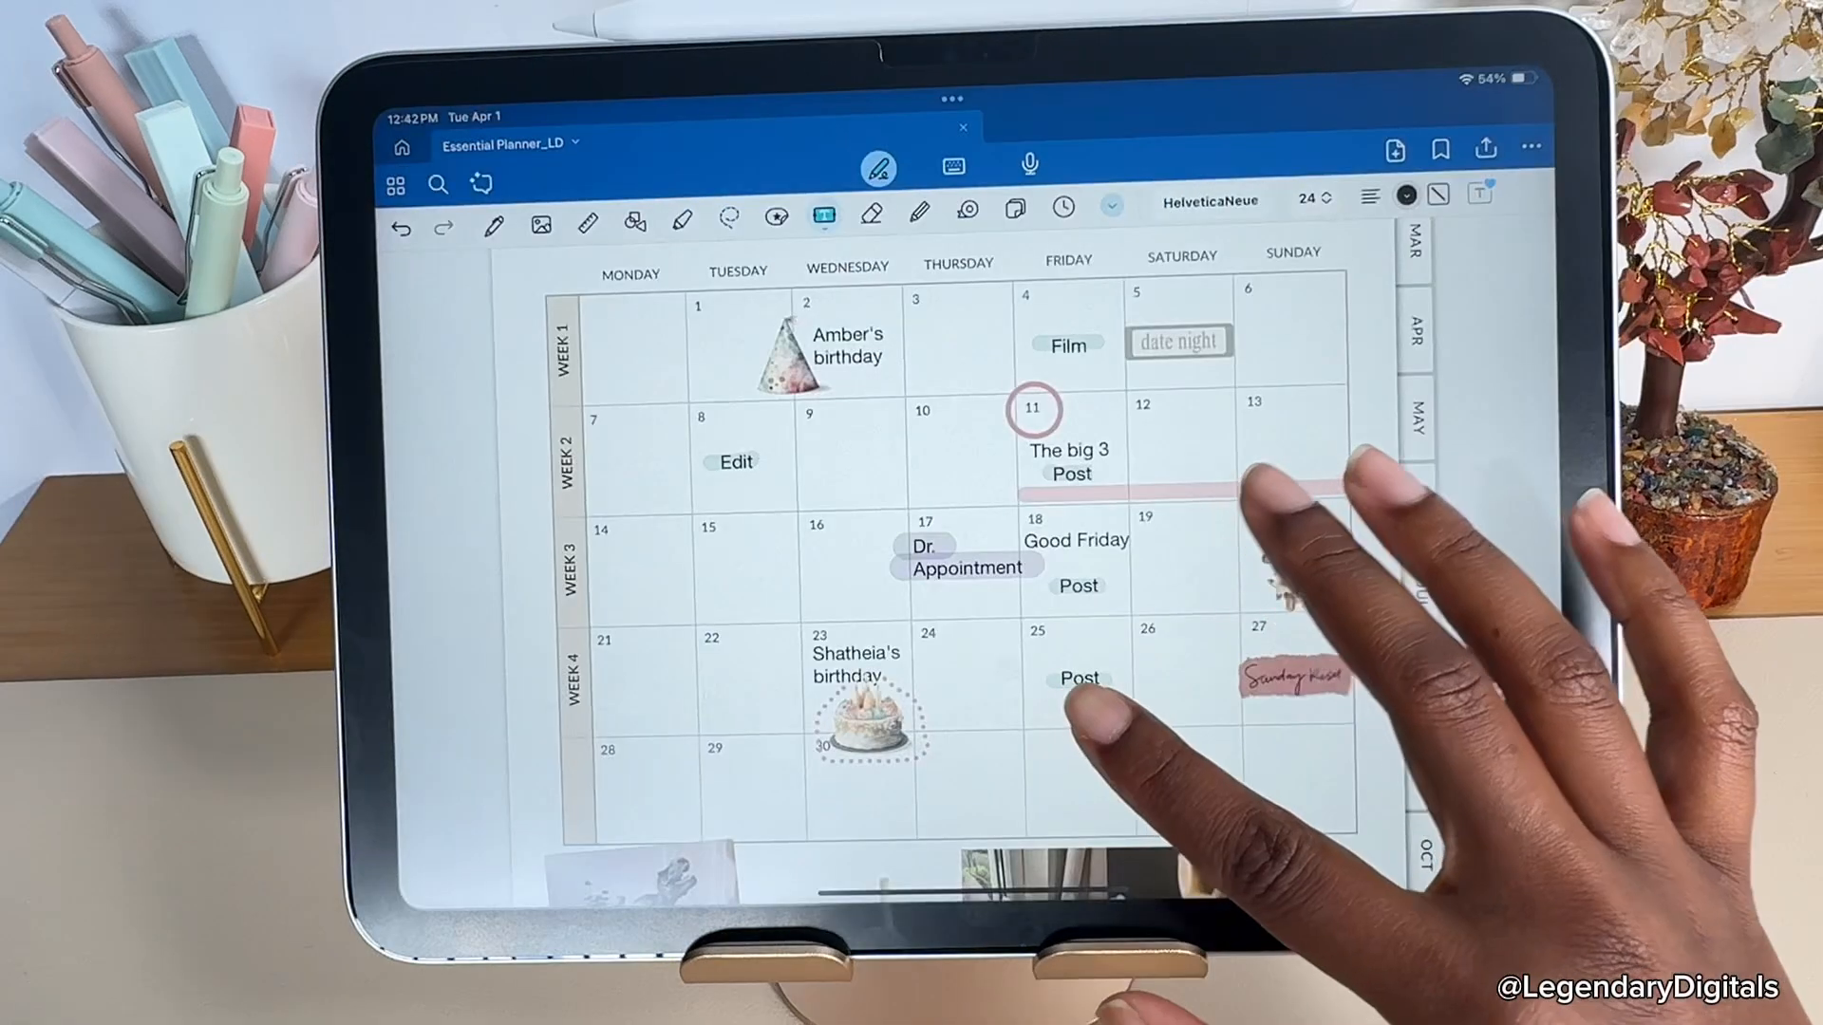